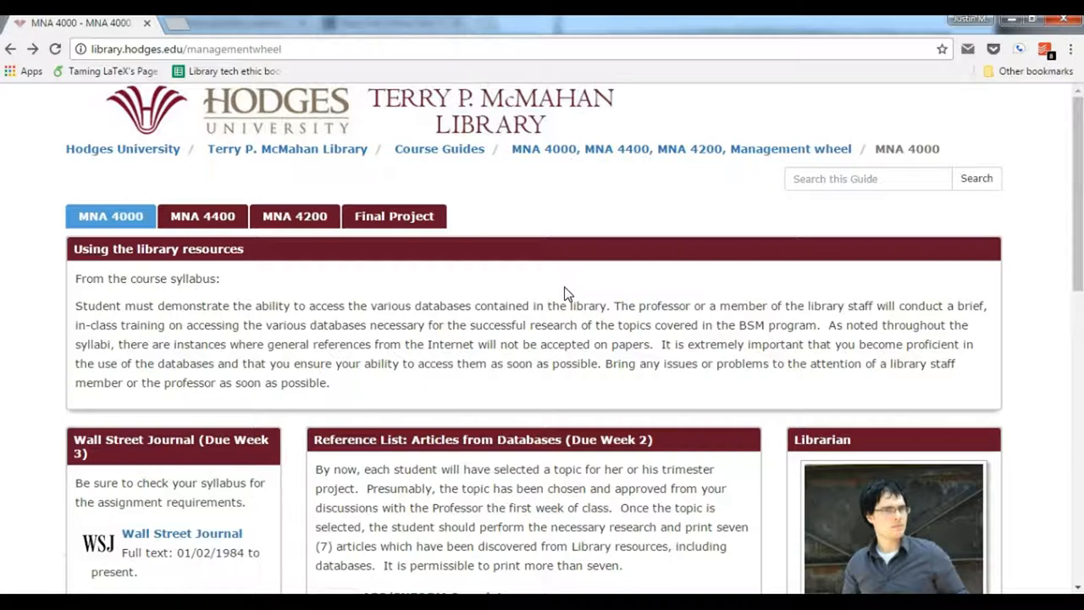
Browse down through the Management wheel course guide page
scroll("down", 3)
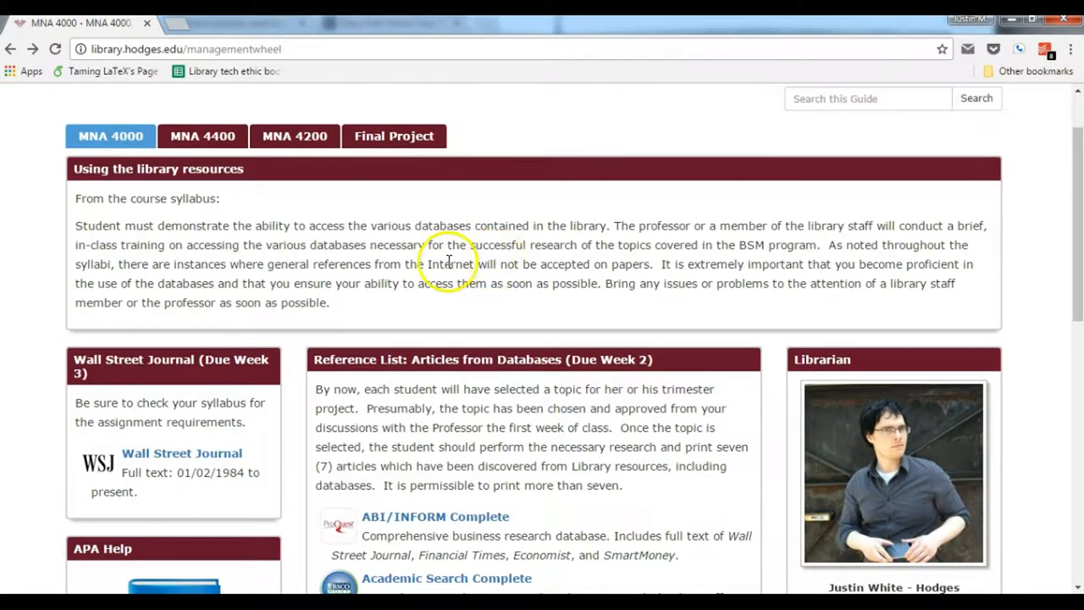
mouse_move(280, 186)
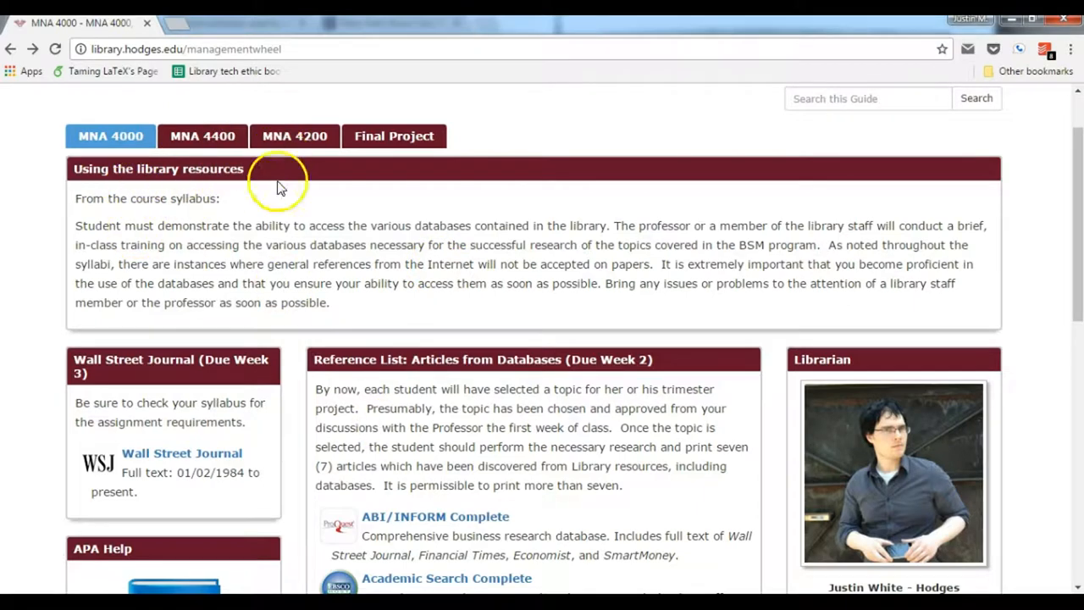
mouse_move(351, 194)
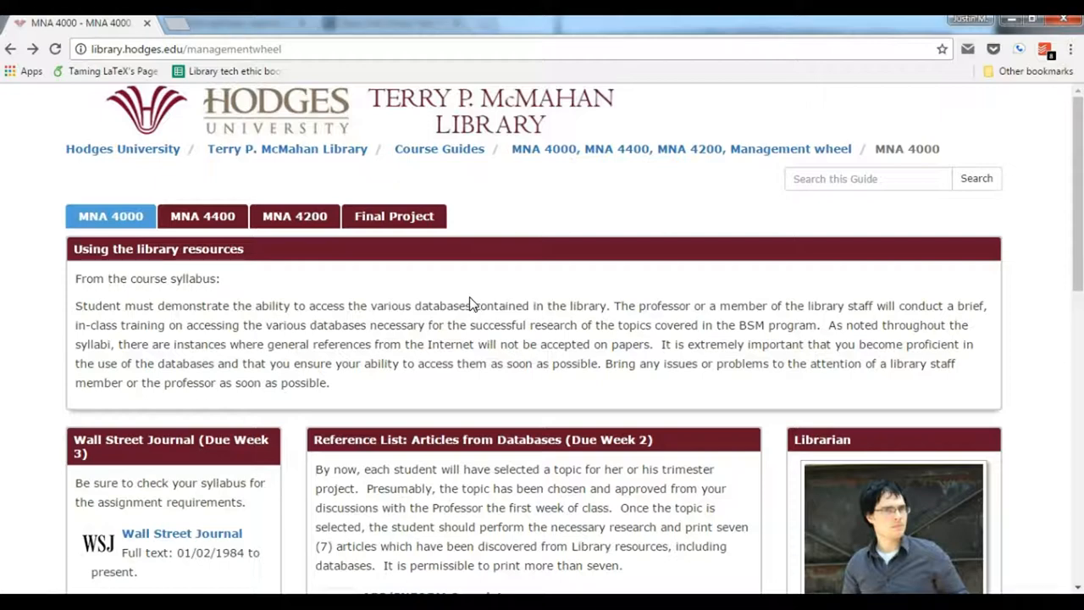
mouse_move(468, 304)
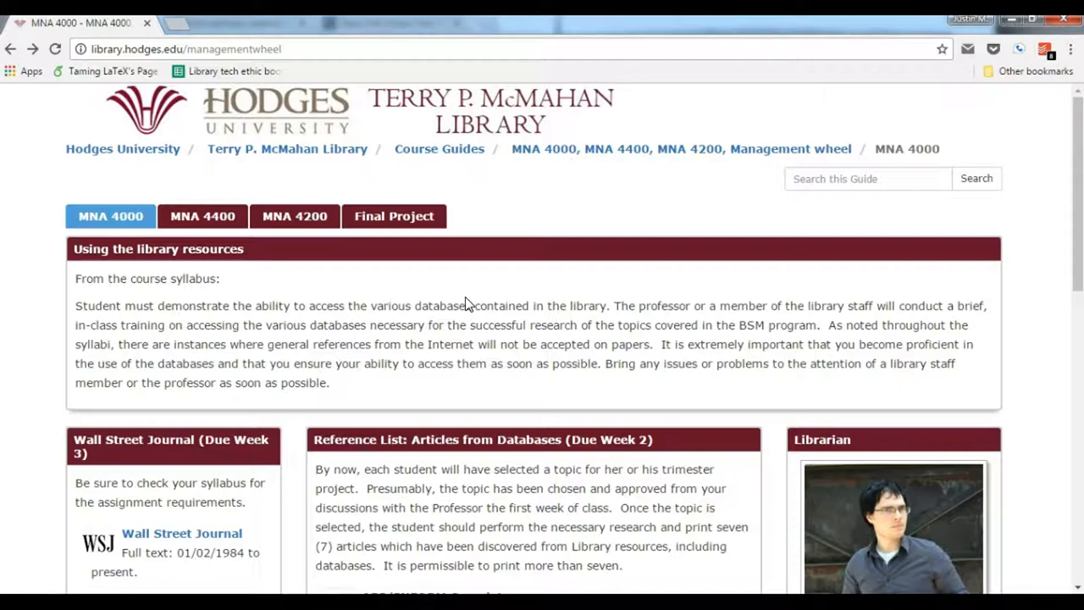
scroll("down", 3)
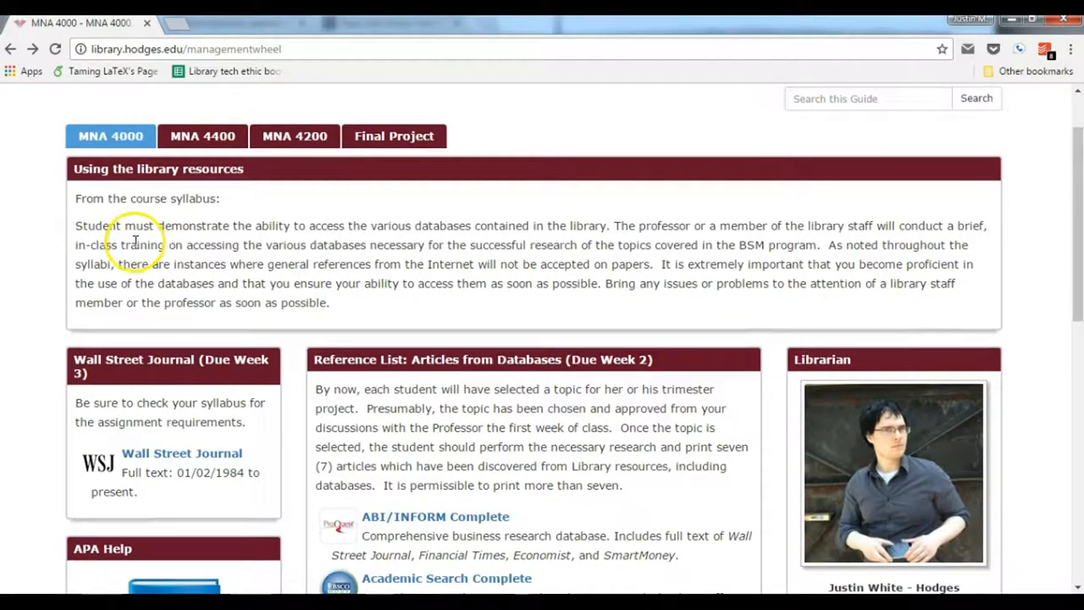
mouse_move(161, 246)
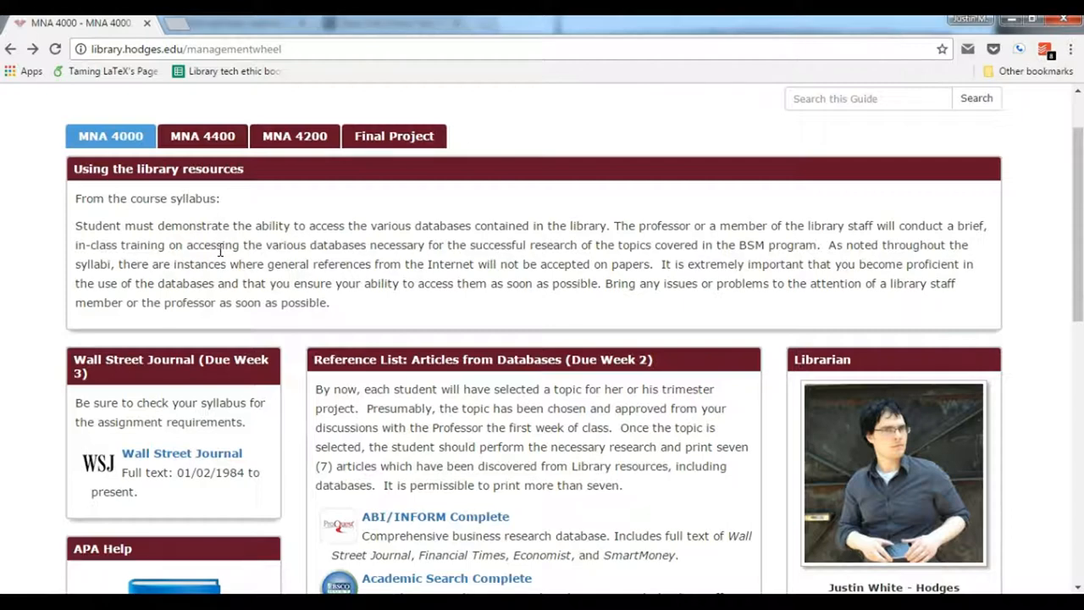
mouse_move(226, 260)
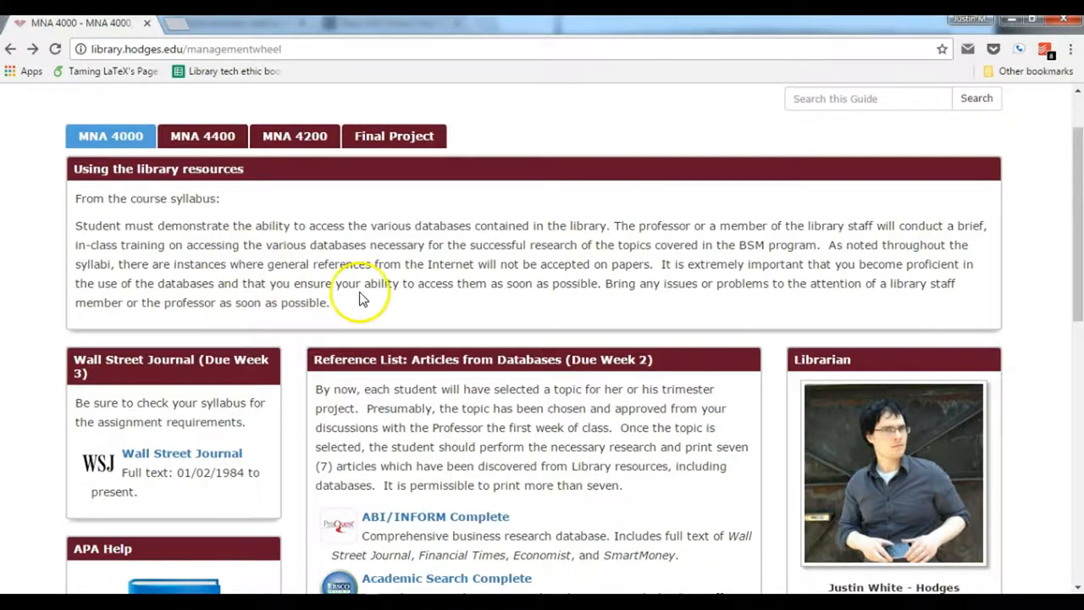
scroll("down", 3)
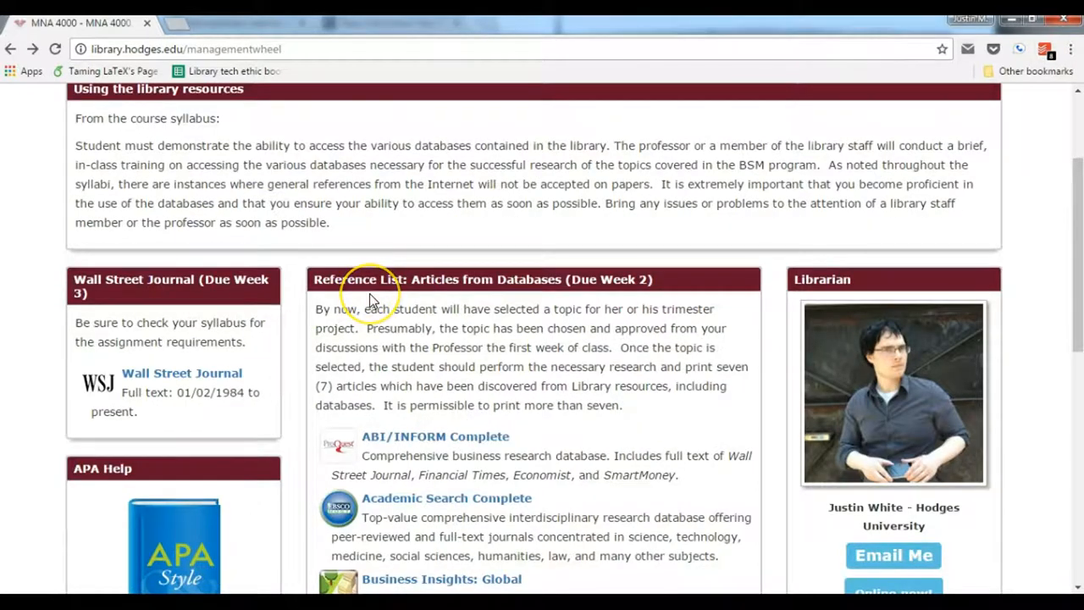
scroll("down", 3)
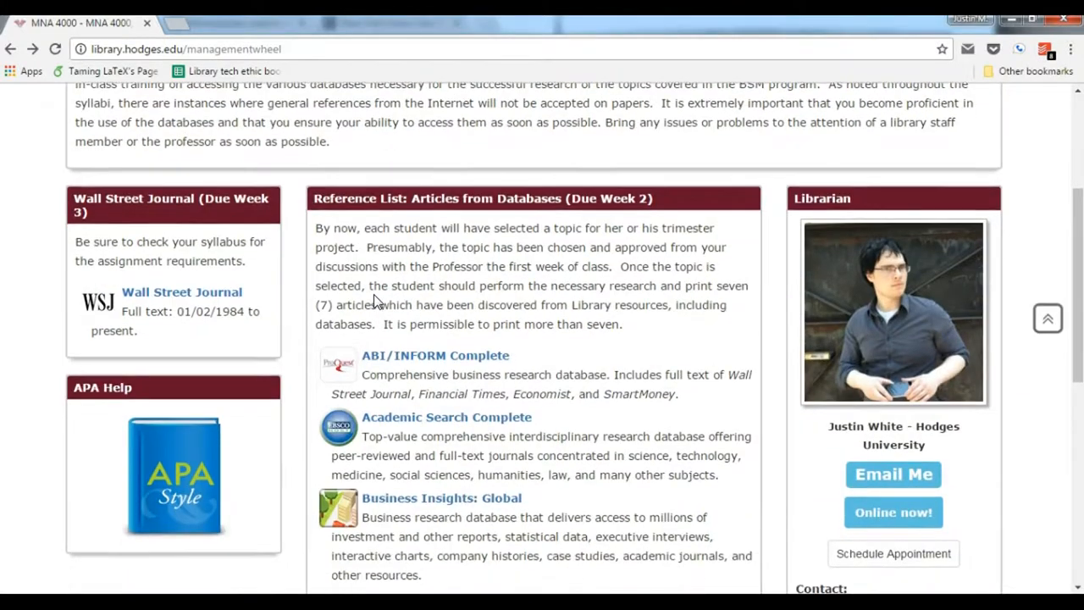
scroll("down", 3)
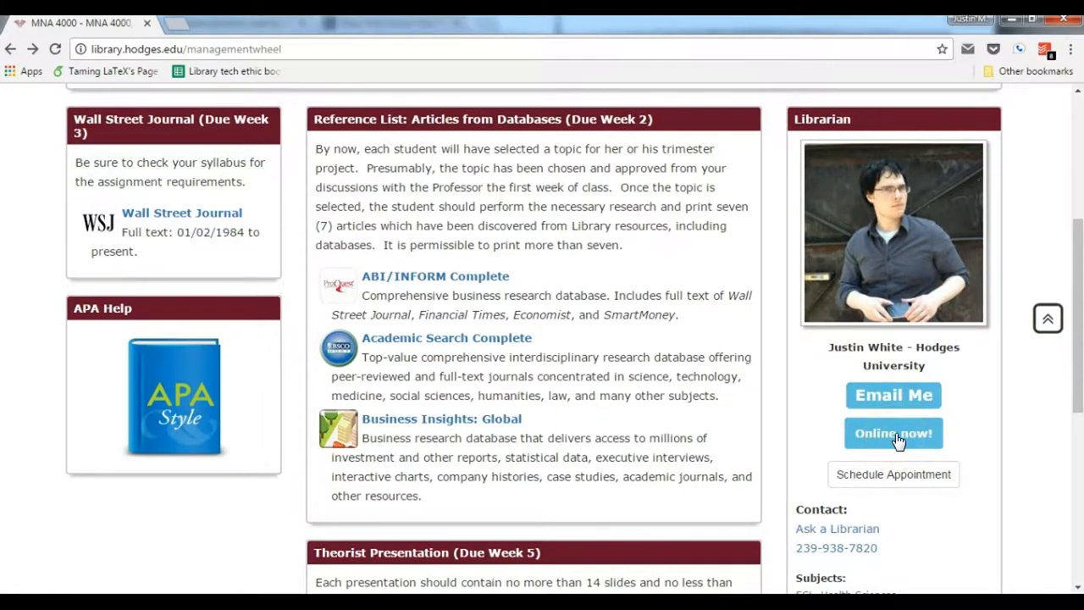
scroll("down", 3)
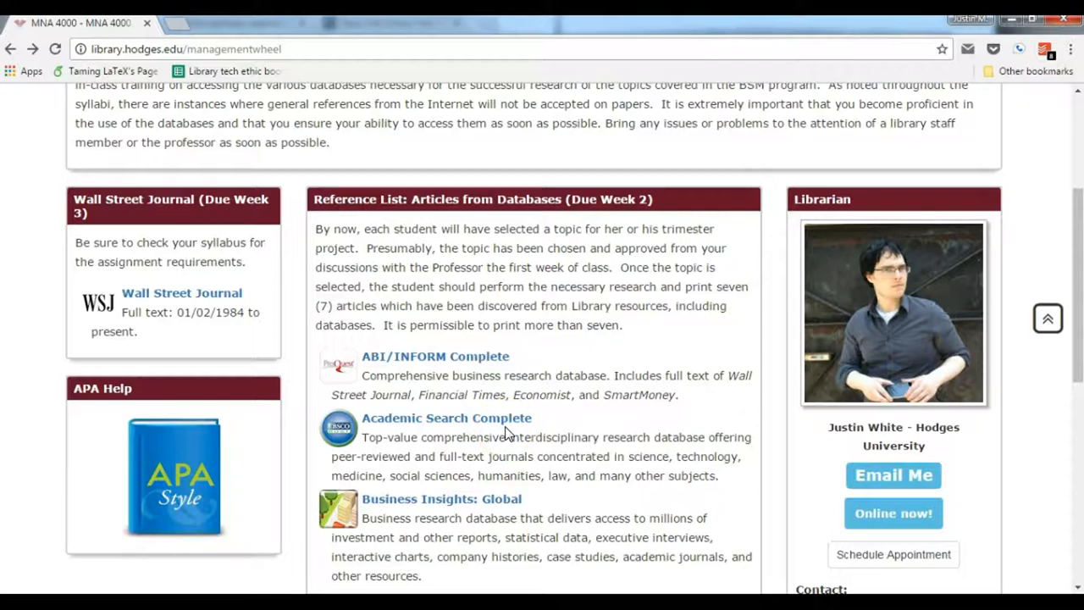
mouse_move(505, 436)
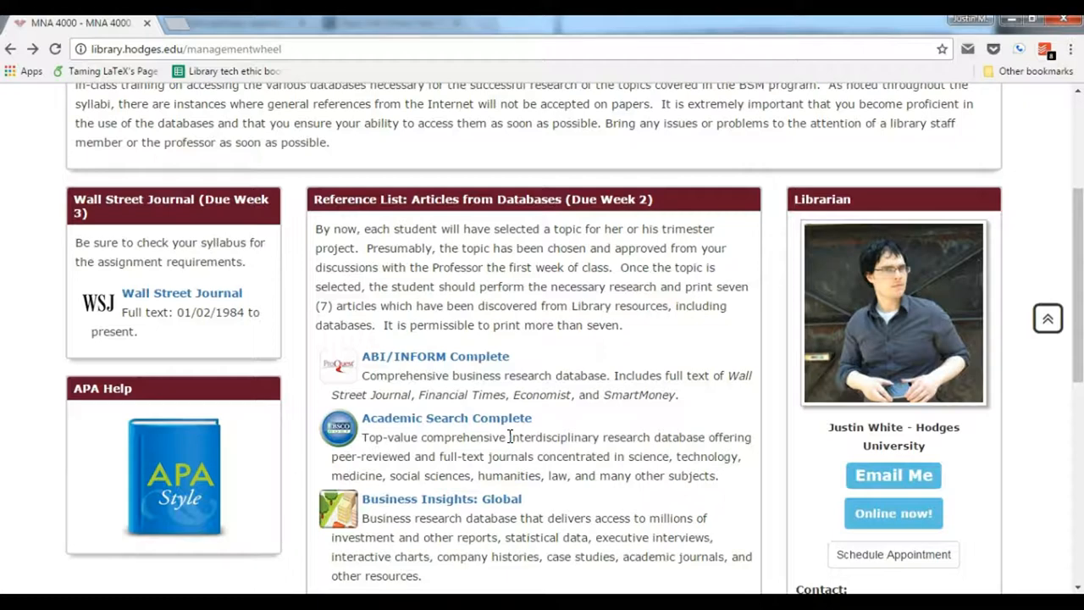
scroll("down", 3)
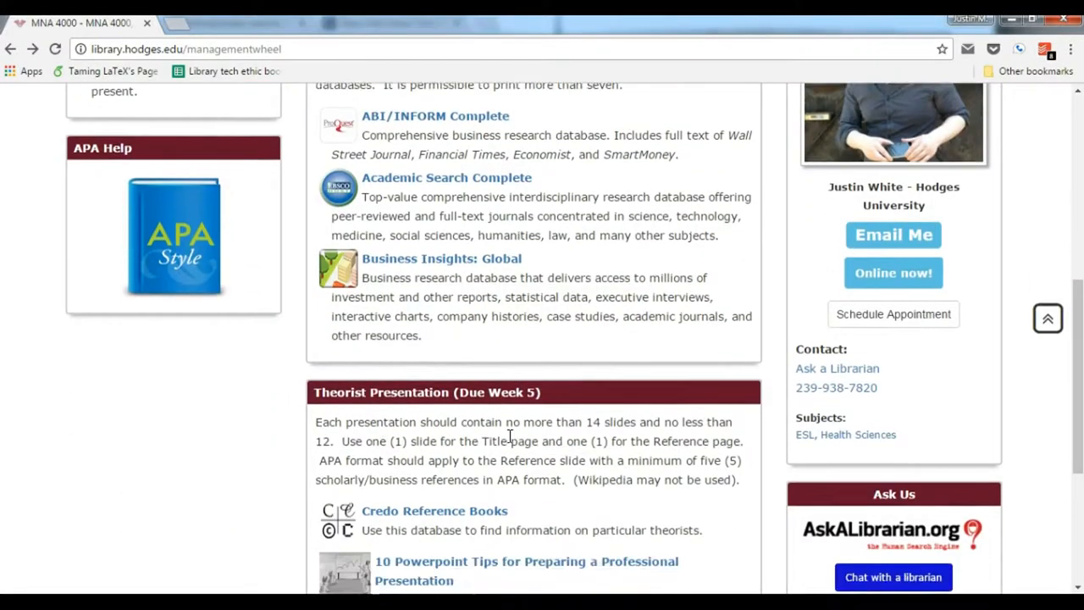
scroll("down", 3)
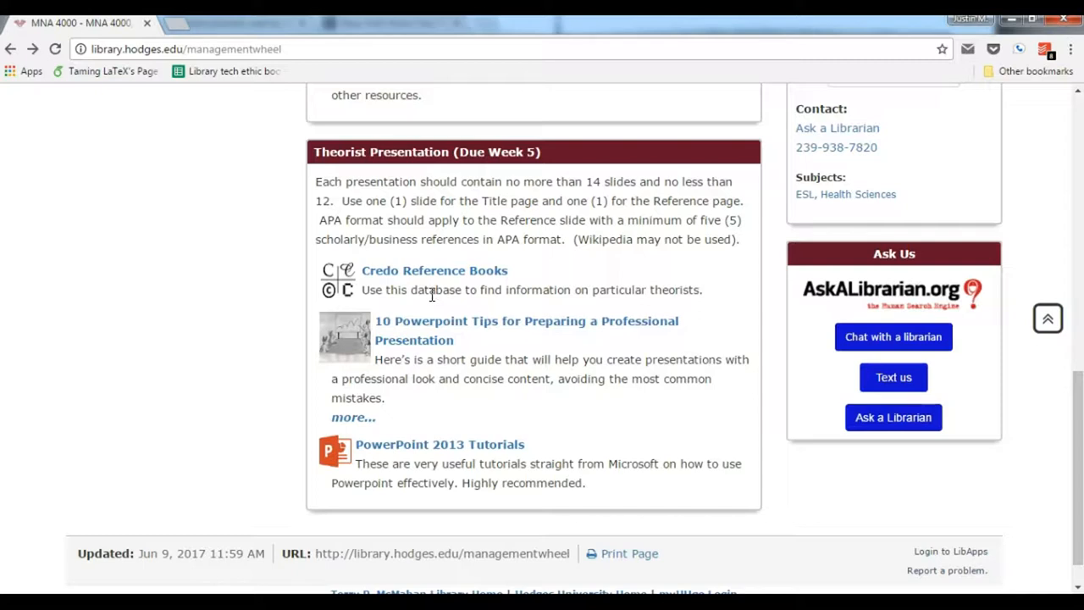
mouse_move(434, 305)
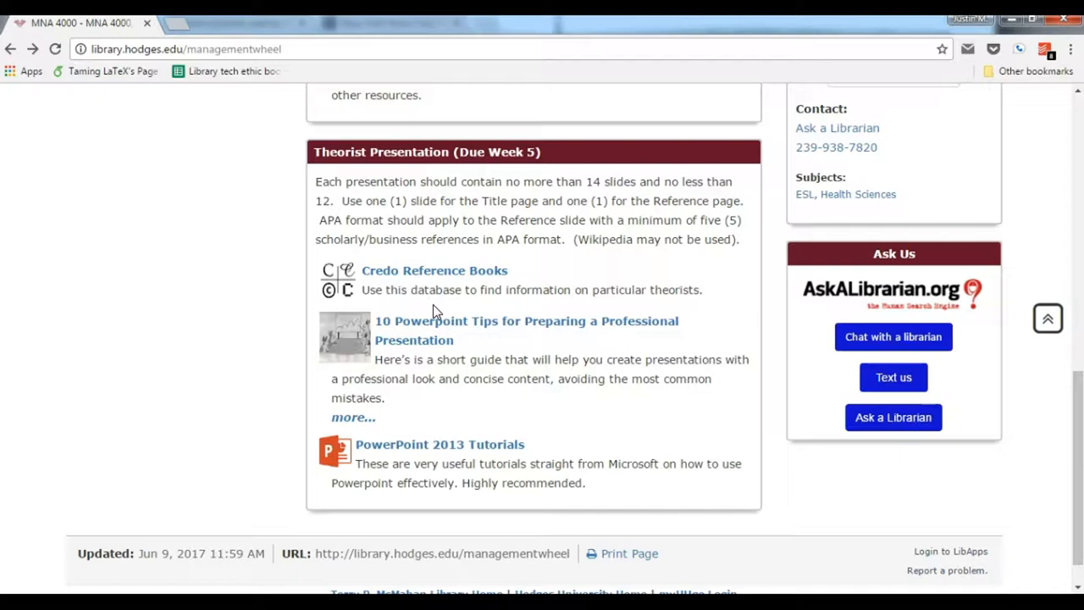
mouse_move(438, 307)
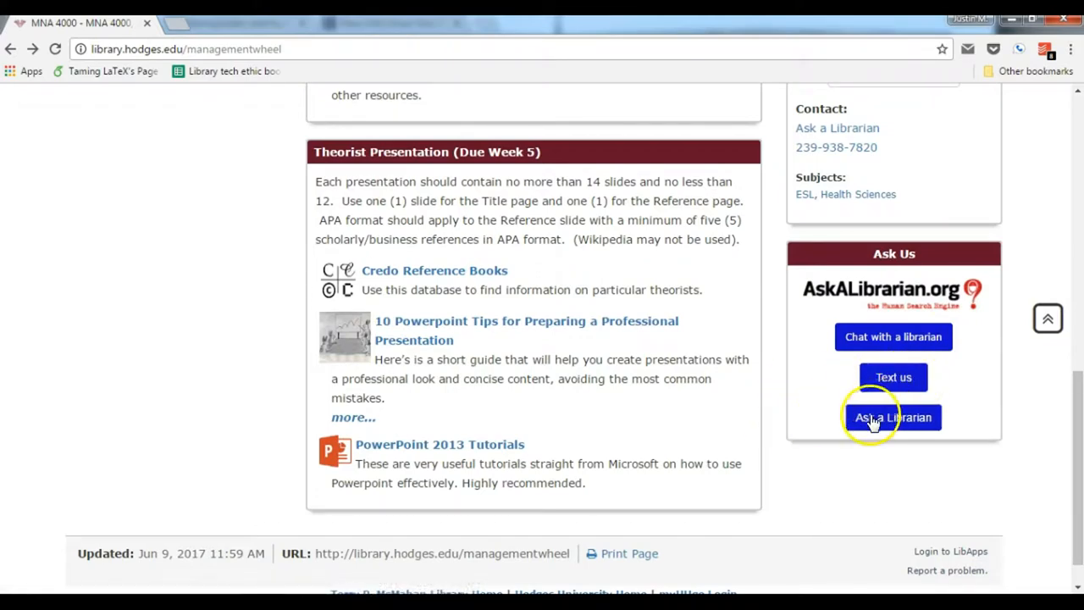
left_click(892, 416)
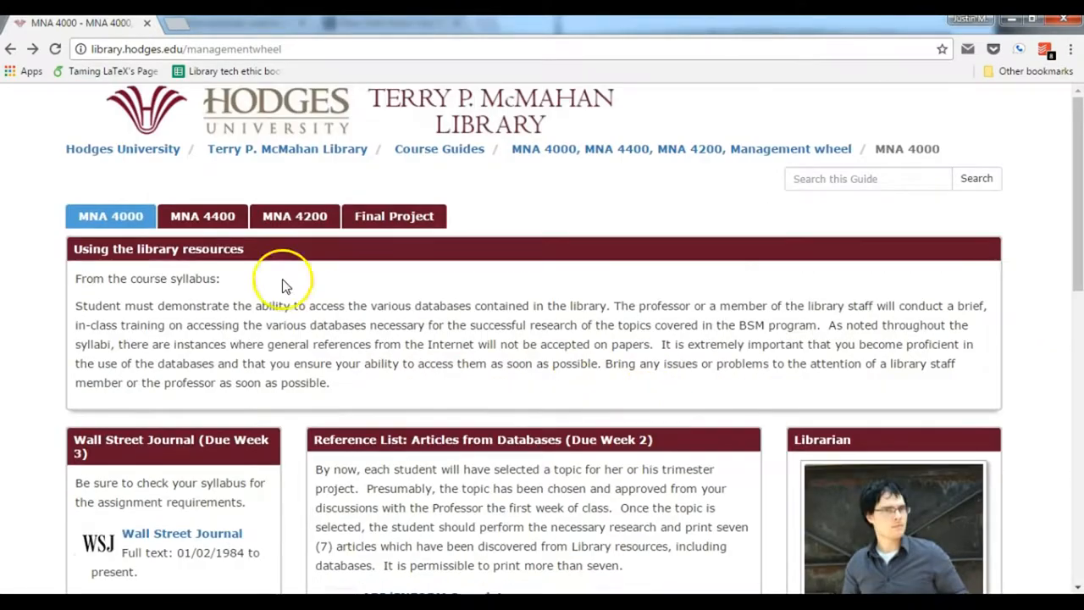
Open the MNA 4400 tab and scroll to Employment at Will and resume resources
left_click(202, 216)
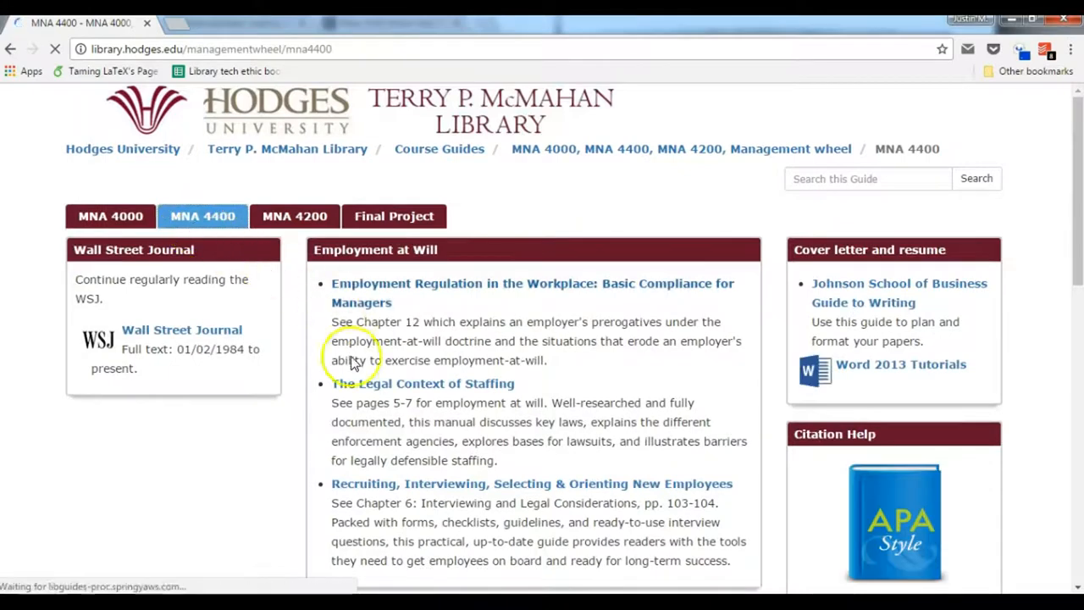
scroll("down", 3)
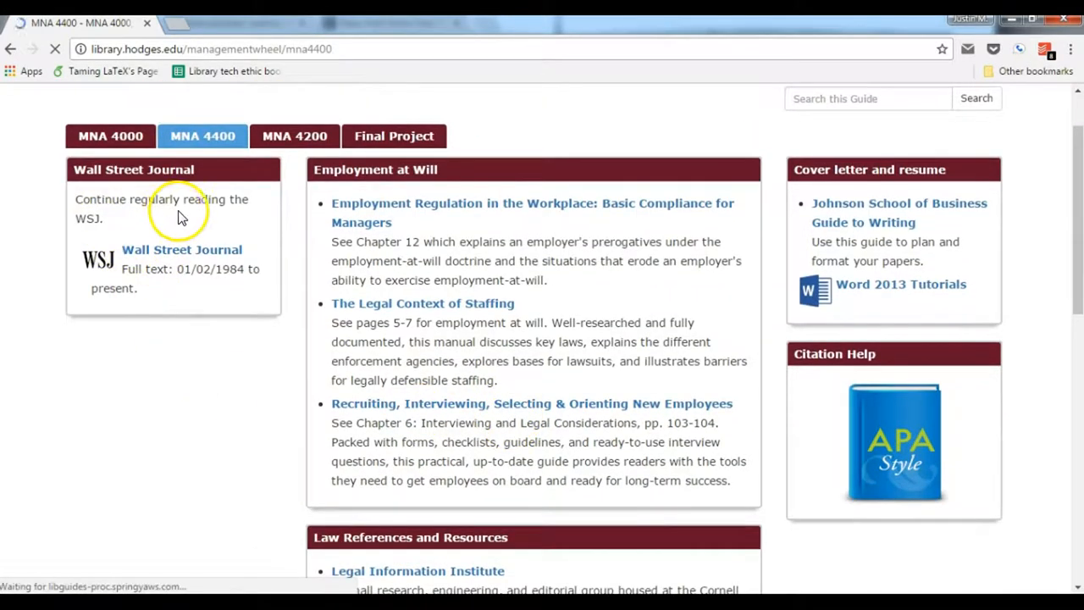
scroll("down", 3)
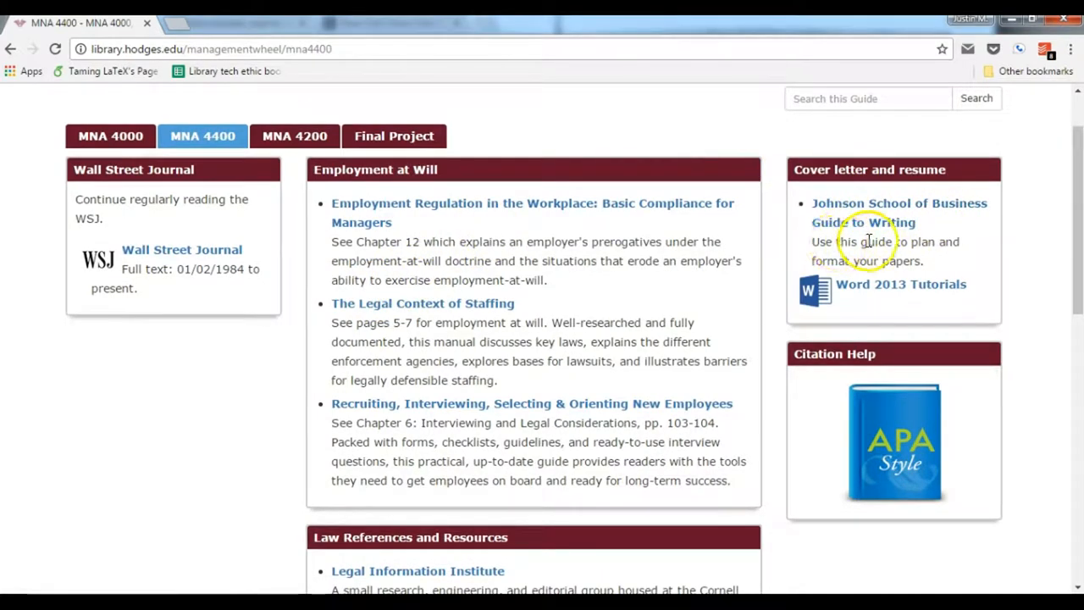
mouse_move(901, 284)
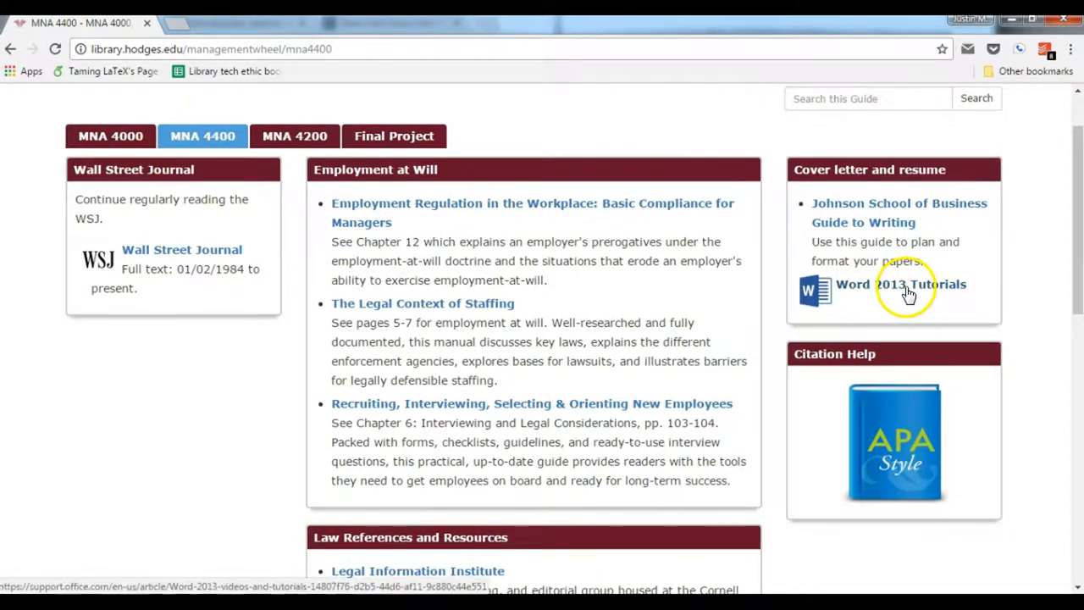
mouse_move(907, 292)
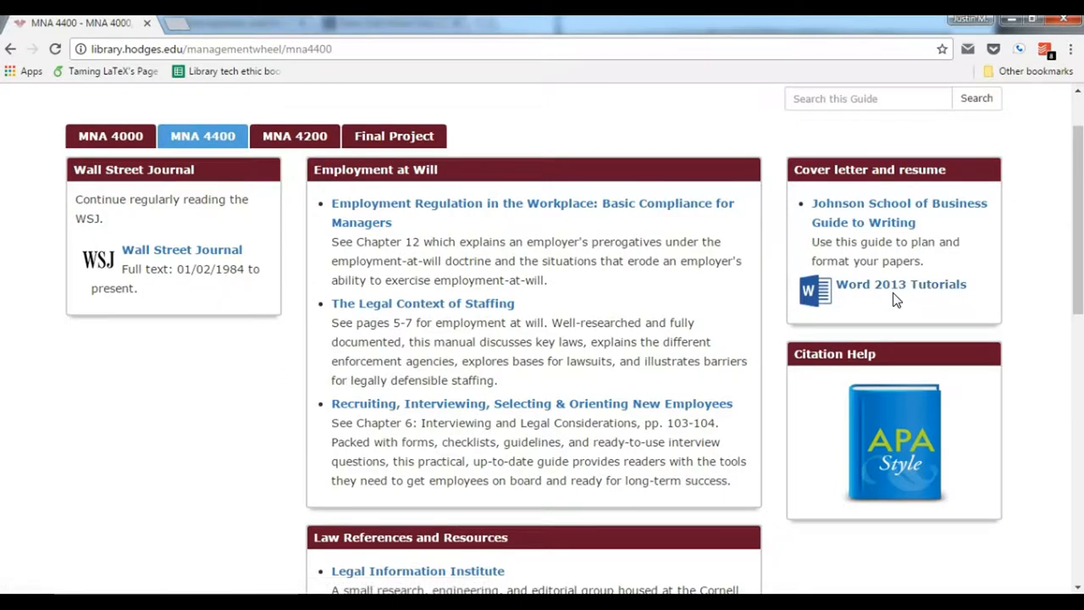
mouse_move(901, 288)
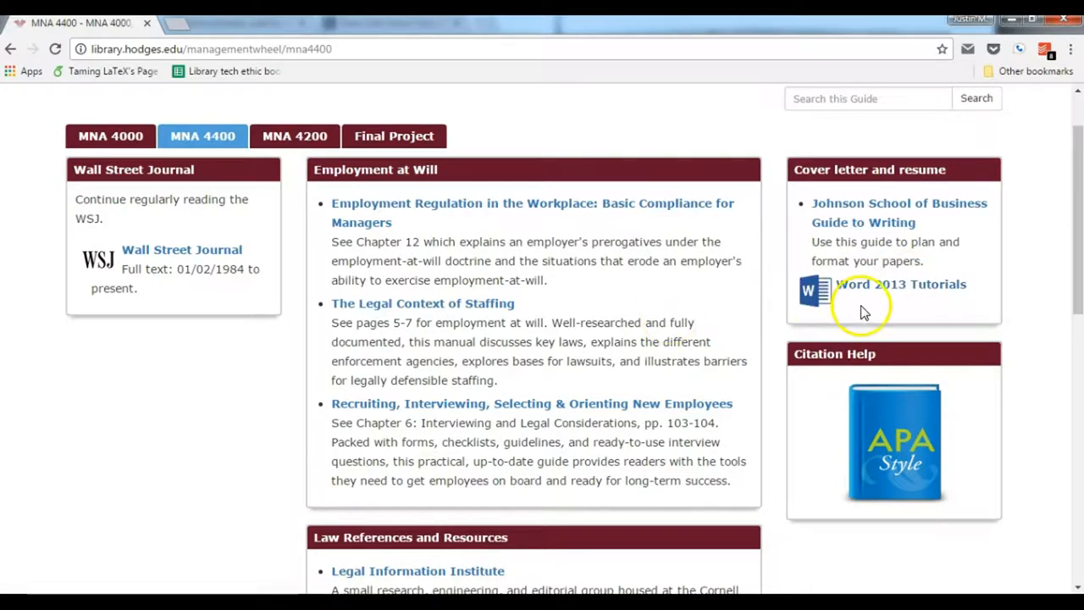
Scroll the MNA 4400 page down to Law References and Resources and Finding the Law
scroll("down", 3)
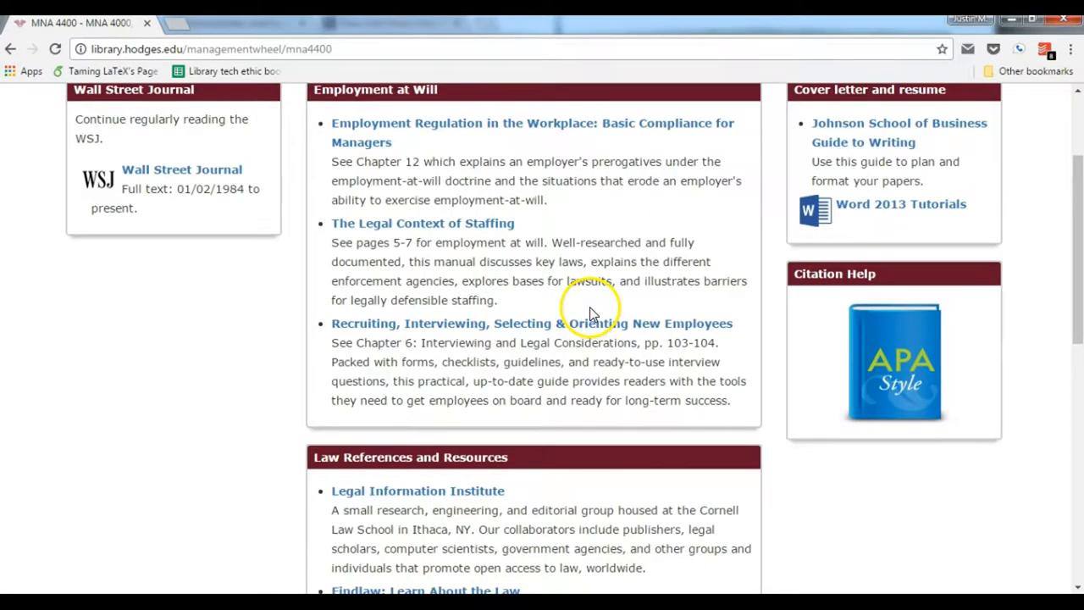
scroll("down", 3)
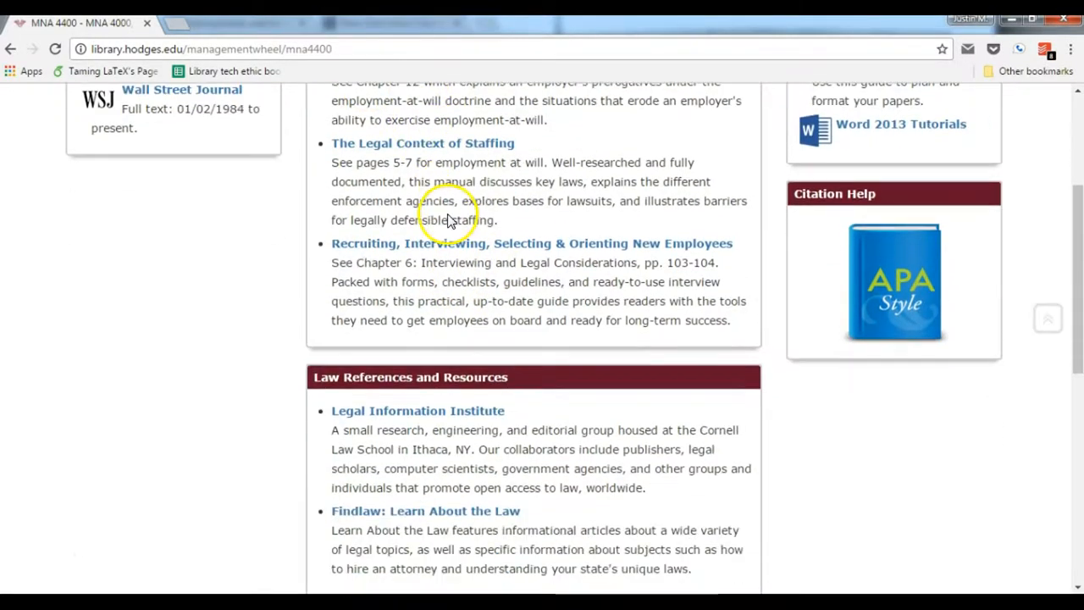
scroll("down", 3)
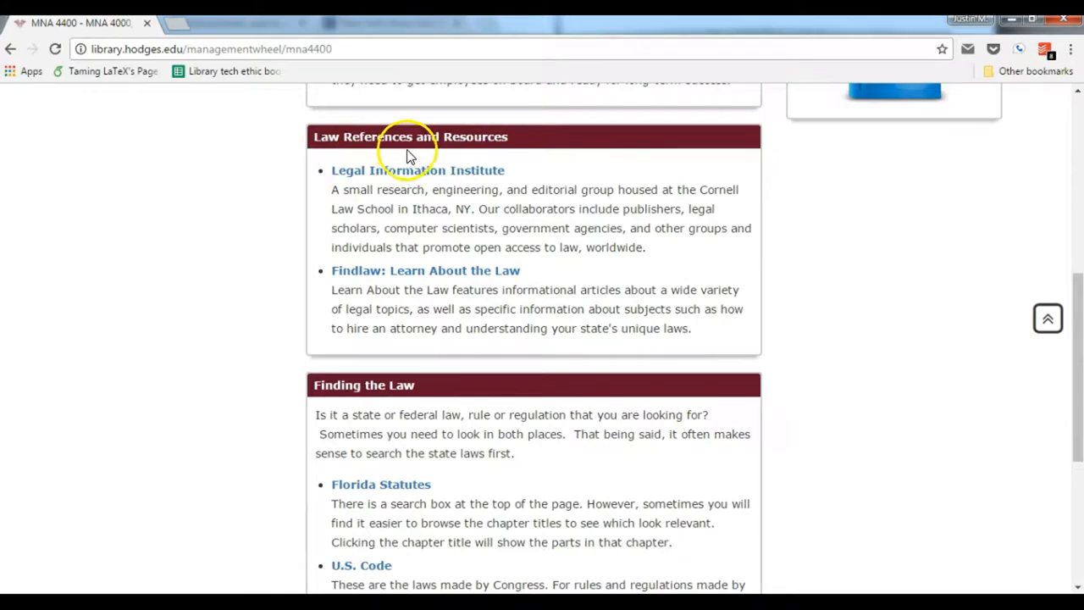
scroll("down", 3)
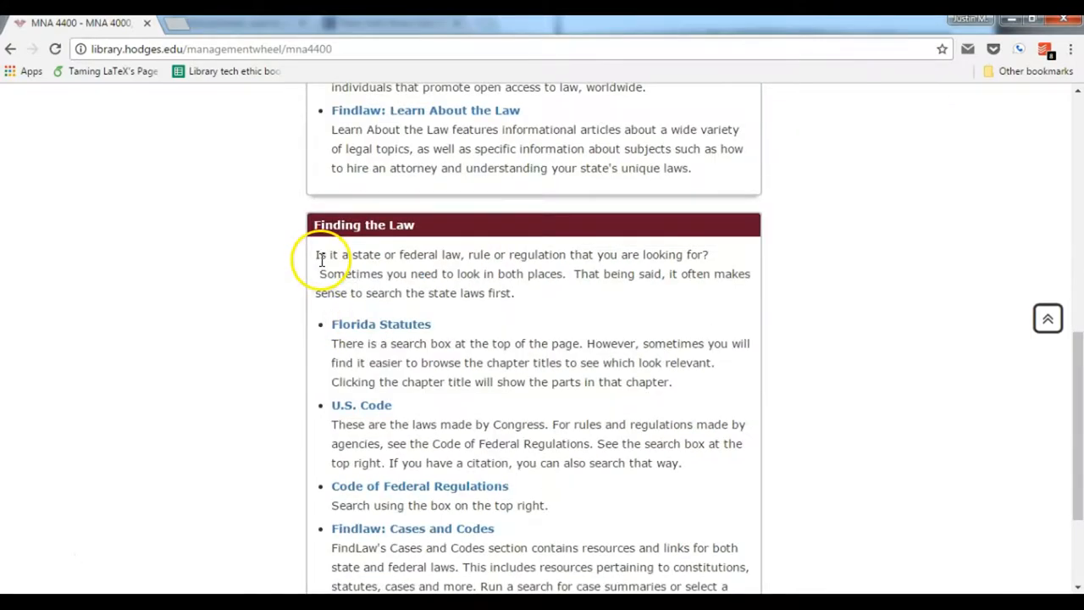
scroll("down", 3)
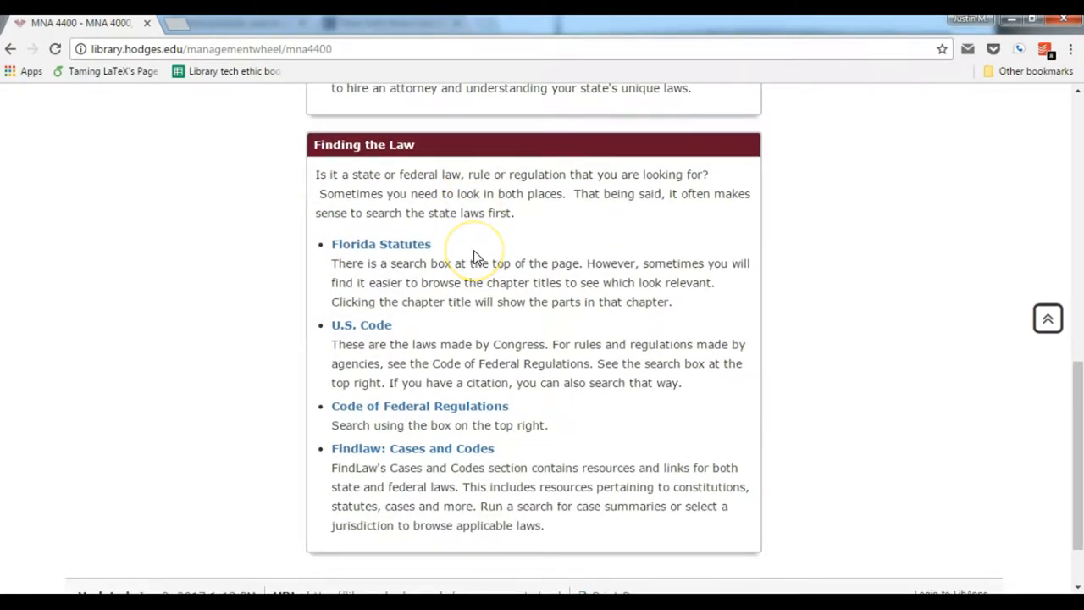
mouse_move(415, 398)
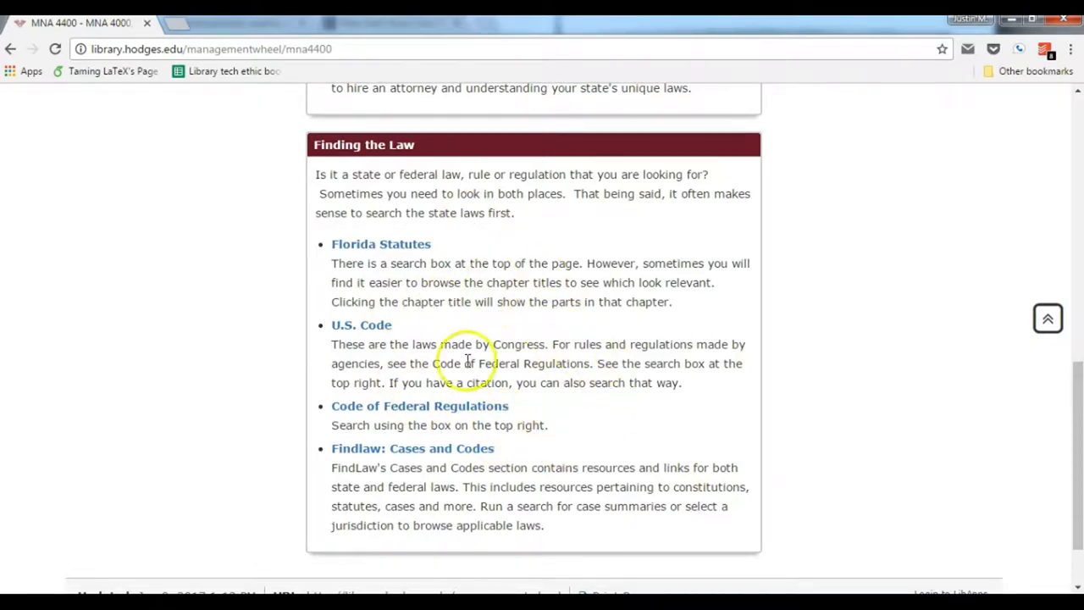
mouse_move(572, 464)
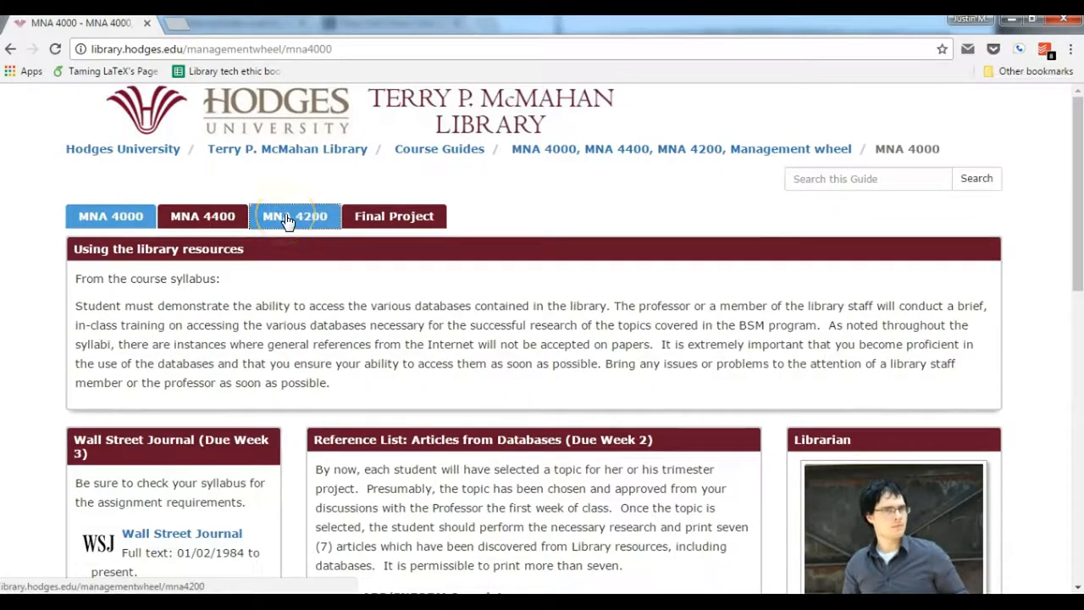
left_click(295, 216)
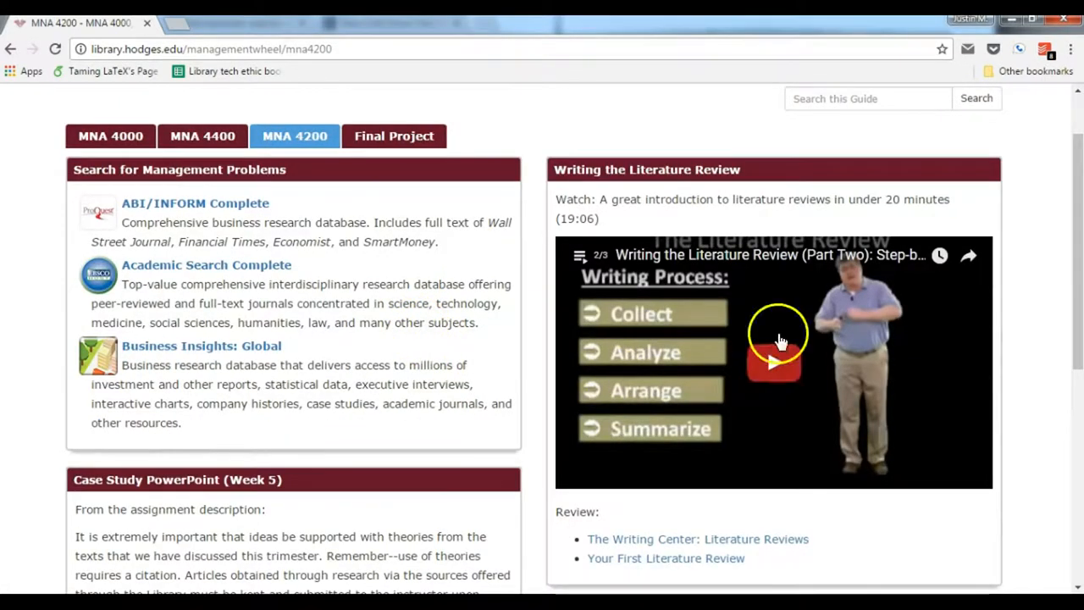
mouse_move(762, 238)
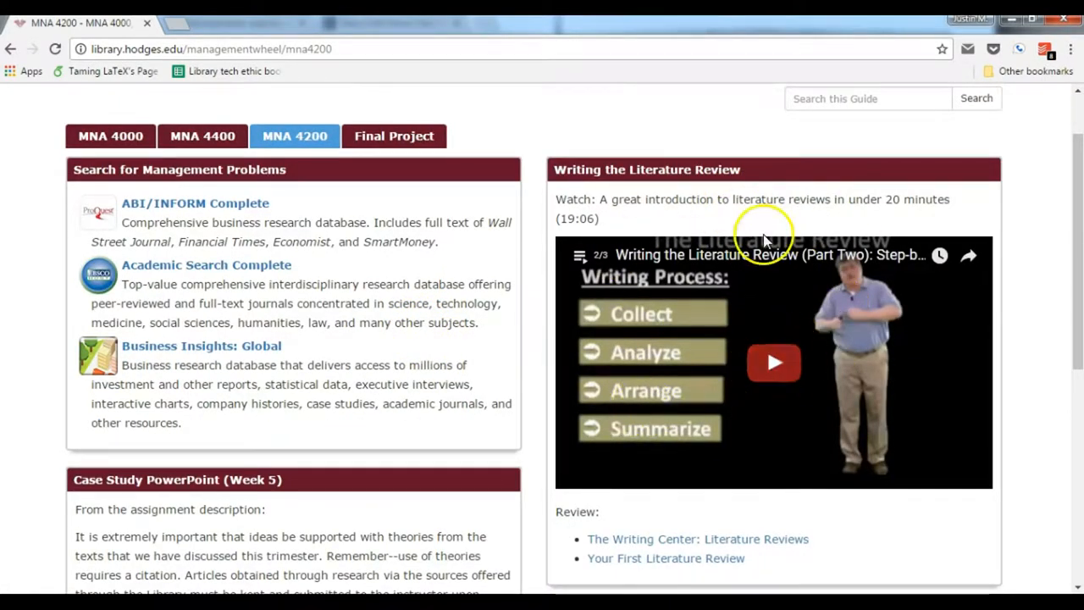
mouse_move(767, 366)
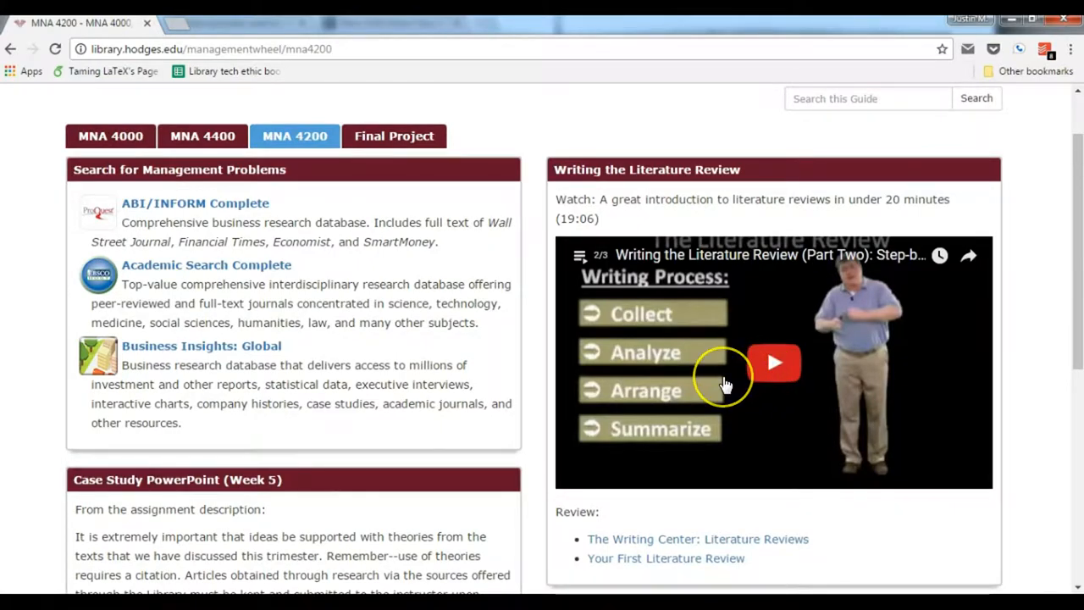
scroll("down", 3)
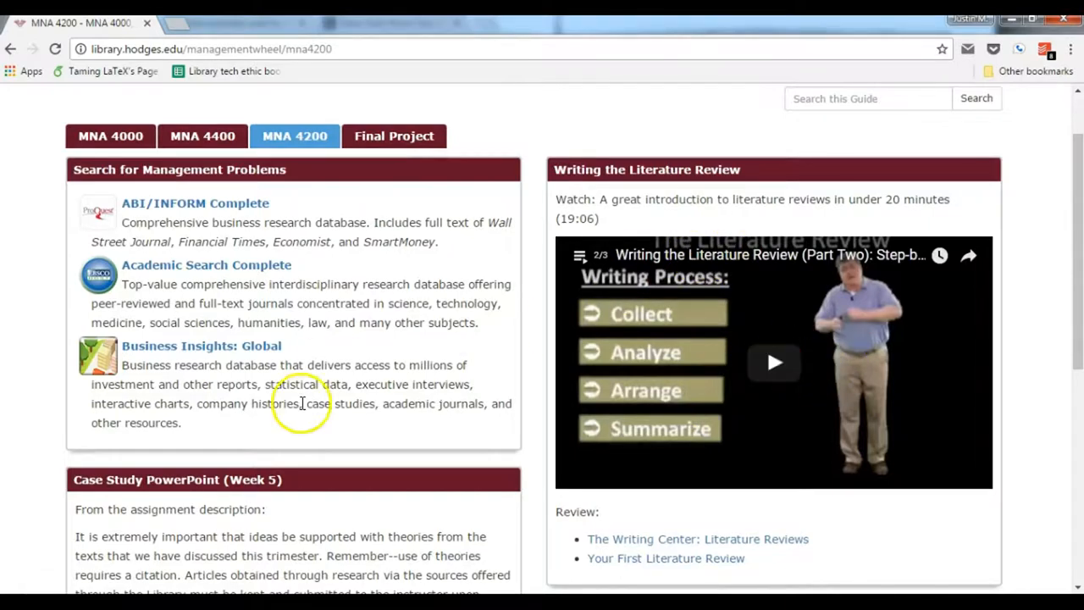
mouse_move(345, 189)
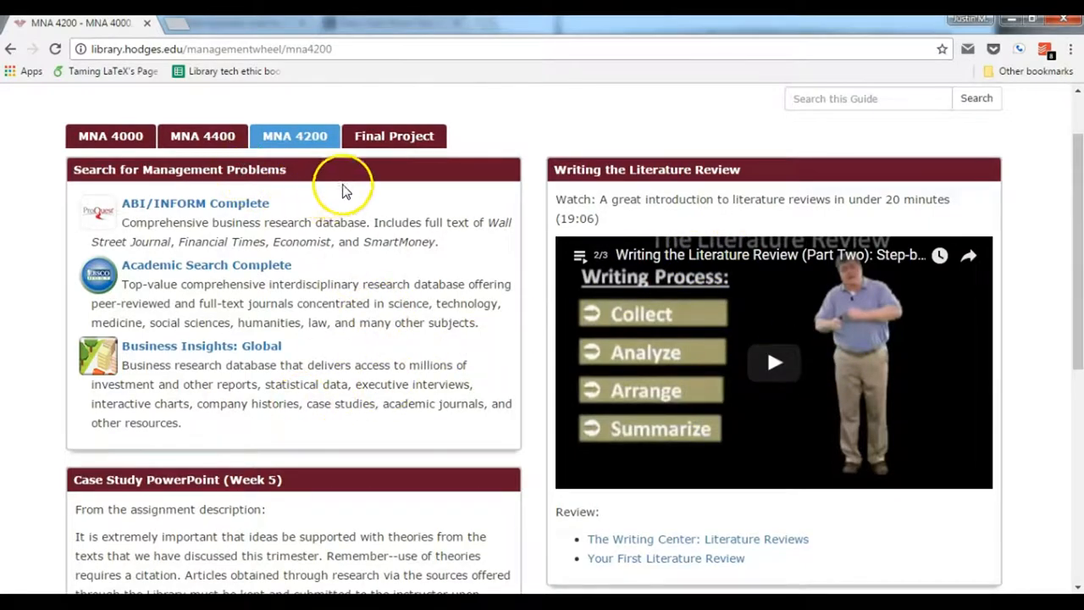
Skim the MNA 4200 tab, then open Final Project and browse its Phase I–III boxes
scroll("down", 3)
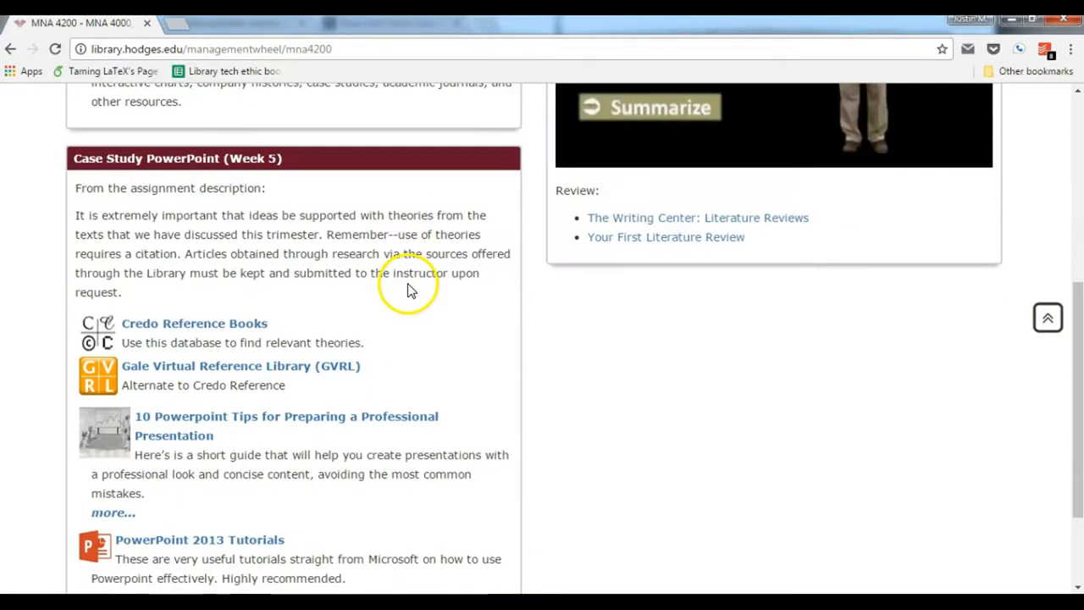
mouse_move(313, 258)
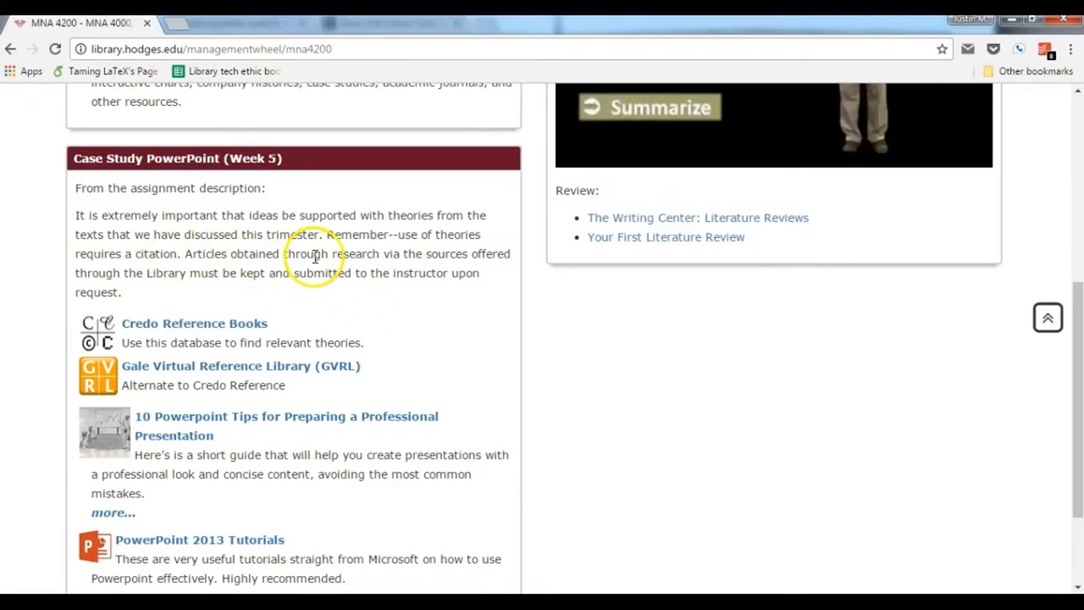
scroll("down", 3)
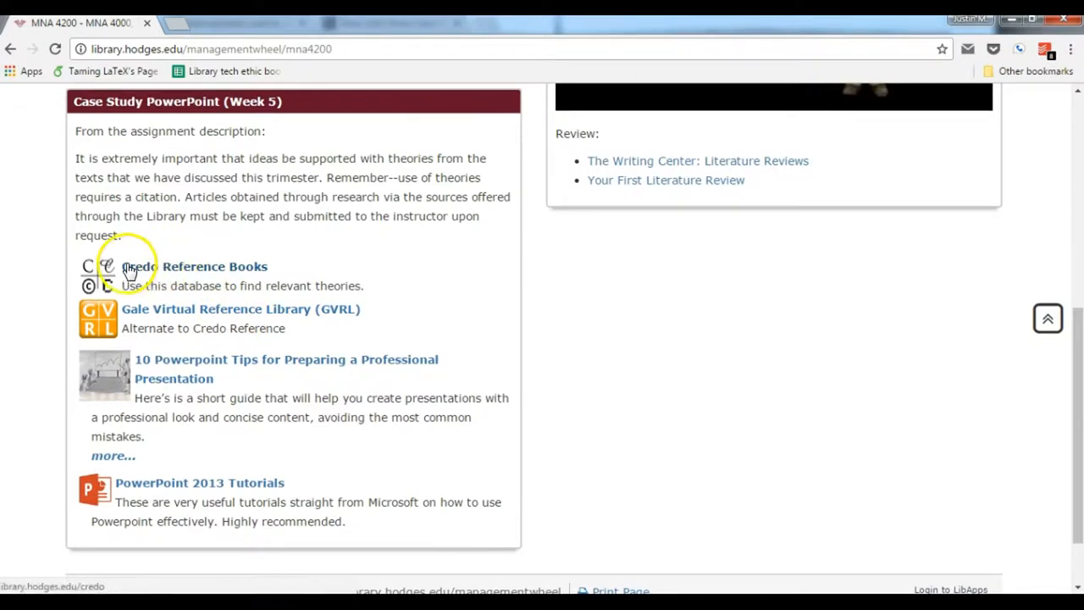
mouse_move(258, 279)
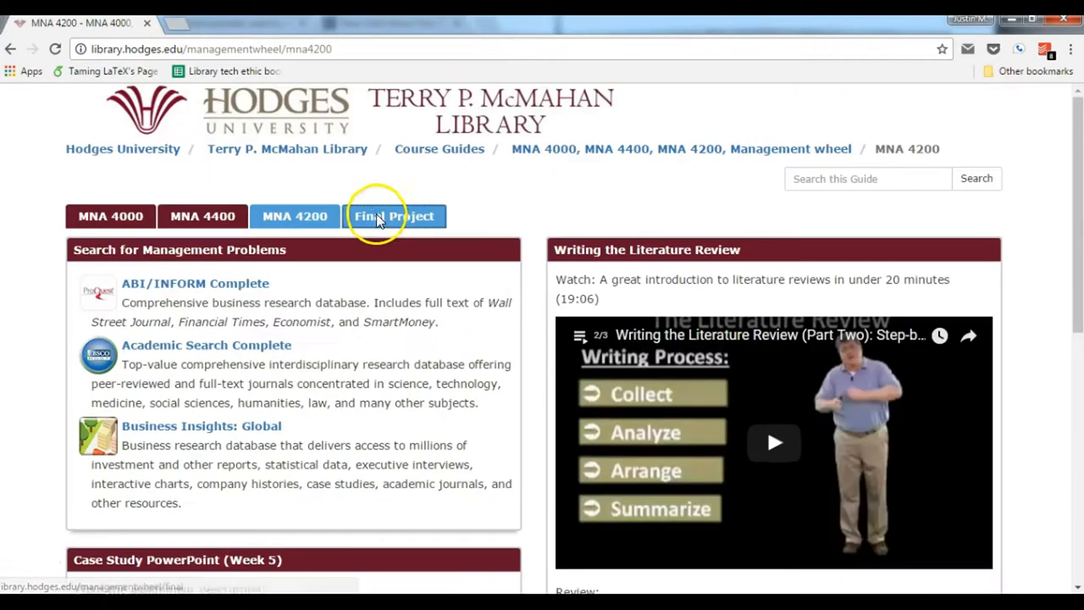
left_click(394, 215)
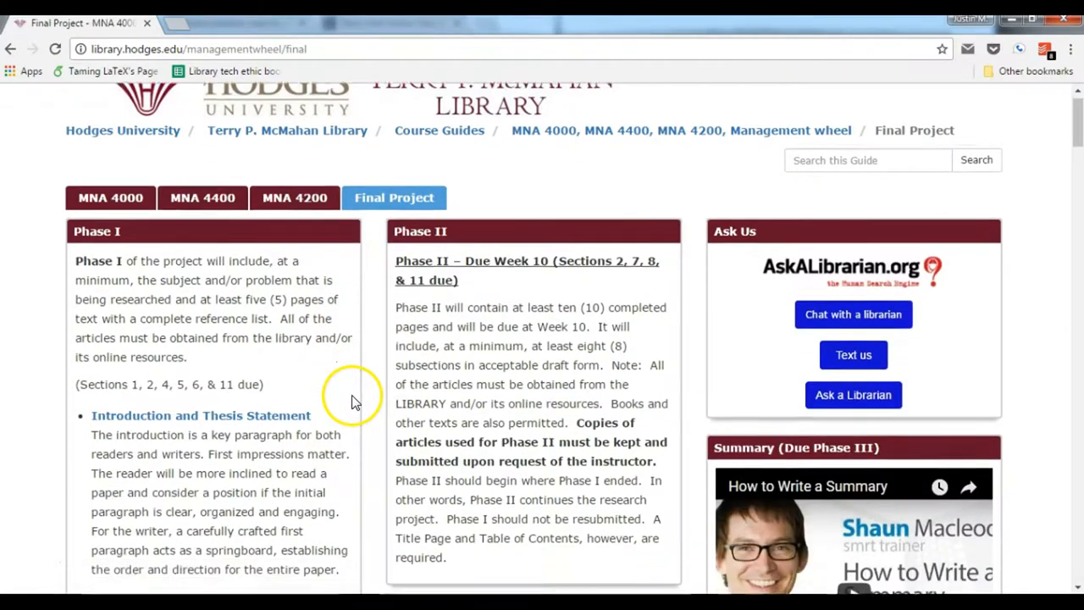
scroll("down", 3)
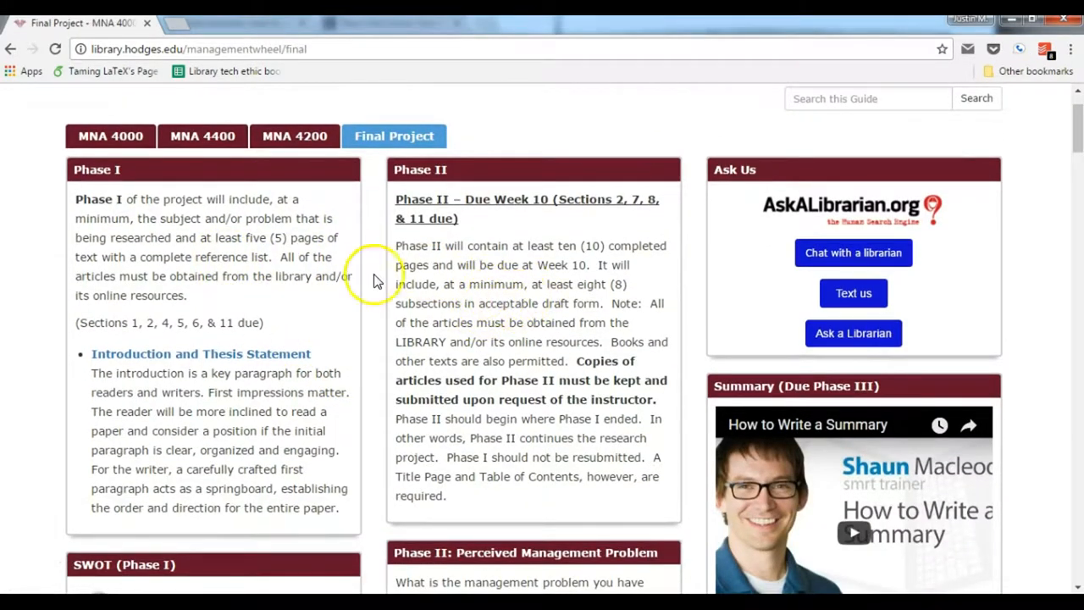
scroll("down", 3)
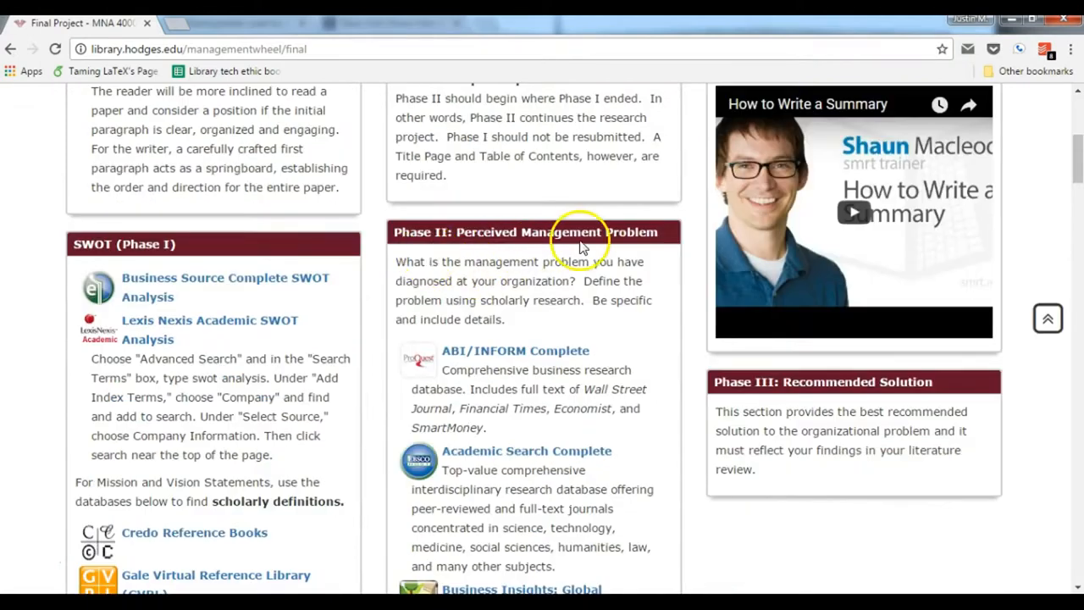
scroll("down", 3)
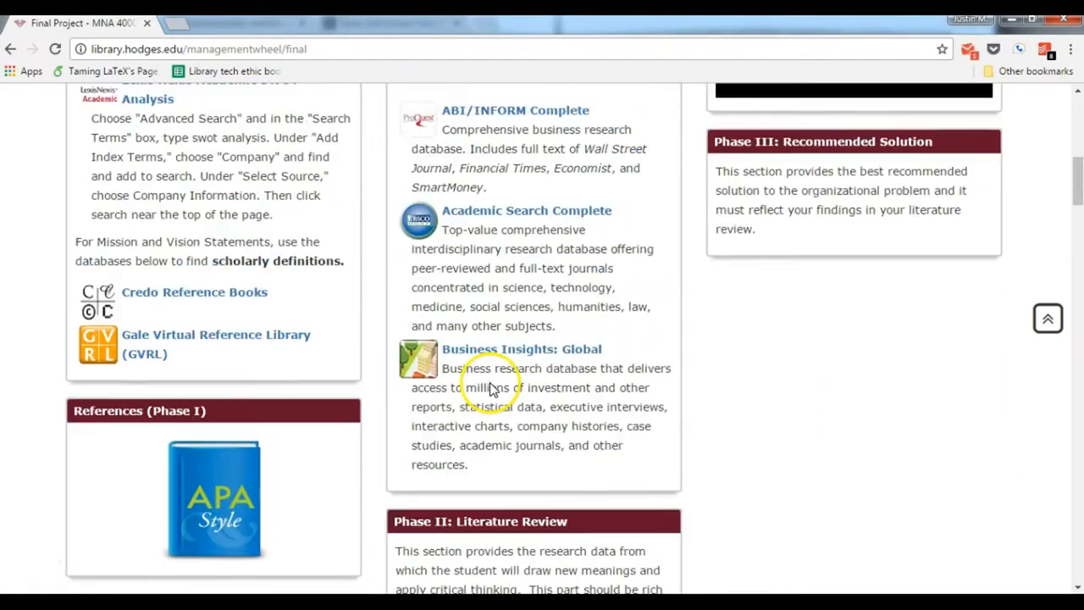
scroll("down", 3)
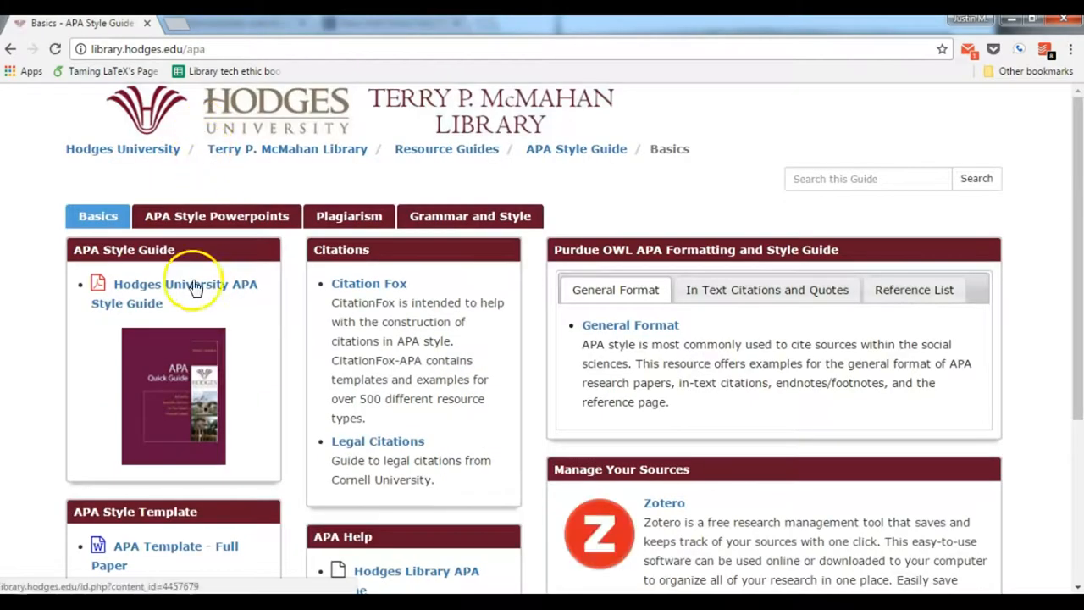
Scroll the APA Style Guide Basics page and open the Citation Fox link under Citations
scroll("down", 3)
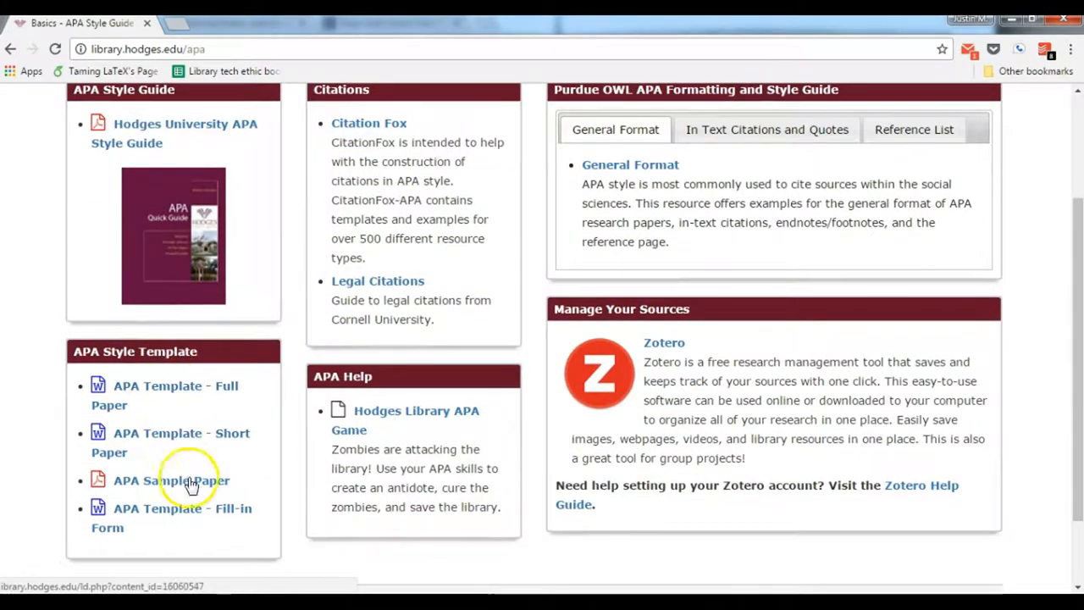
mouse_move(184, 448)
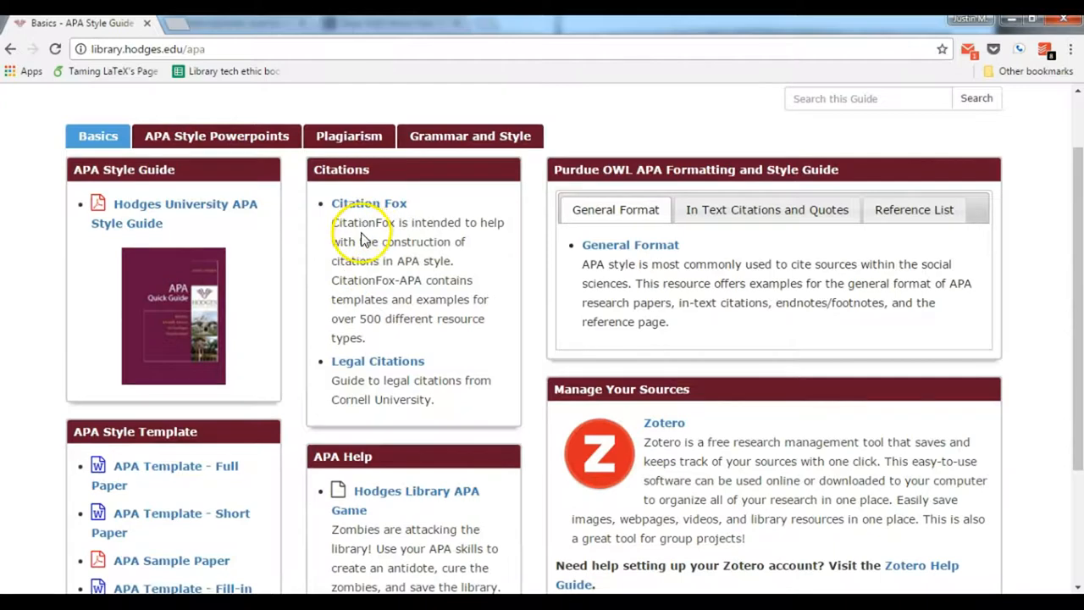
left_click(368, 203)
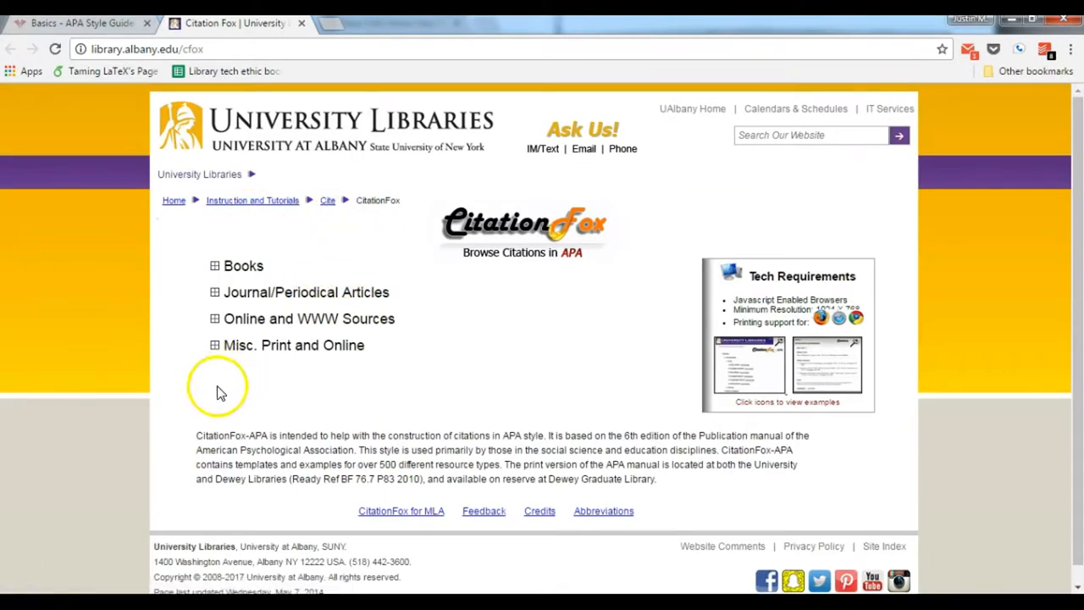
mouse_move(240, 324)
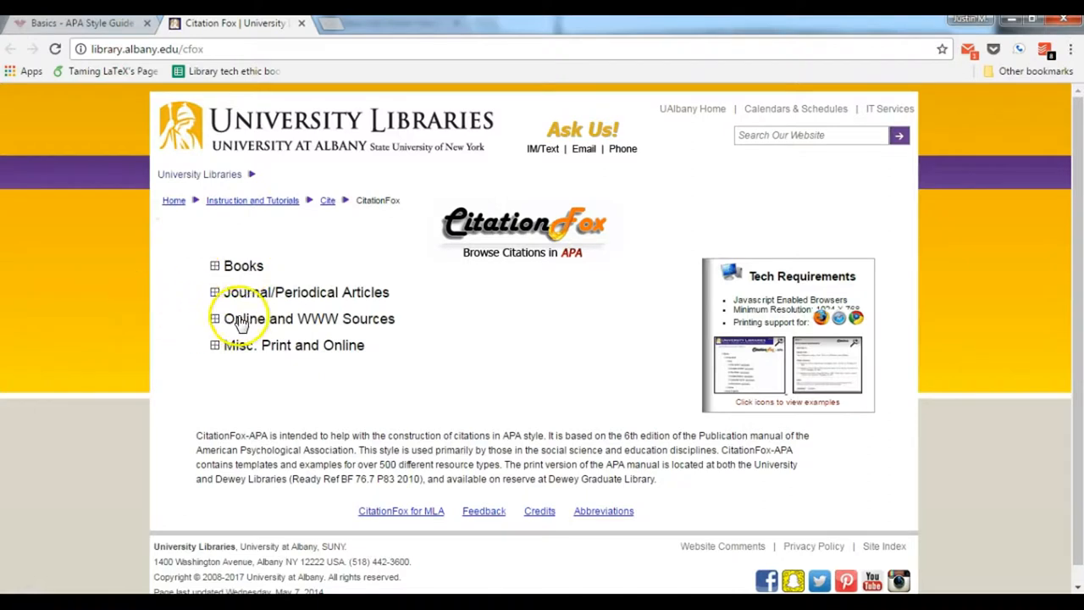
mouse_move(170, 334)
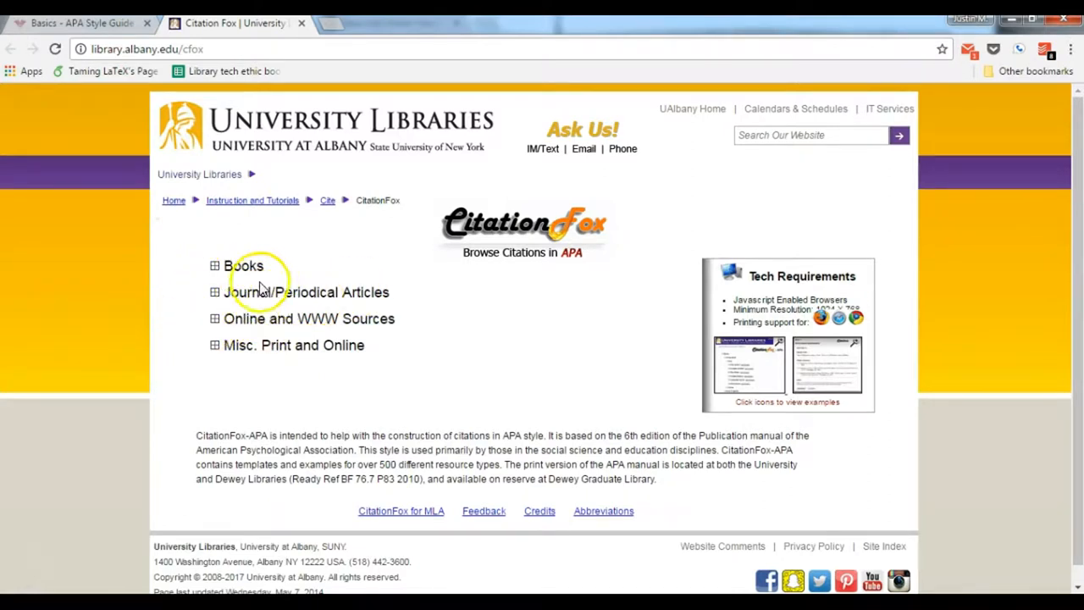
Expand Online and WWW Sources in Citation Fox and scroll through its categories
left_click(214, 319)
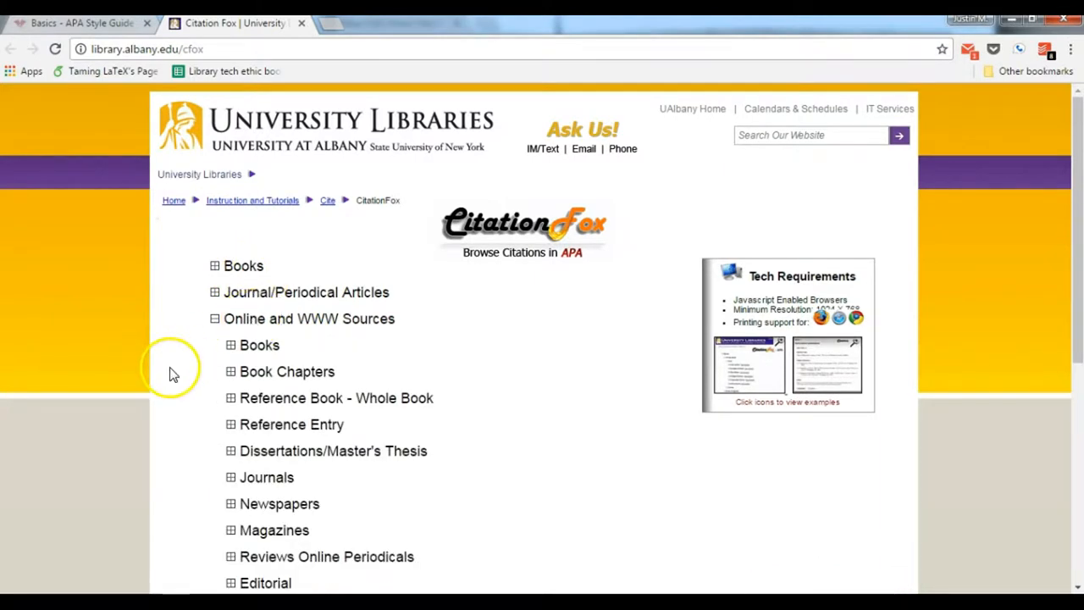
scroll("down", 3)
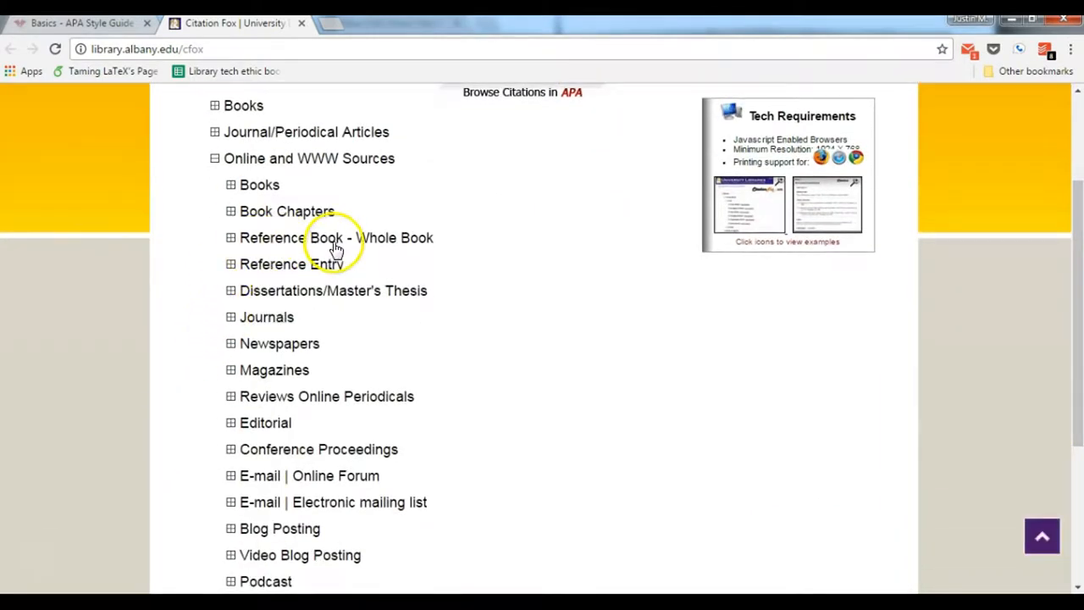
scroll("down", 3)
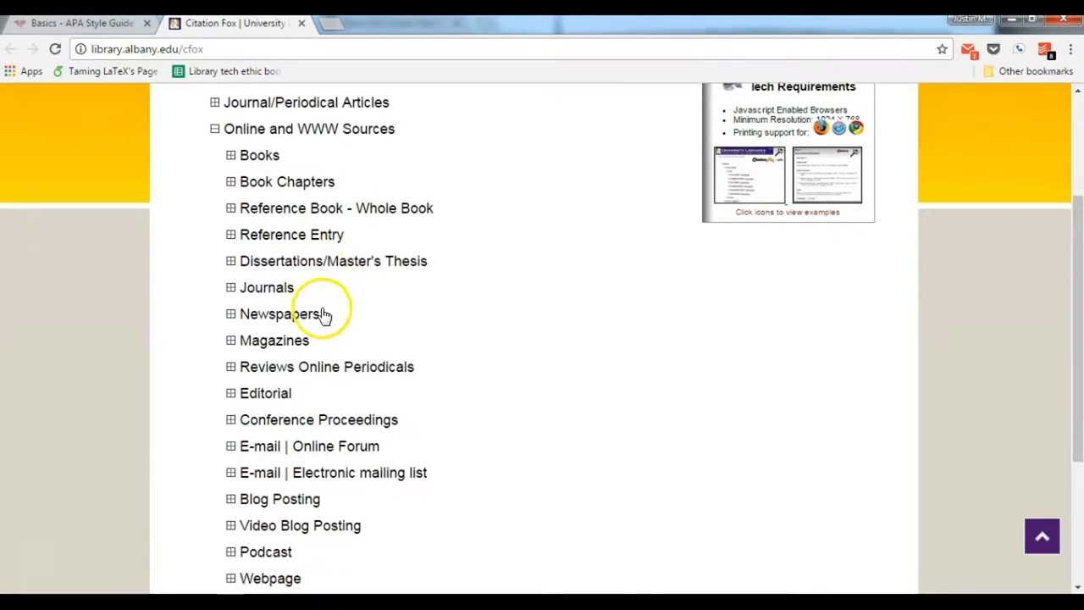
scroll("down", 3)
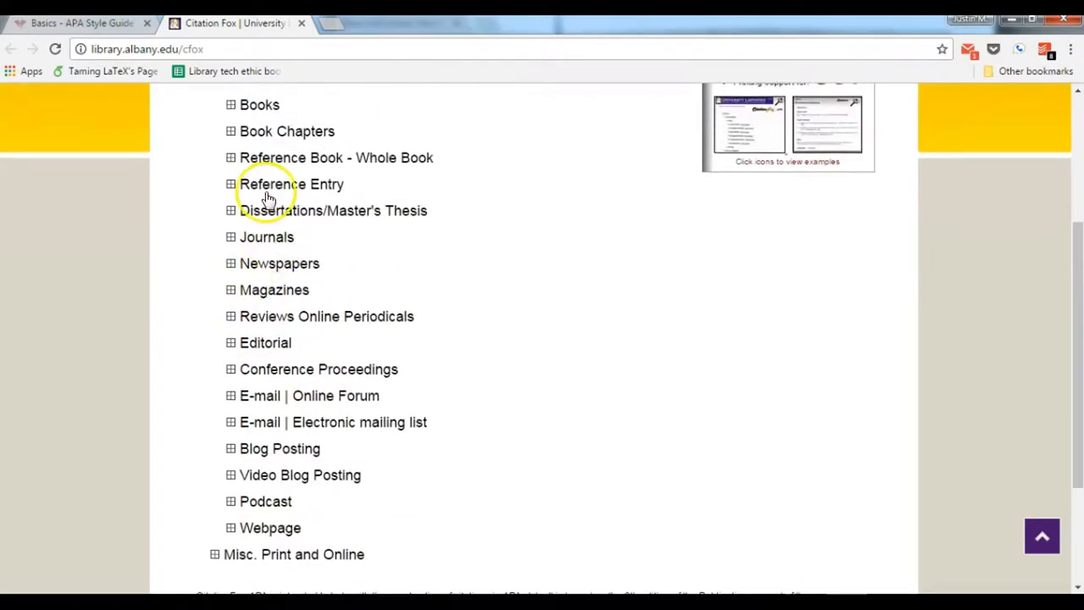
scroll("down", 3)
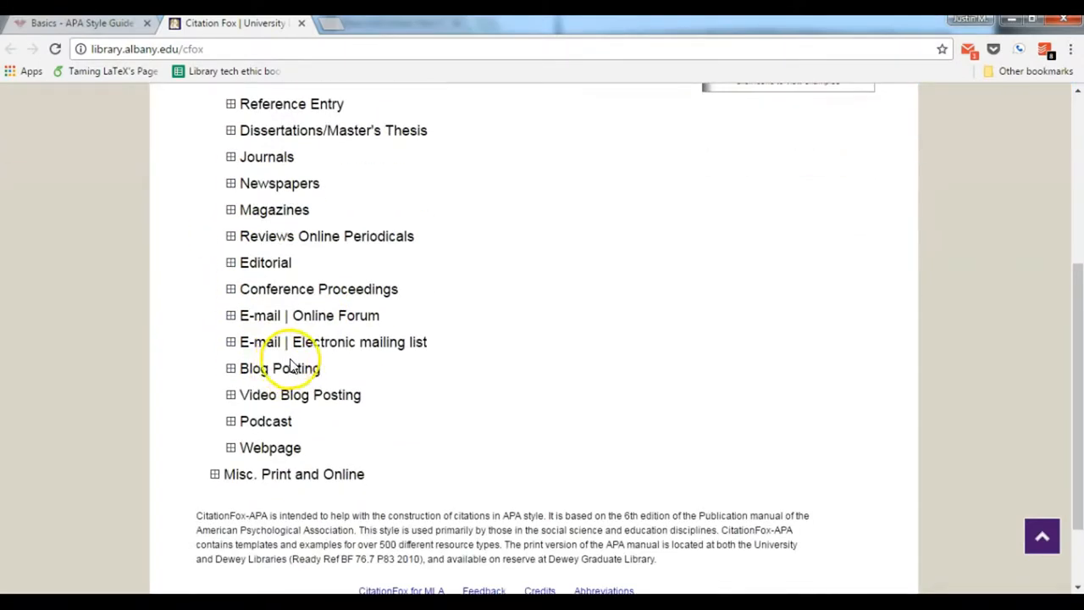
Expand Misc. Print and Online, then Webpage, and show the Corporate Author example
left_click(215, 473)
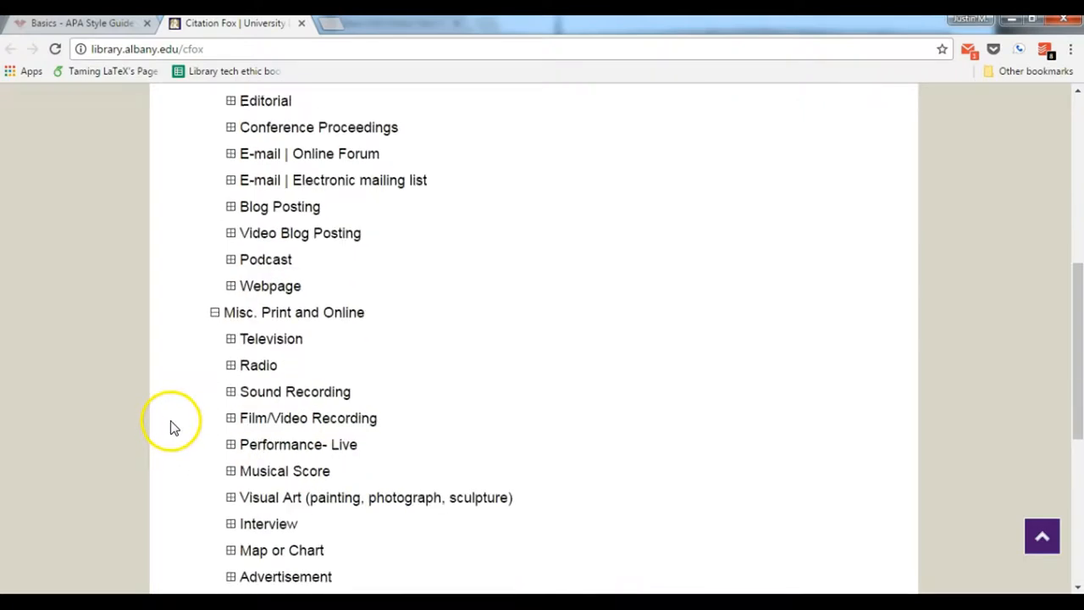
scroll("down", 3)
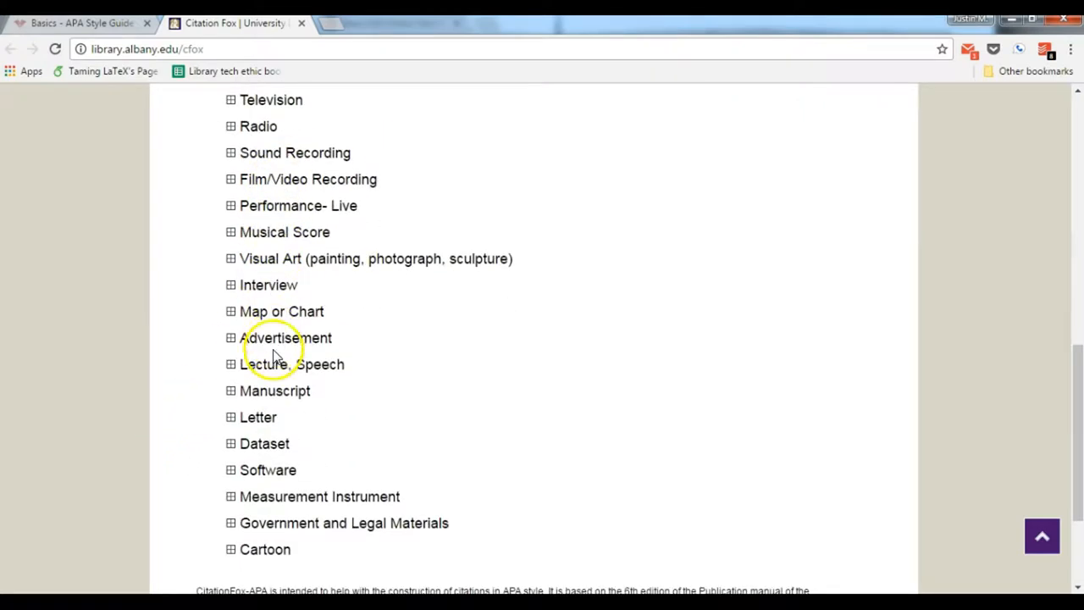
mouse_move(273, 374)
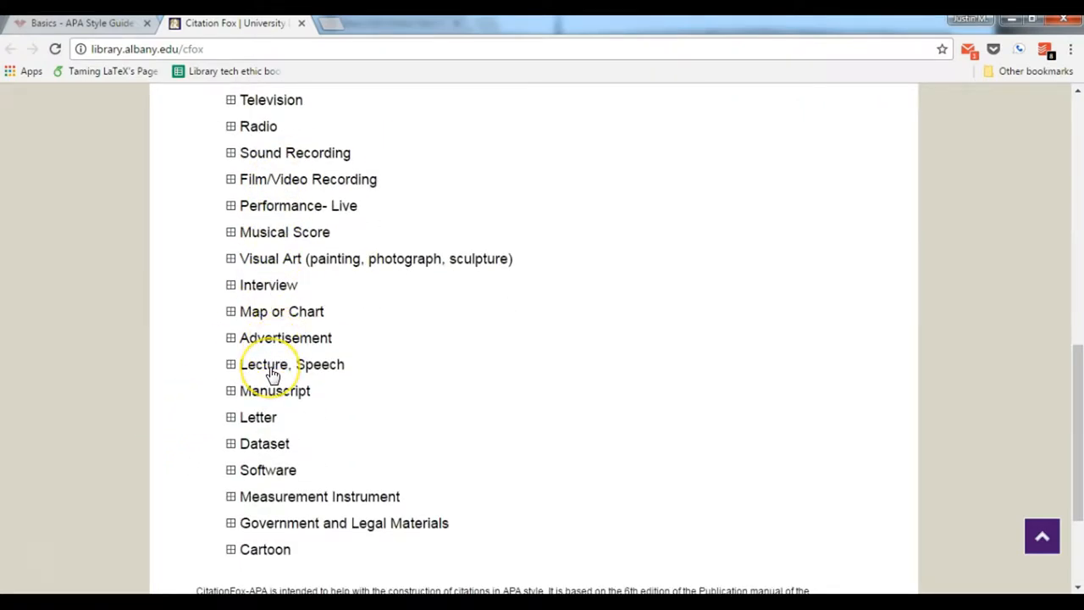
mouse_move(265, 443)
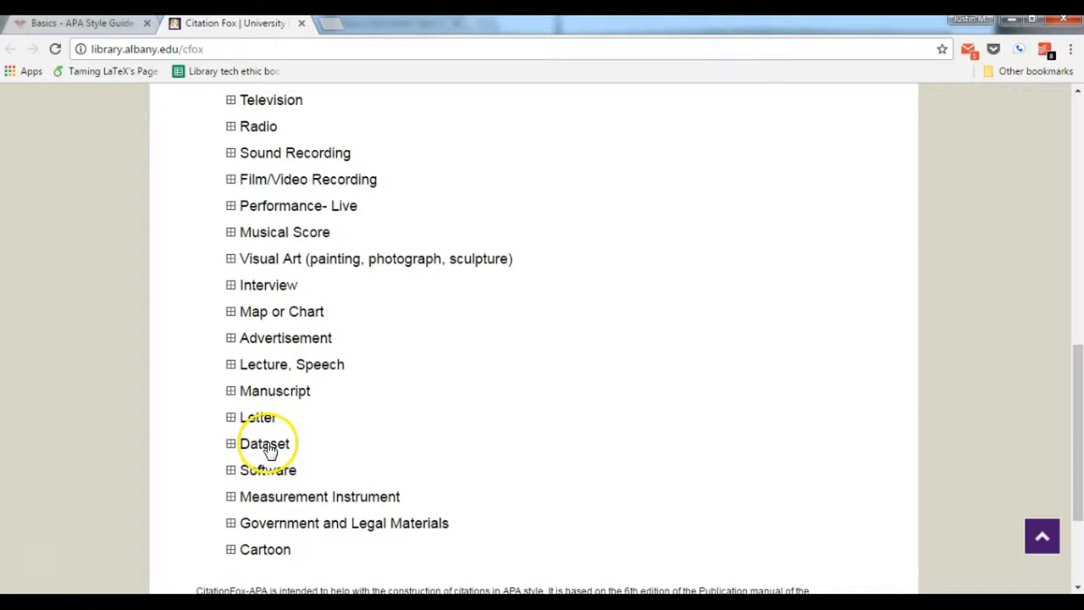
mouse_move(285, 522)
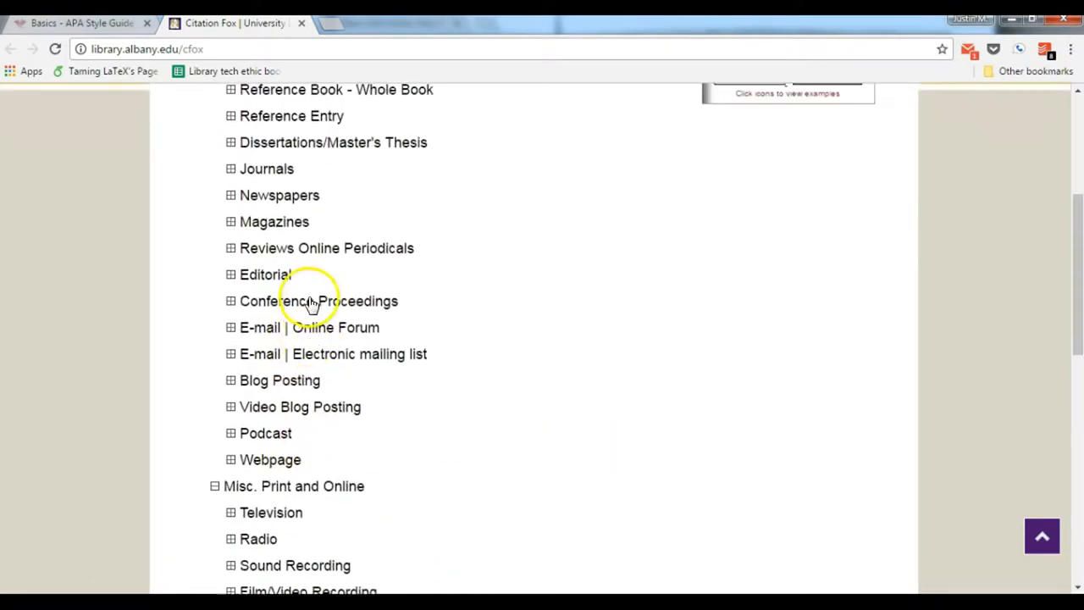
scroll("down", 3)
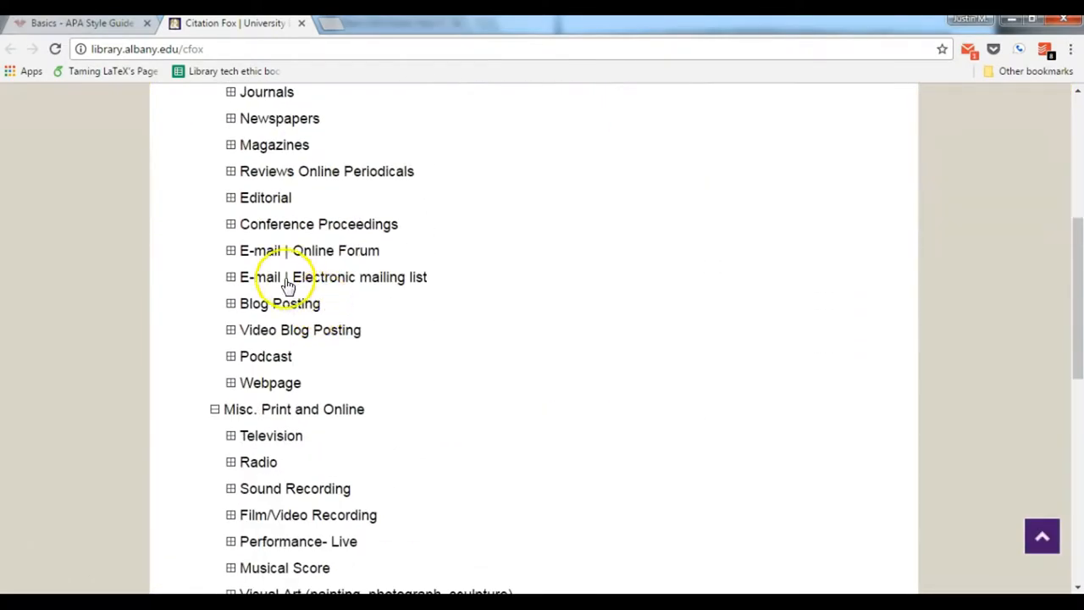
left_click(269, 382)
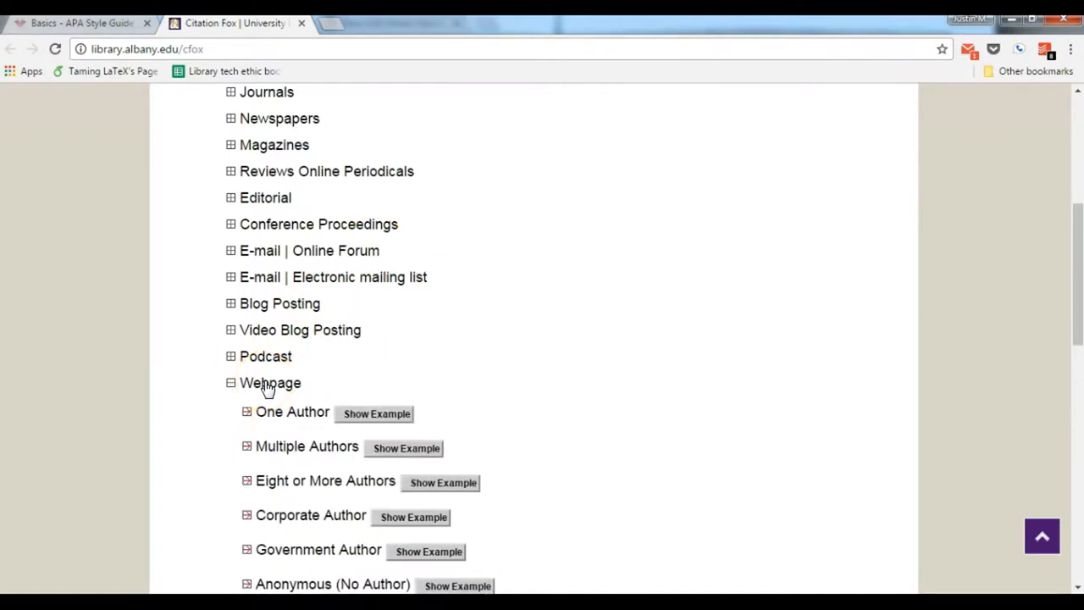
scroll("down", 3)
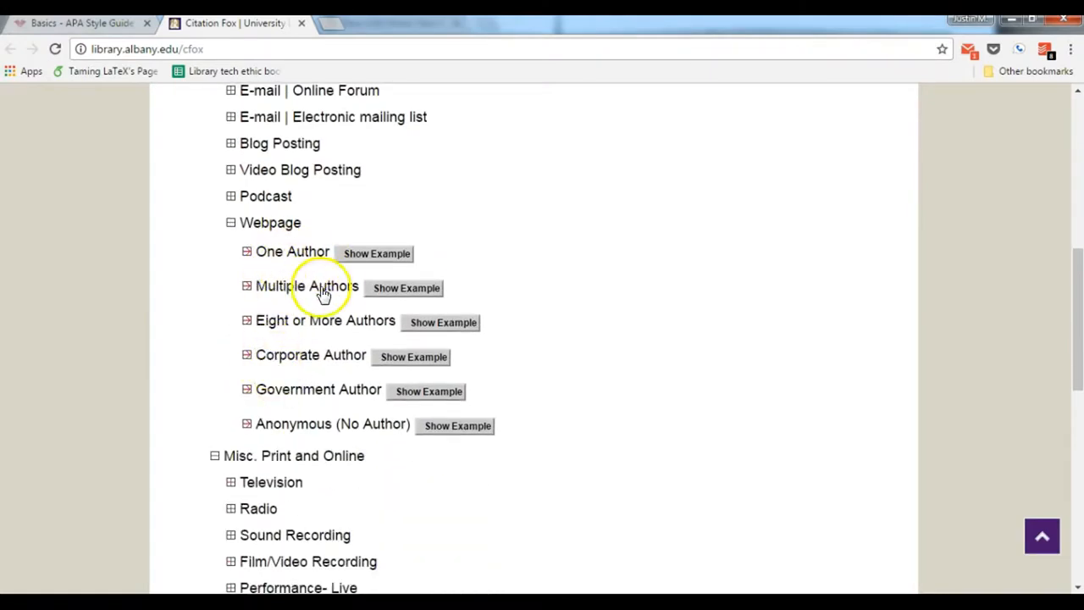
mouse_move(274, 368)
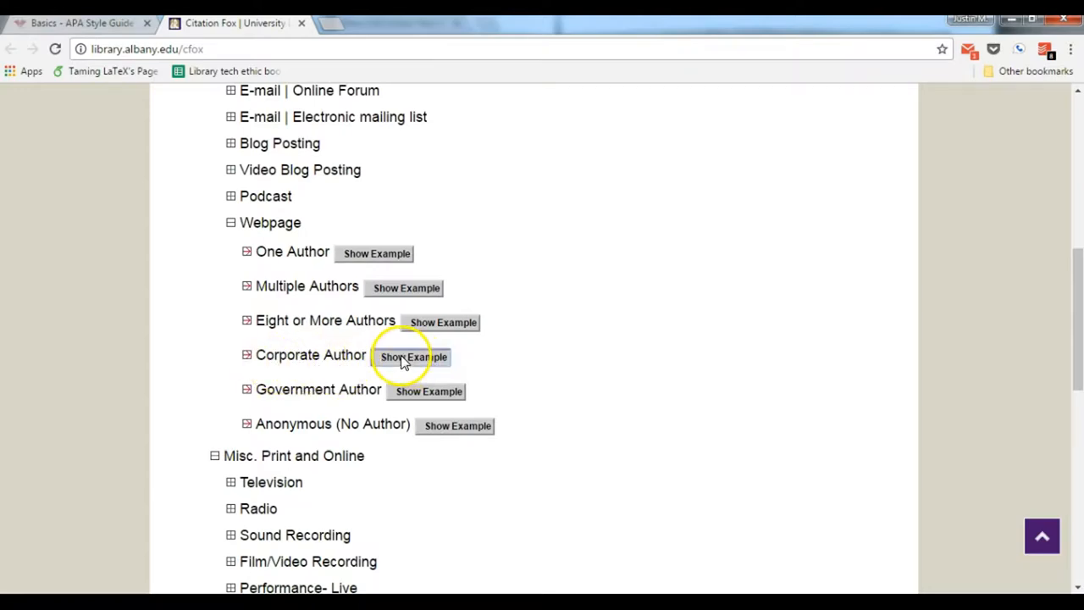
left_click(414, 356)
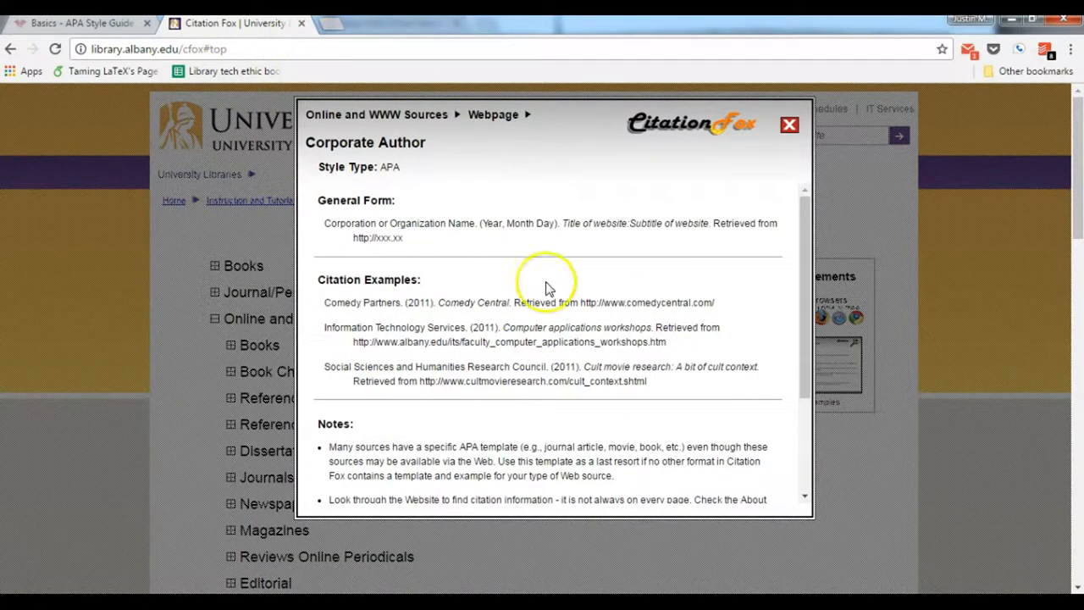
Close the example, collapse Online and WWW Sources, and expand Scholarly Journal Articles to Online – No DOI
left_click(788, 125)
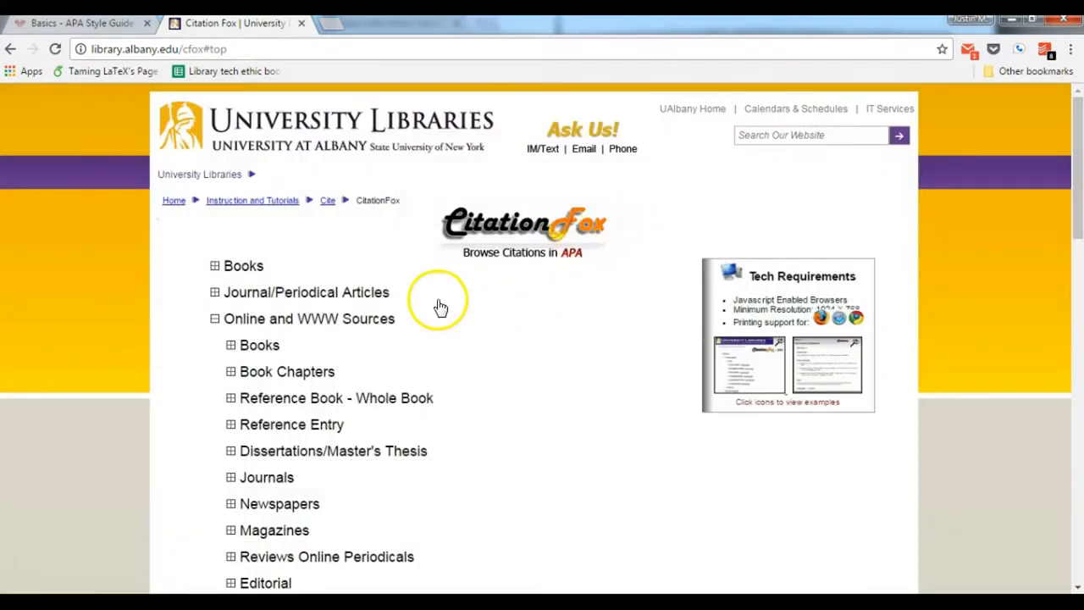
left_click(215, 318)
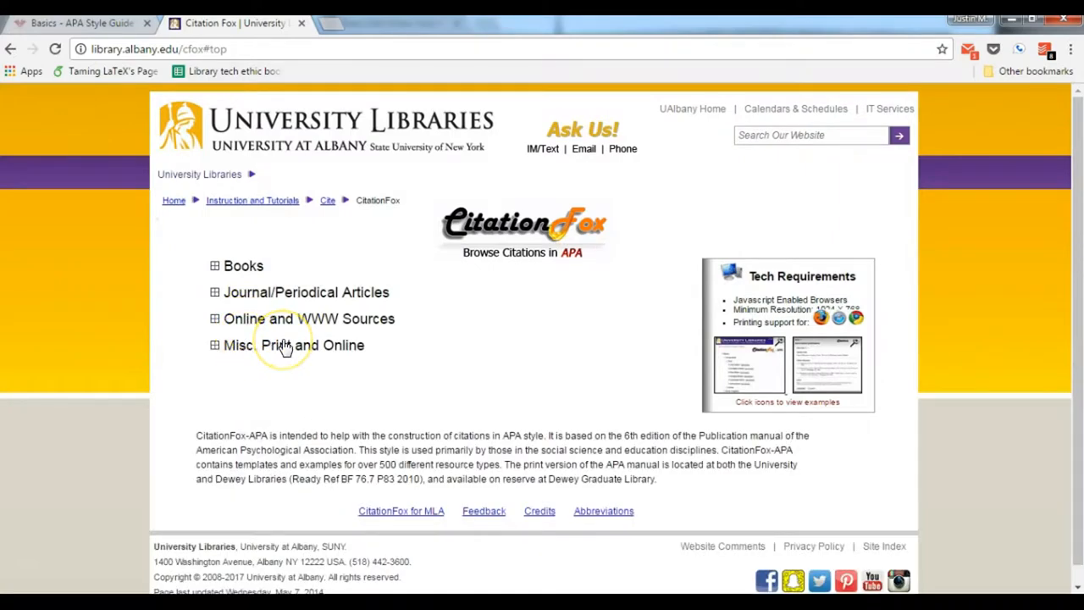
mouse_move(303, 318)
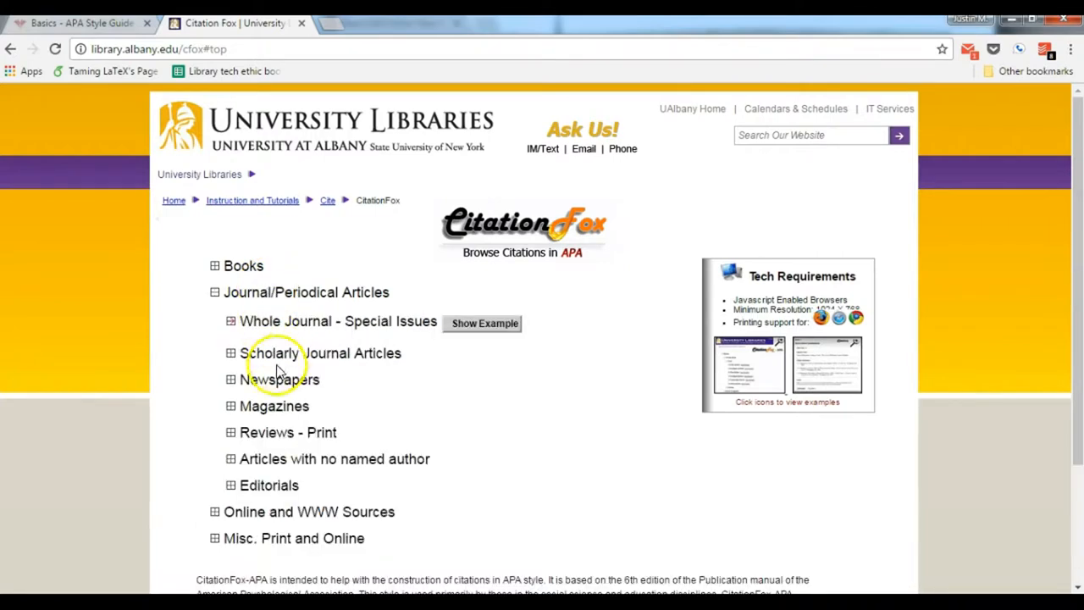
left_click(230, 354)
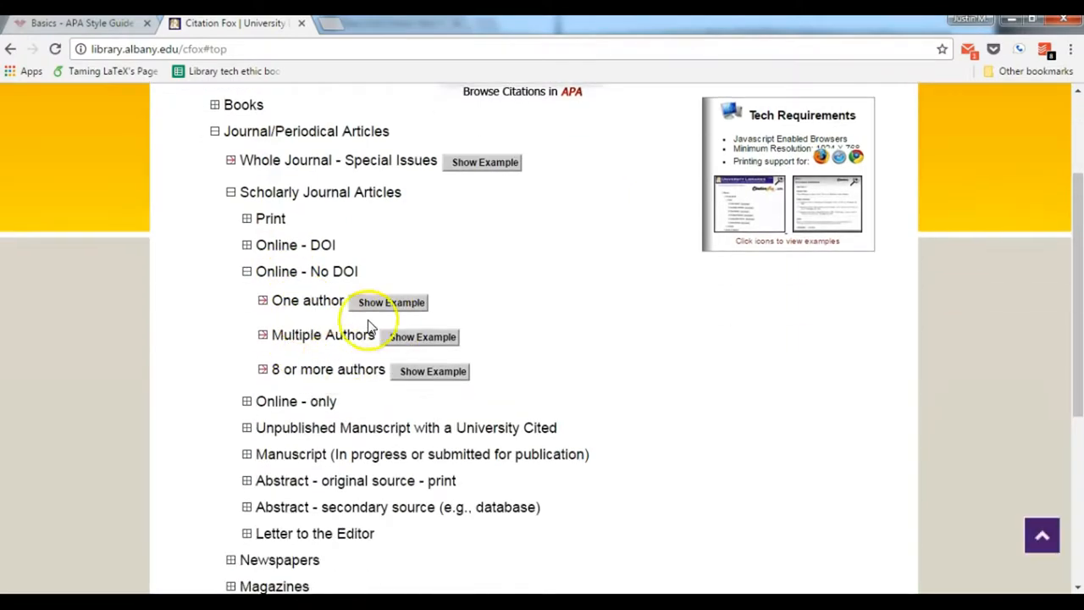
left_click(423, 336)
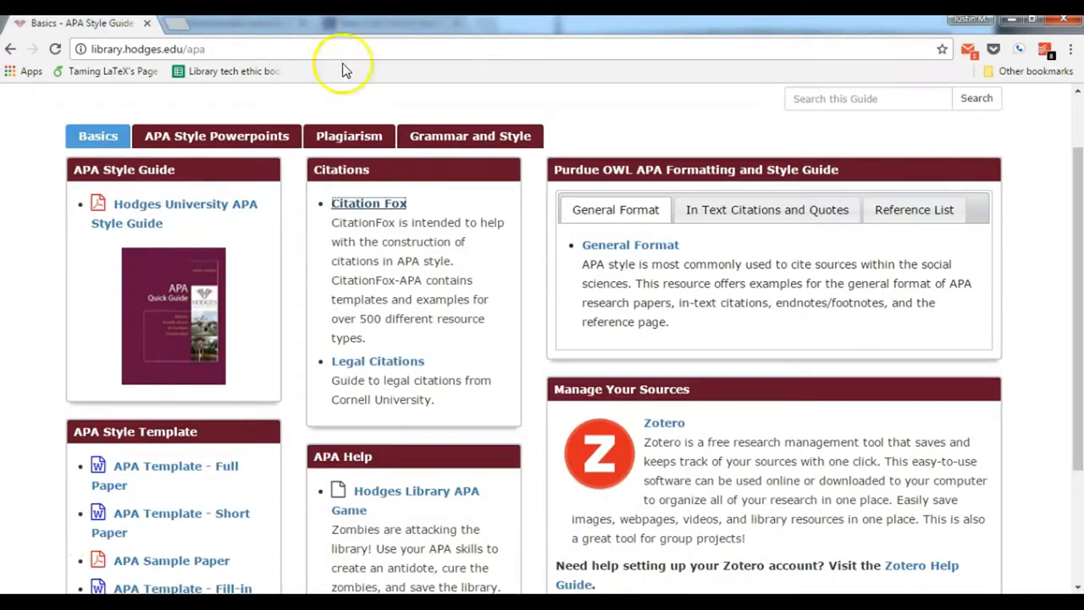
mouse_move(330, 110)
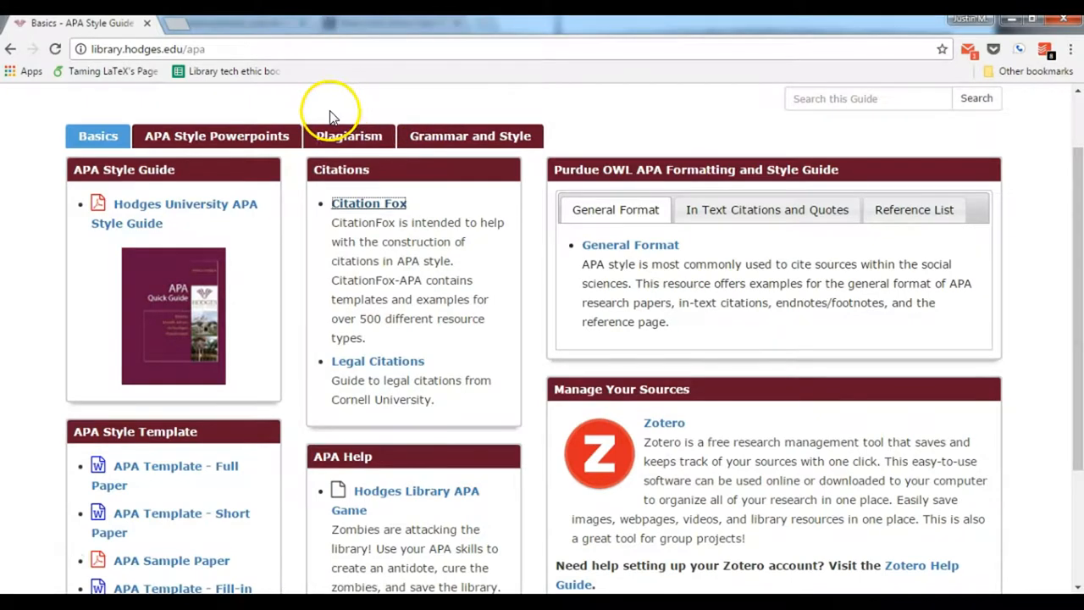
Scroll to APA Help on the Basics guide and launch the Hodges Library APA Game
scroll("down", 3)
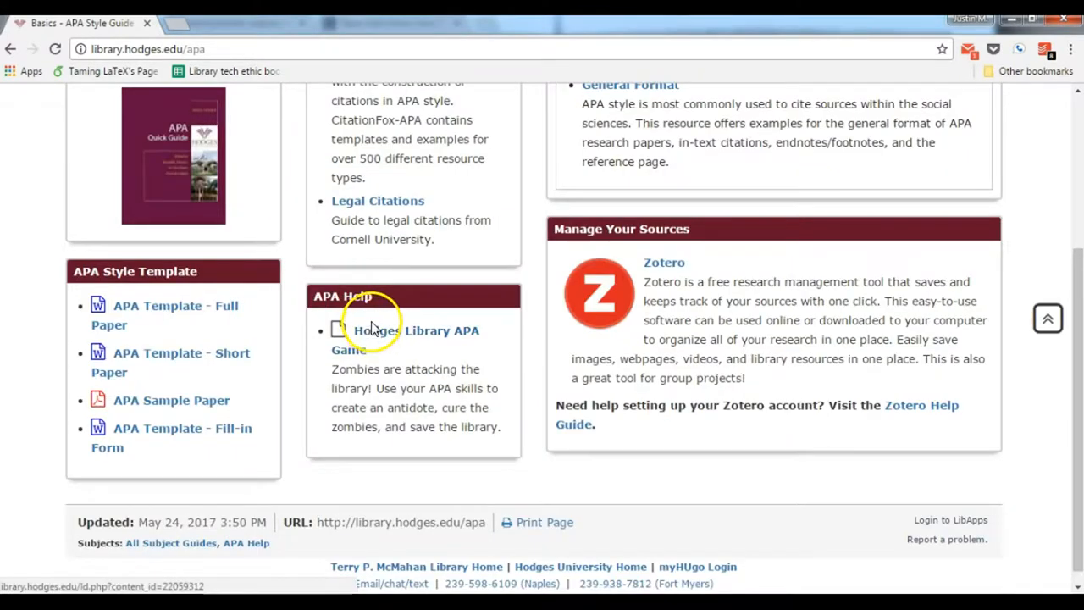
left_click(415, 330)
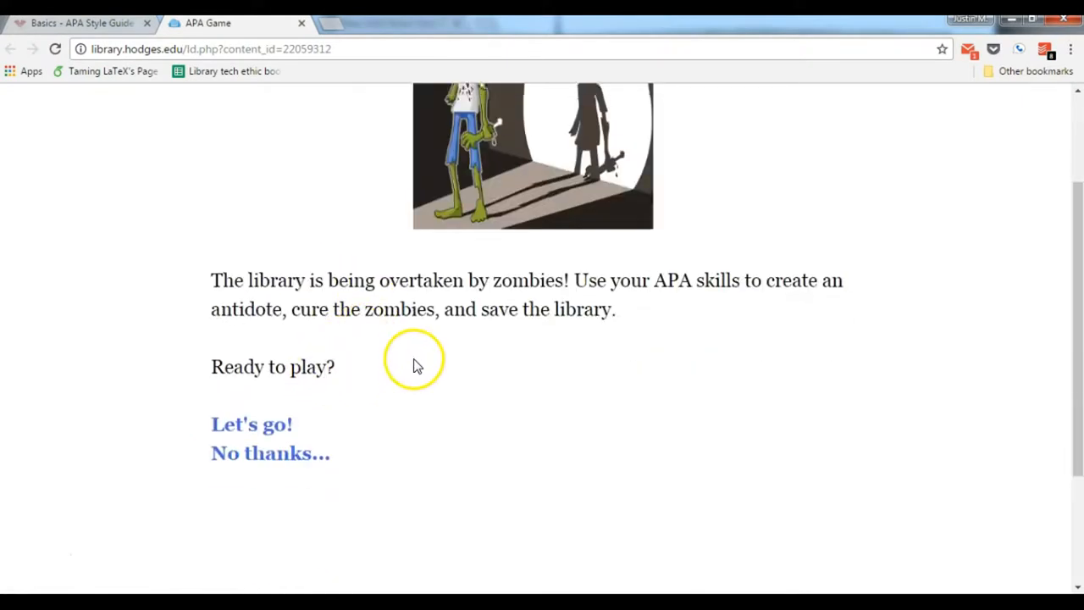
Start the APA Game, answer the first citation question after a retry, and advance
left_click(251, 423)
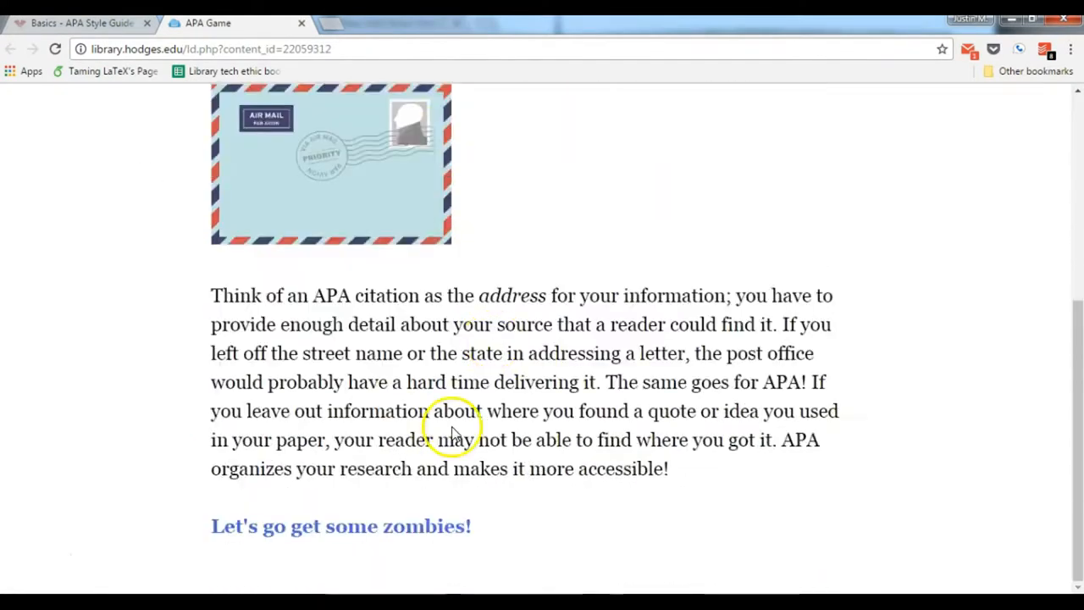
scroll("down", 3)
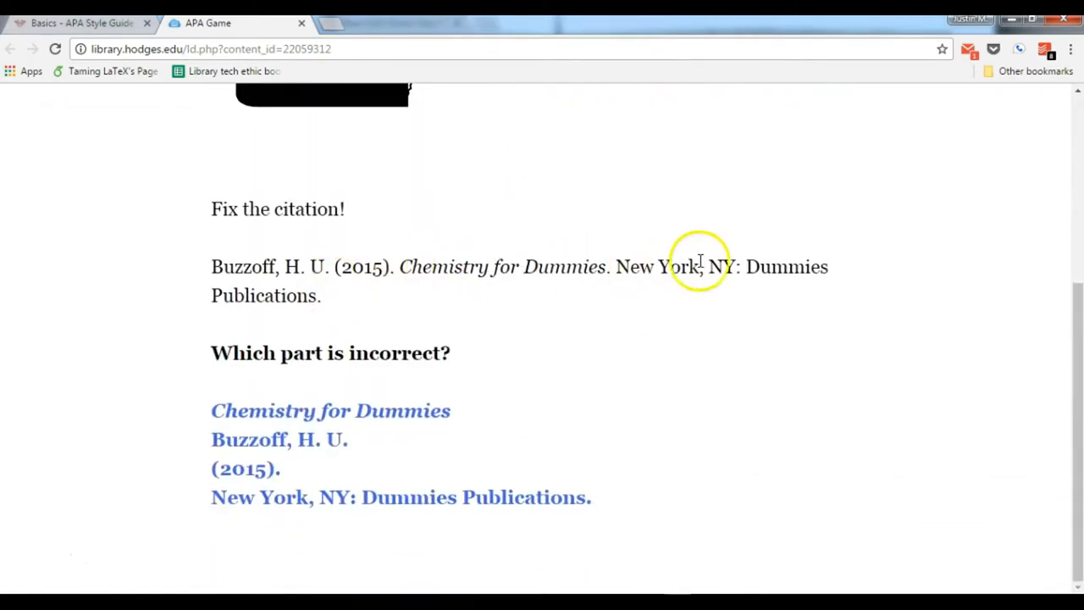
mouse_move(394, 271)
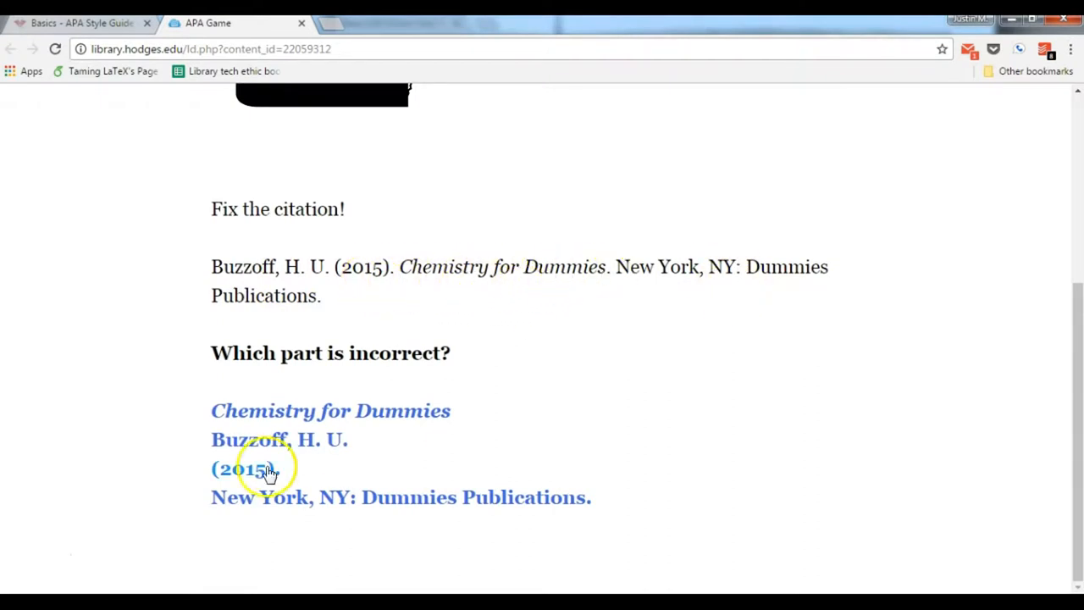
left_click(241, 468)
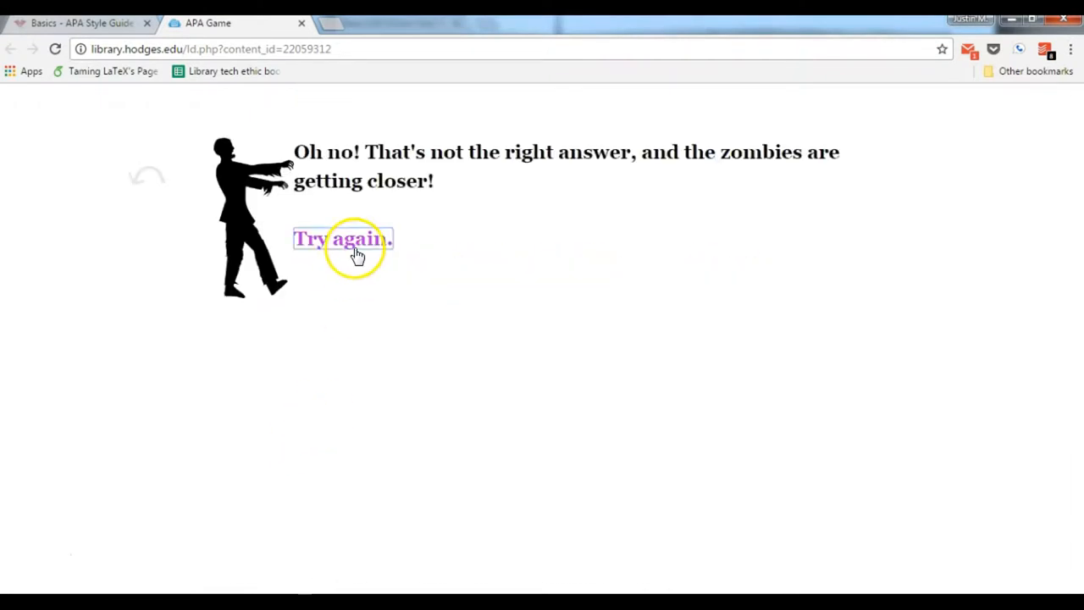
left_click(343, 238)
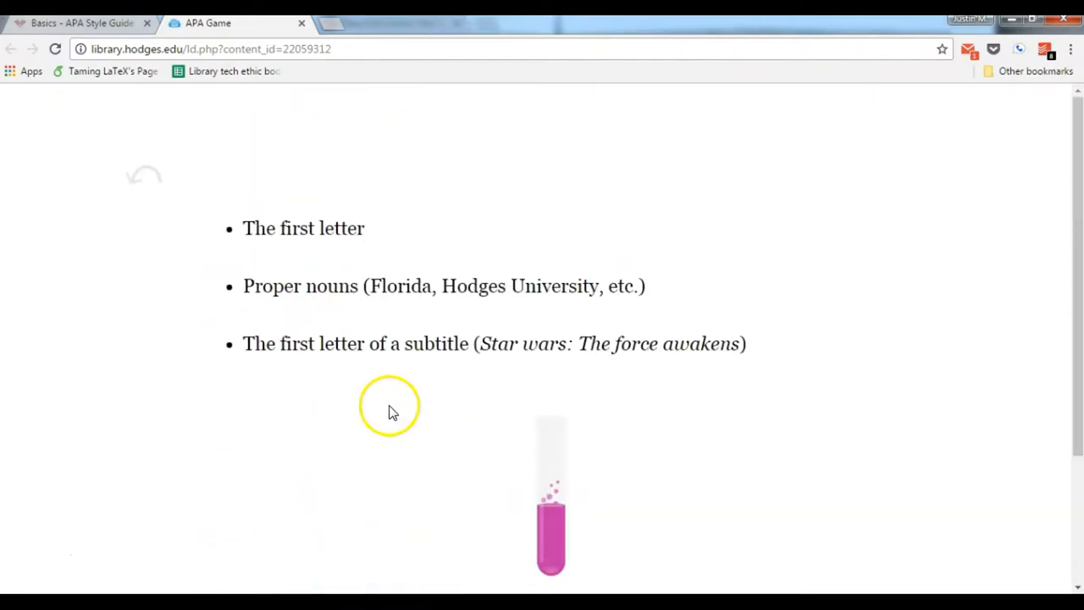
scroll("down", 3)
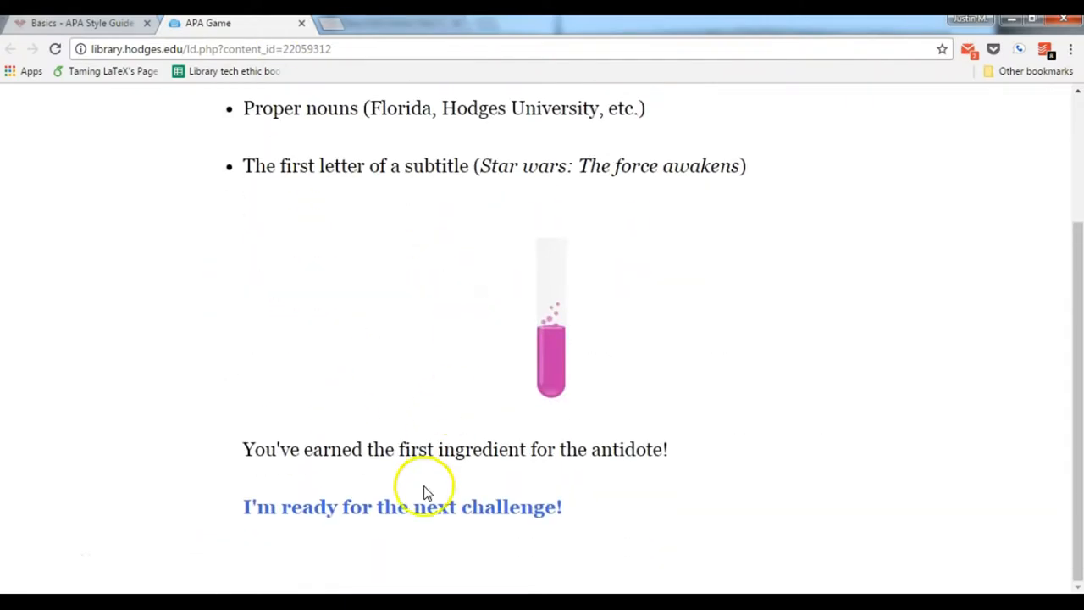
left_click(403, 507)
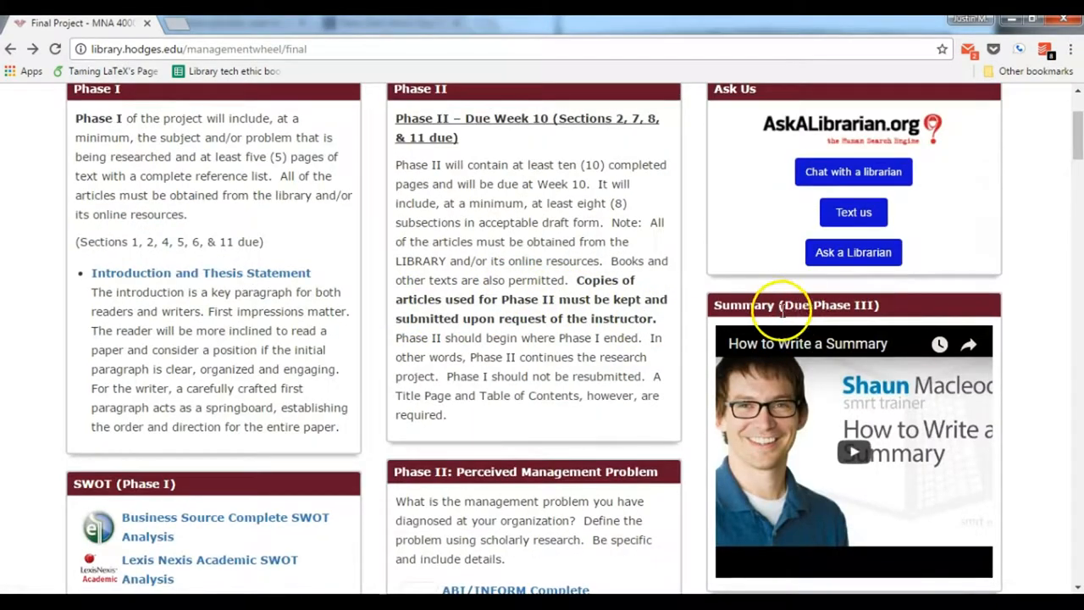
Scroll the Final Project page through Phase I and Phase II Literature Review to Research Project
scroll("down", 3)
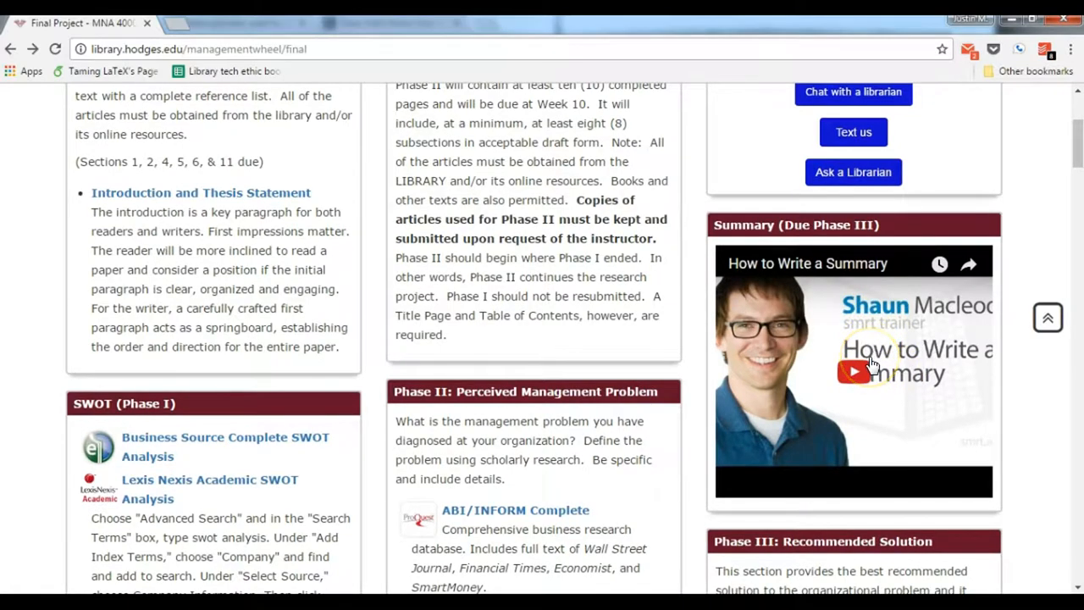
scroll("down", 3)
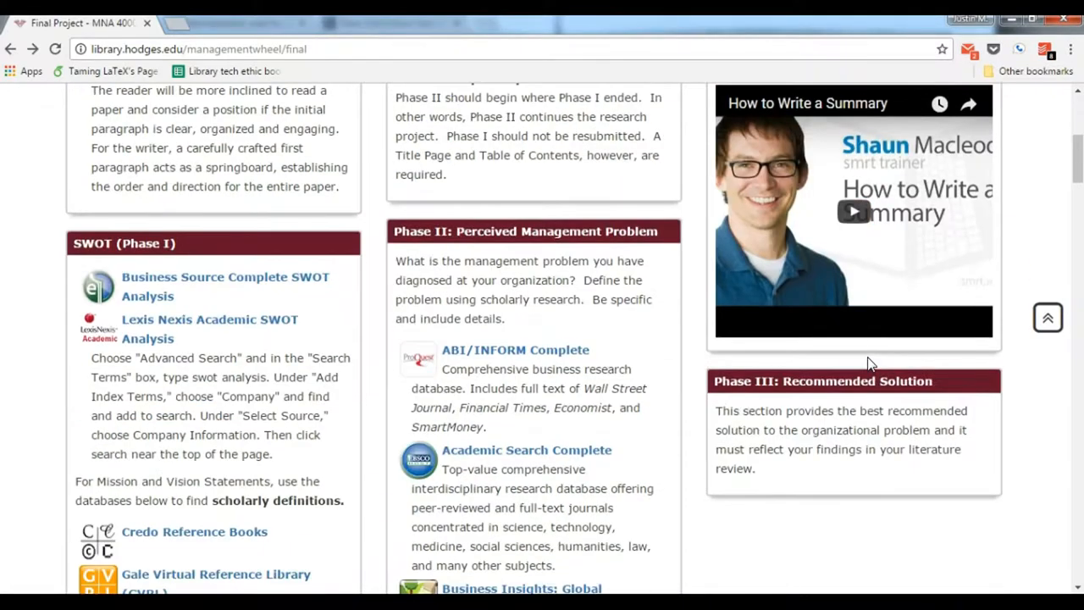
scroll("down", 3)
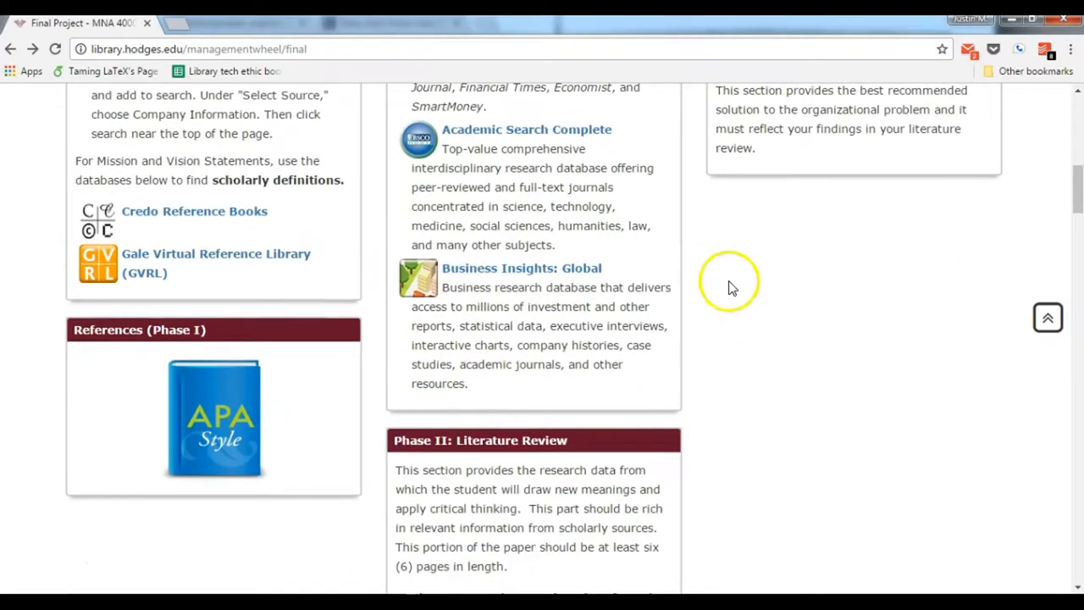
mouse_move(854, 347)
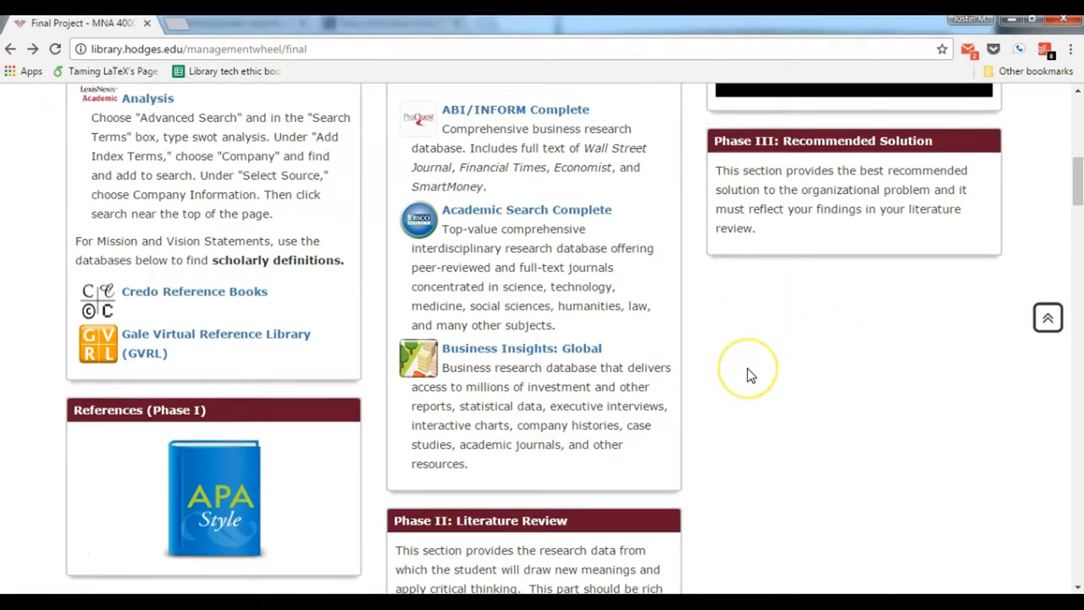
scroll("down", 3)
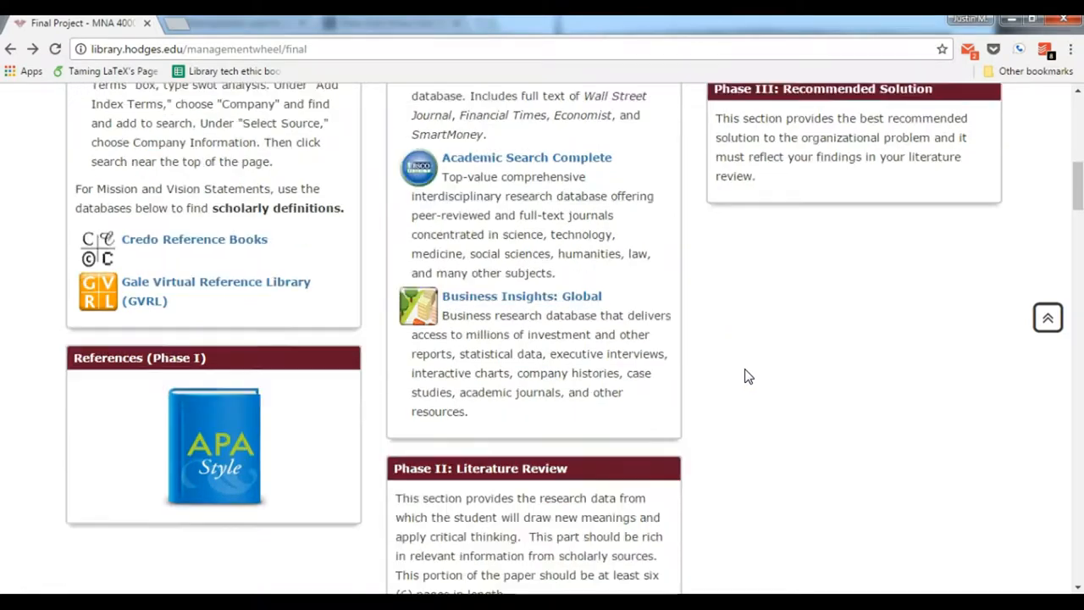
scroll("down", 3)
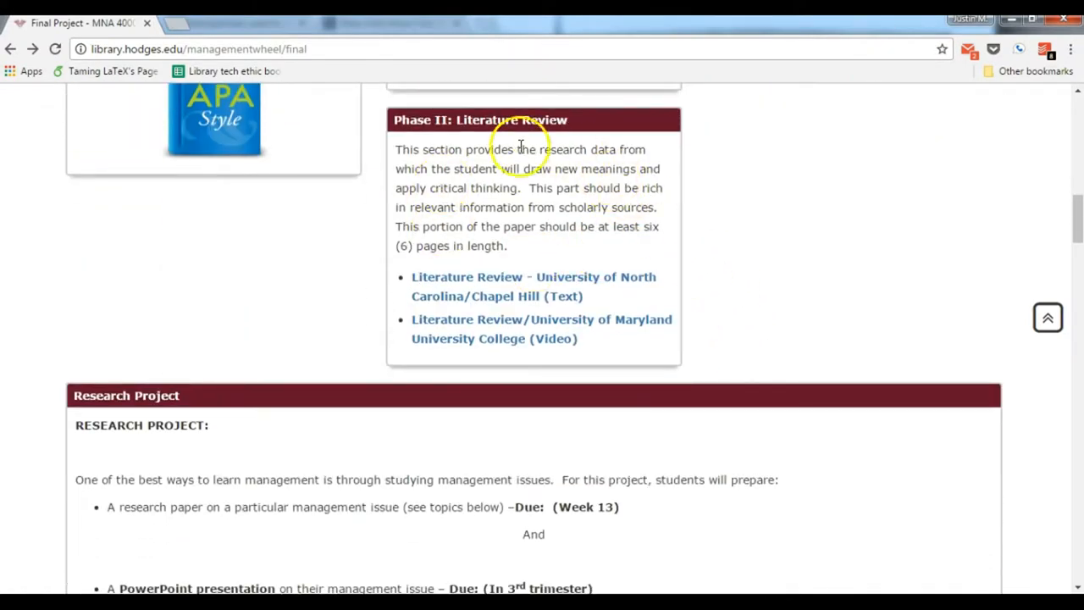
mouse_move(699, 245)
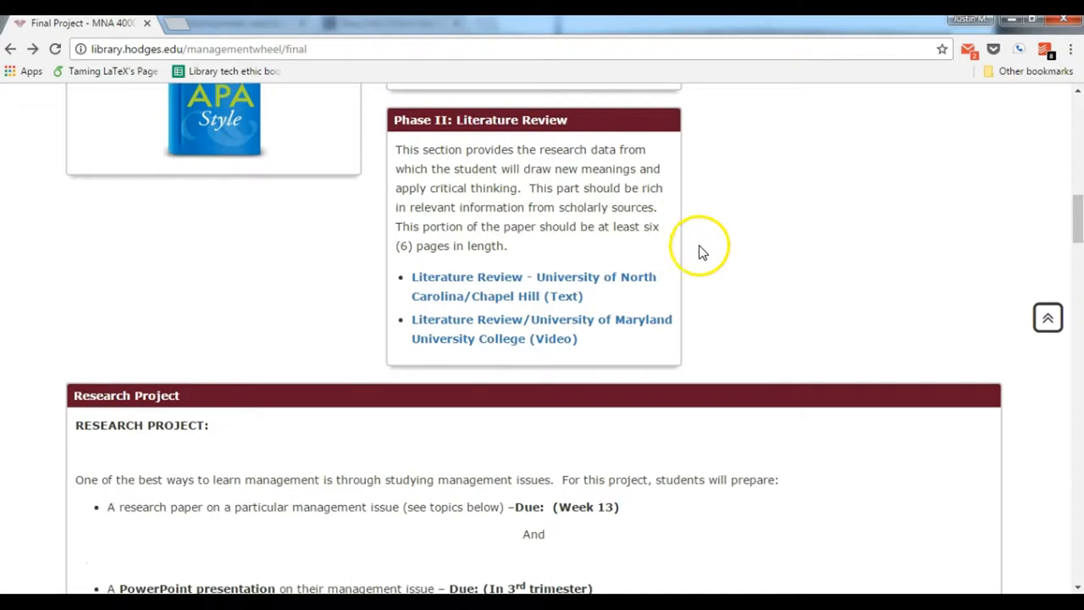
scroll("down", 3)
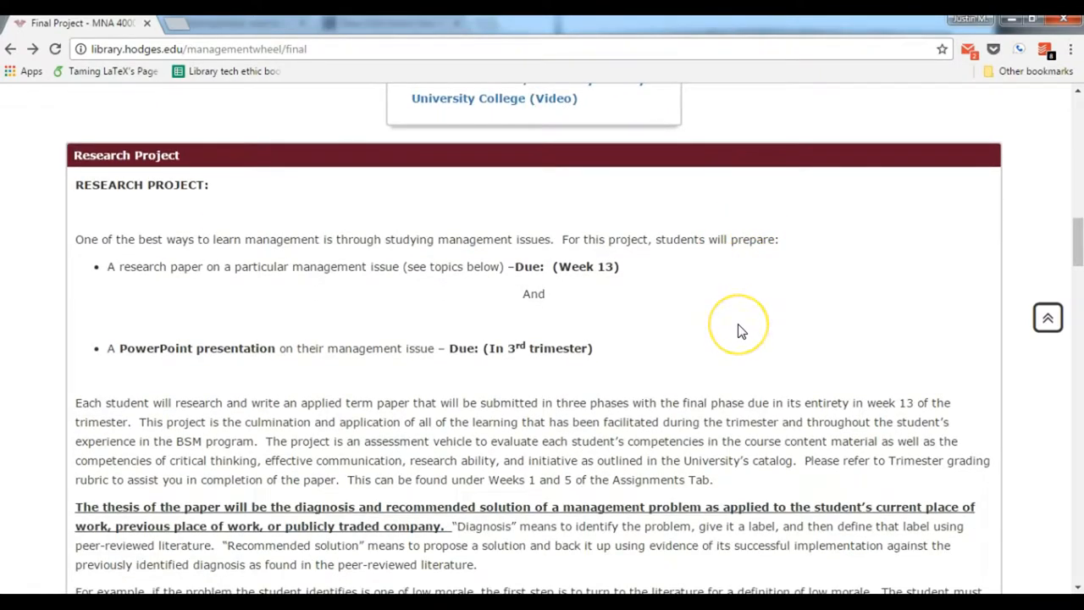
scroll("down", 3)
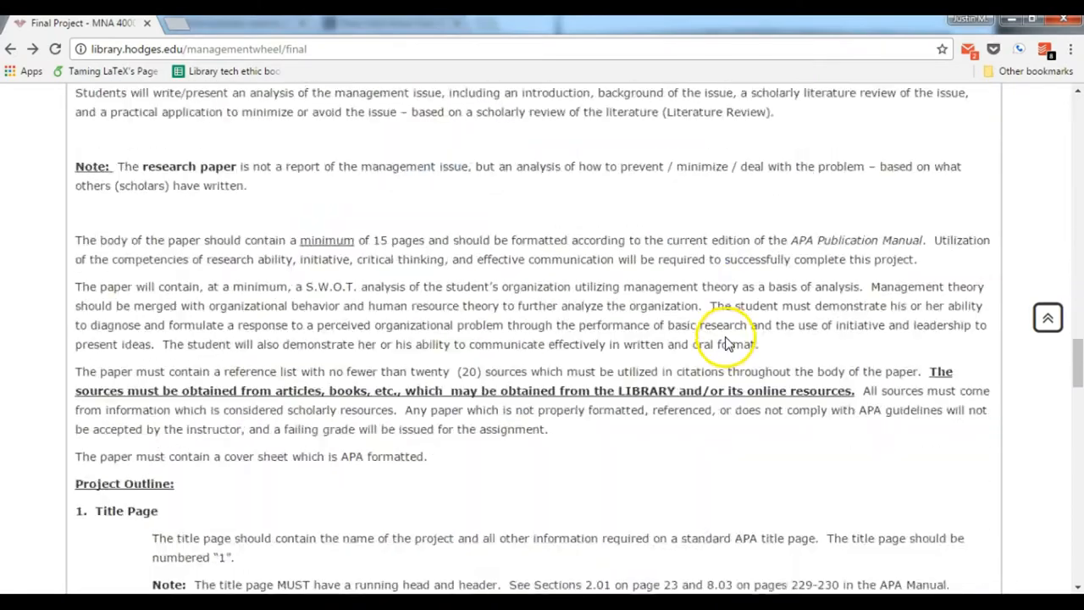
scroll("down", 3)
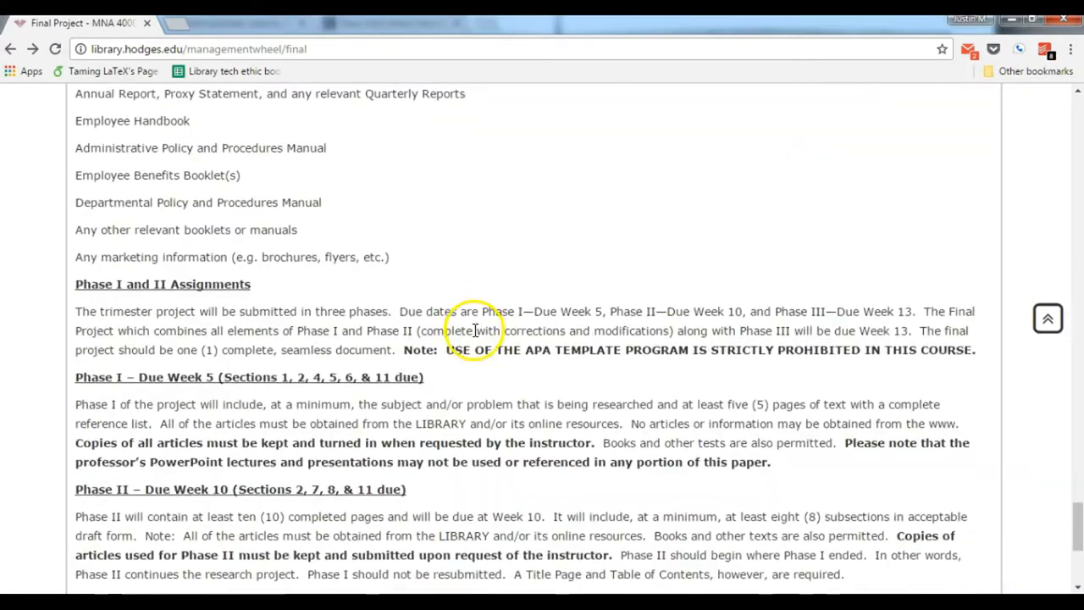
scroll("down", 3)
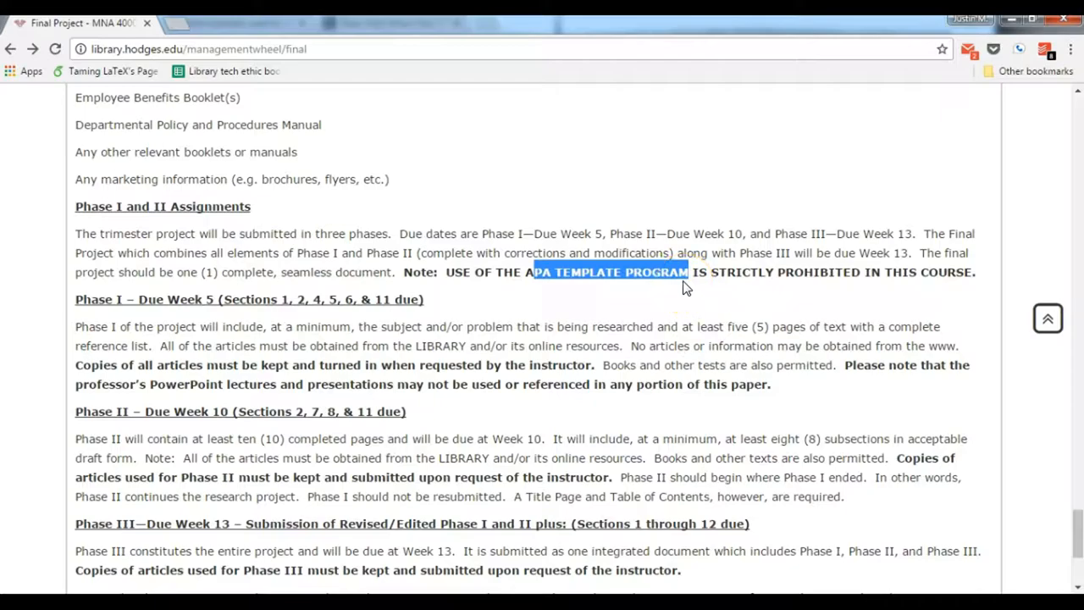
scroll("down", 3)
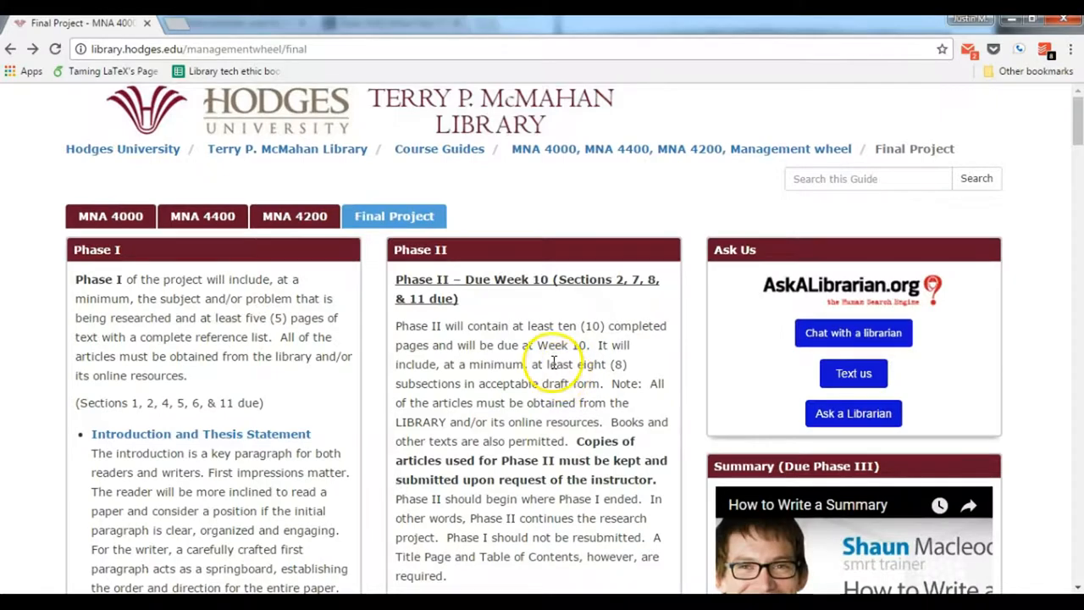
Open the MNA 4200 guide, then the Terry P. McMahan Library homepage via the breadcrumb
scroll("down", 3)
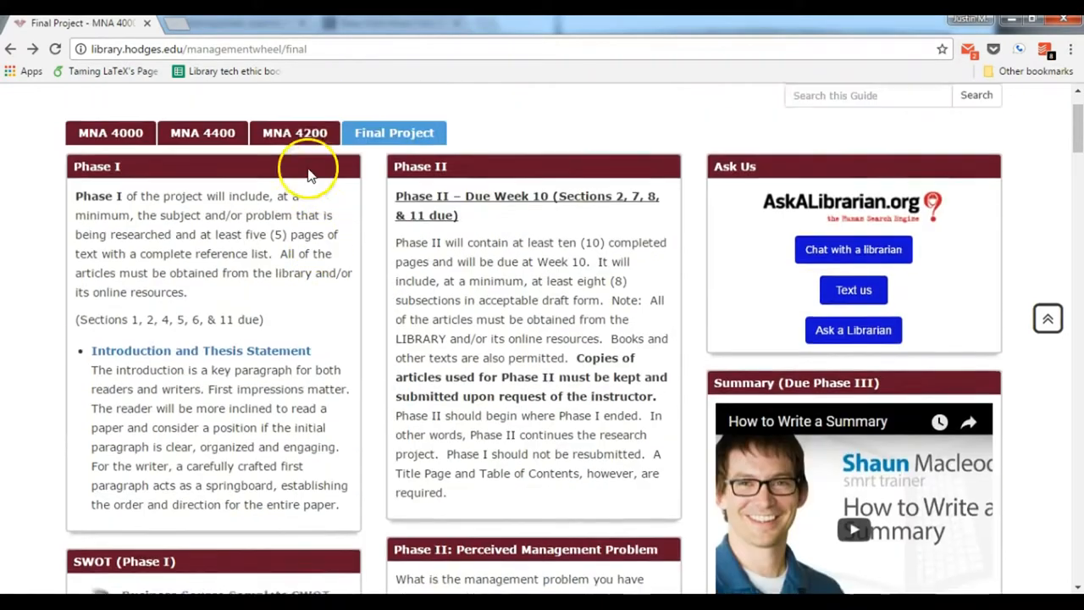
left_click(294, 132)
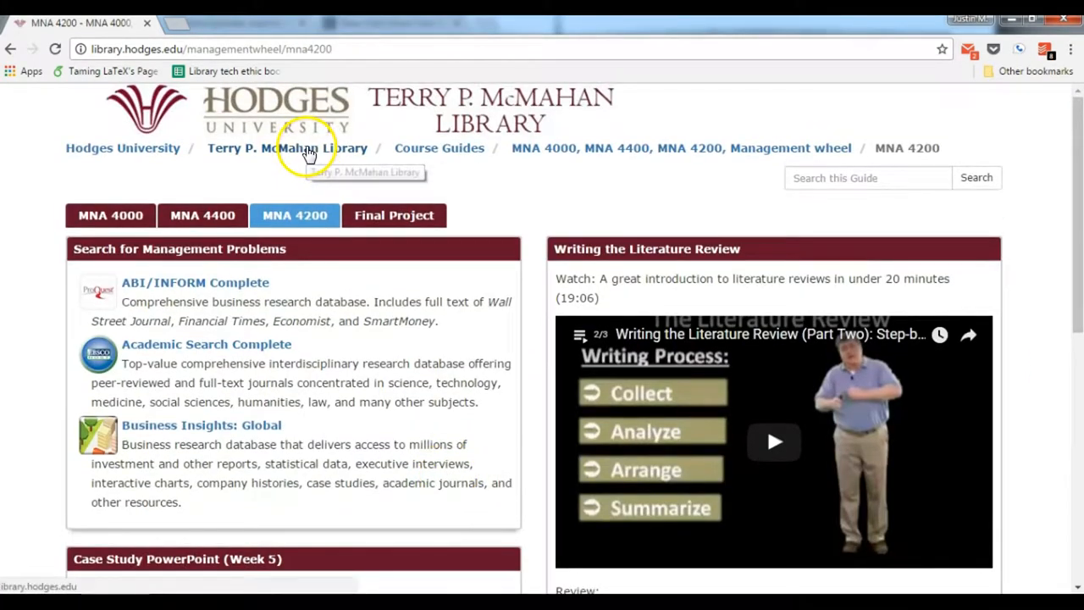
left_click(286, 147)
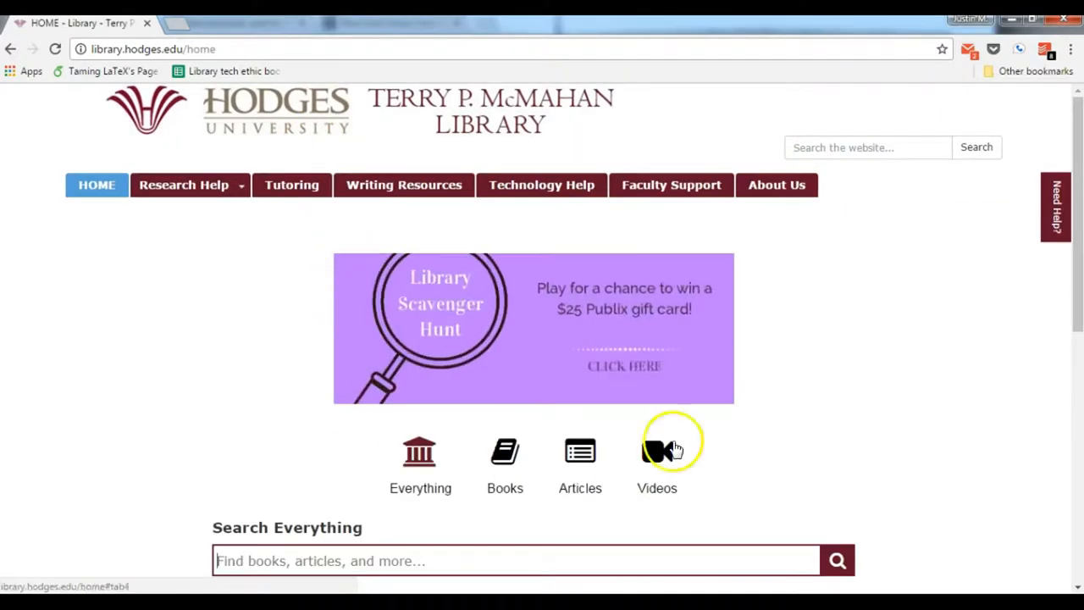
scroll("down", 3)
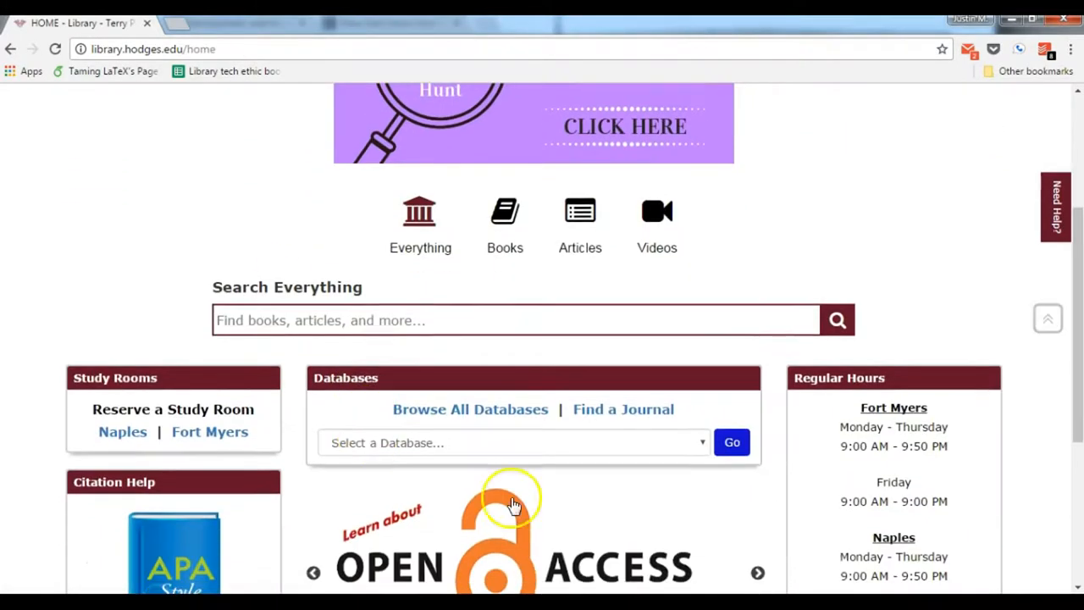
scroll("down", 3)
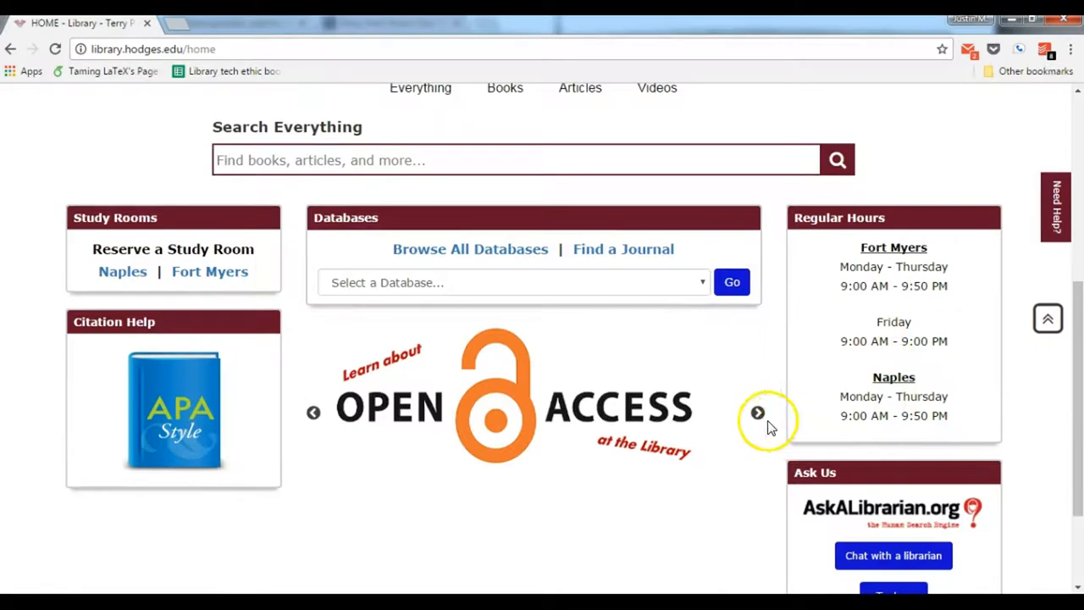
left_click(757, 412)
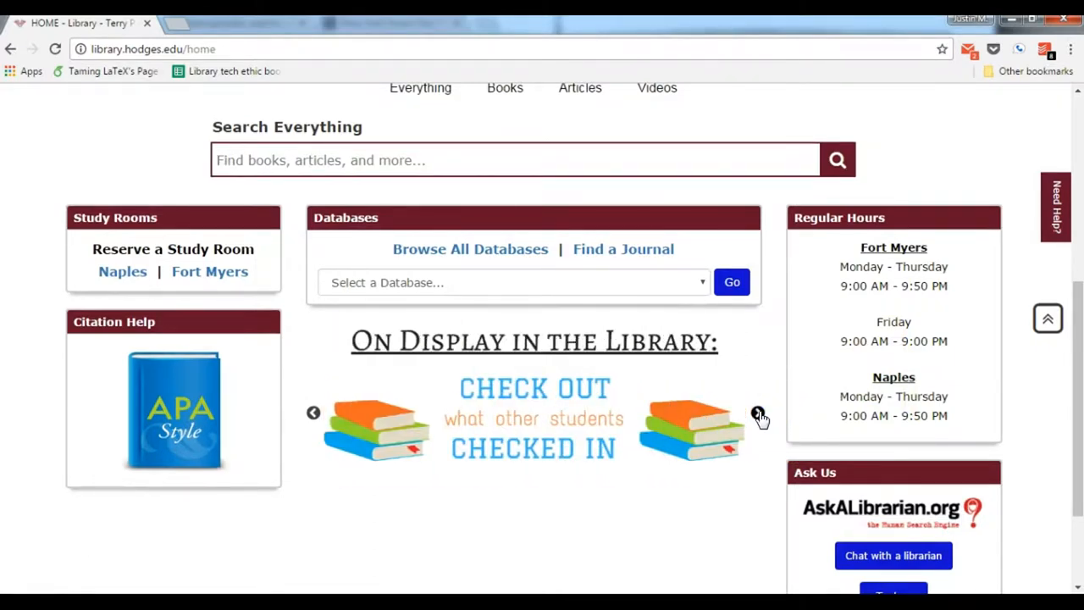
left_click(757, 413)
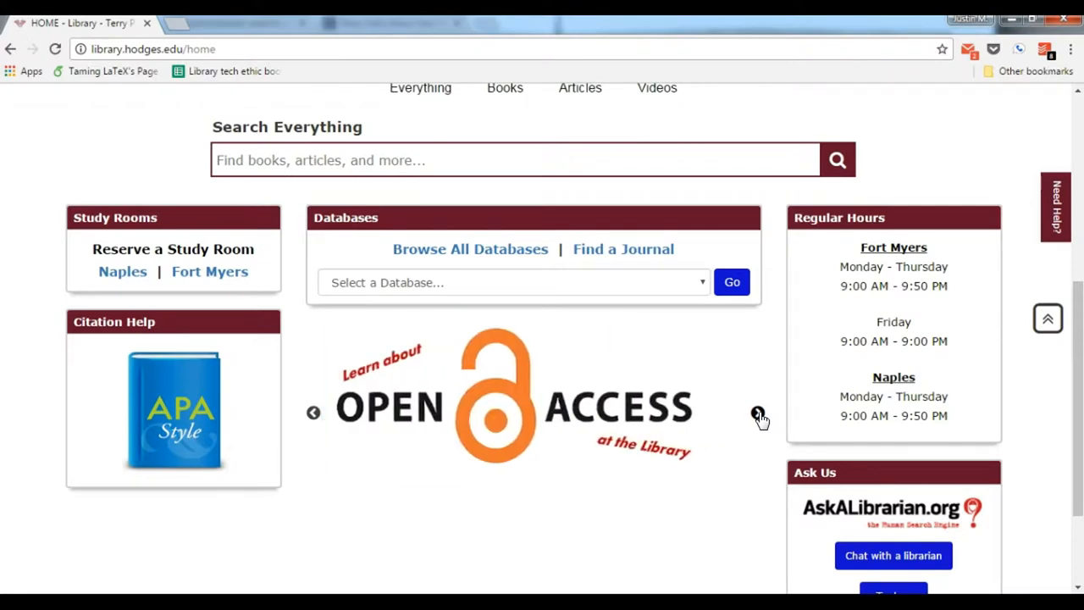
mouse_move(185, 275)
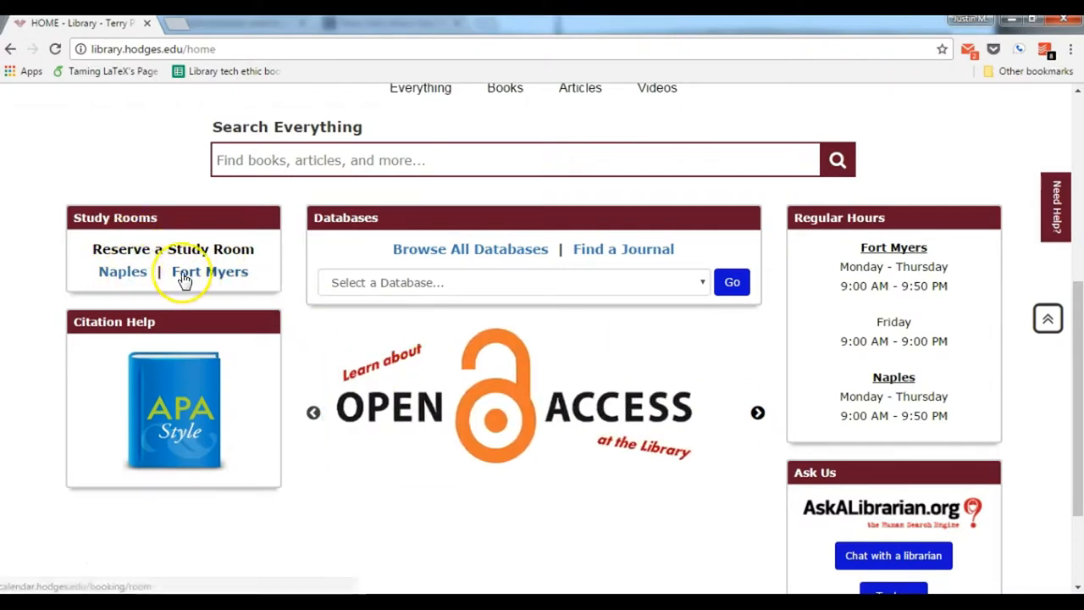
left_click(209, 271)
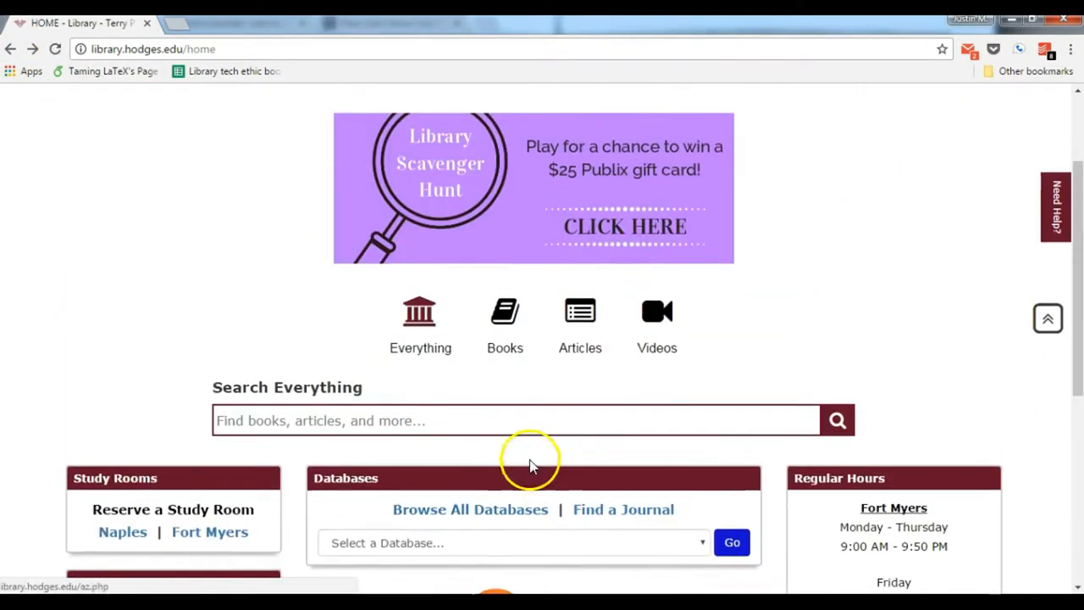
left_click(1055, 207)
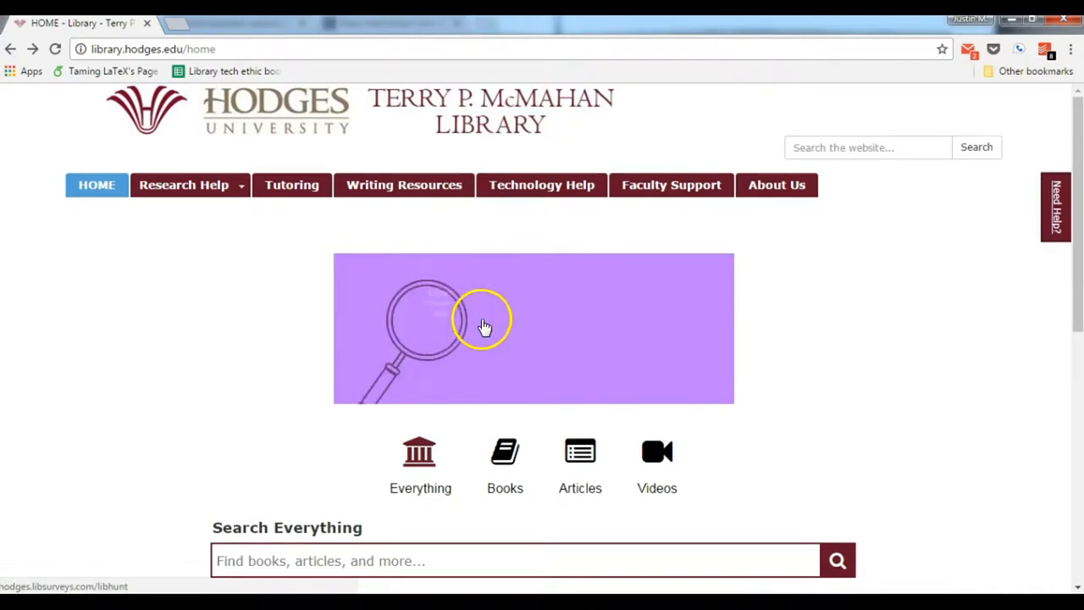
left_click(183, 184)
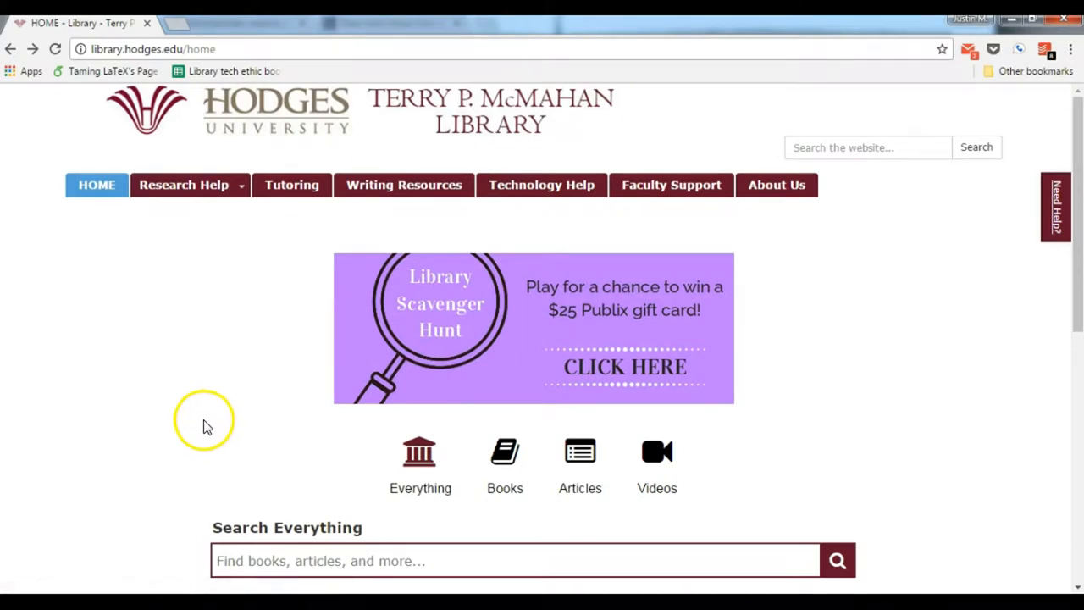
mouse_move(541, 184)
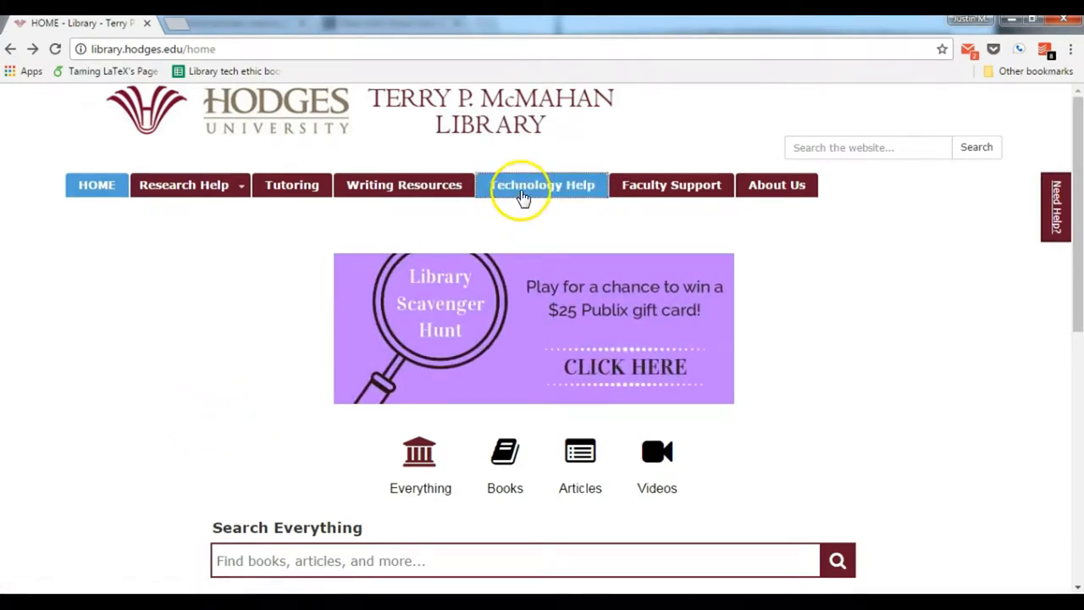
Open the Technology Help guide's Microsoft Office page and follow its HU Virtual Lab link
left_click(542, 185)
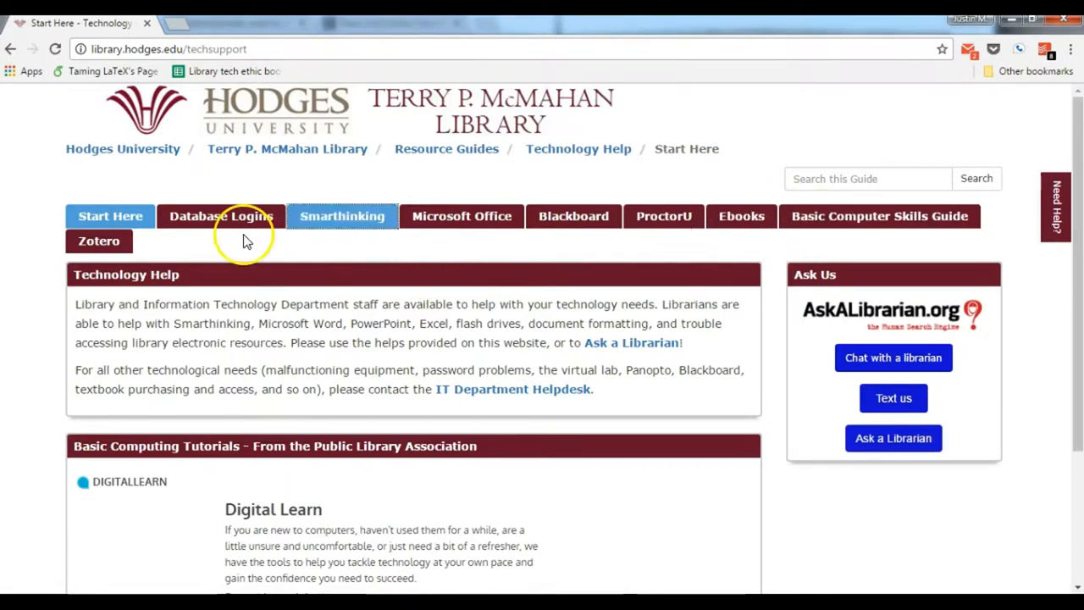
mouse_move(461, 216)
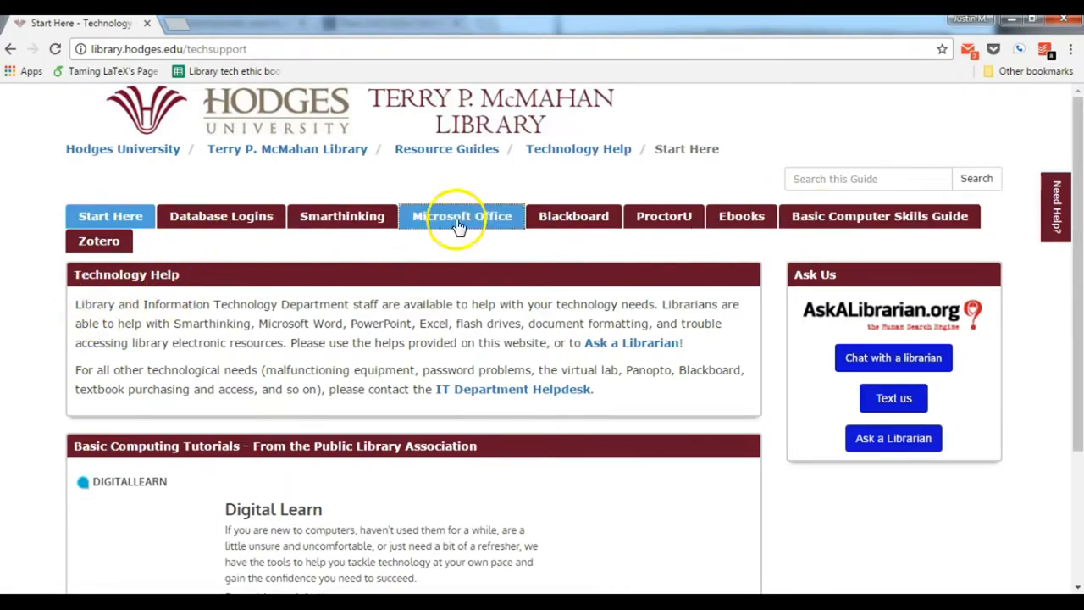
left_click(462, 216)
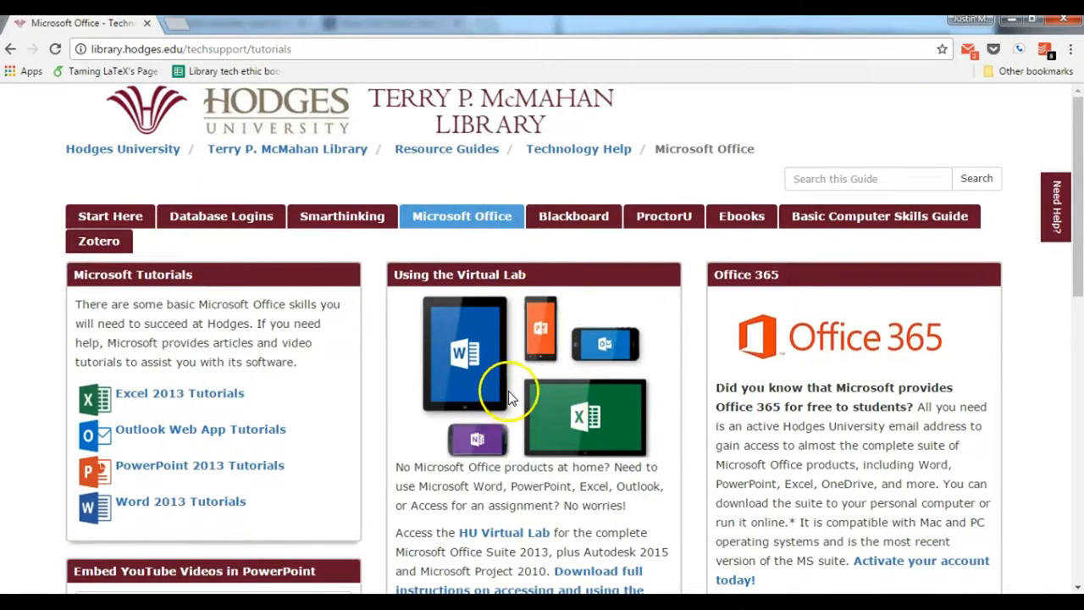
scroll("down", 3)
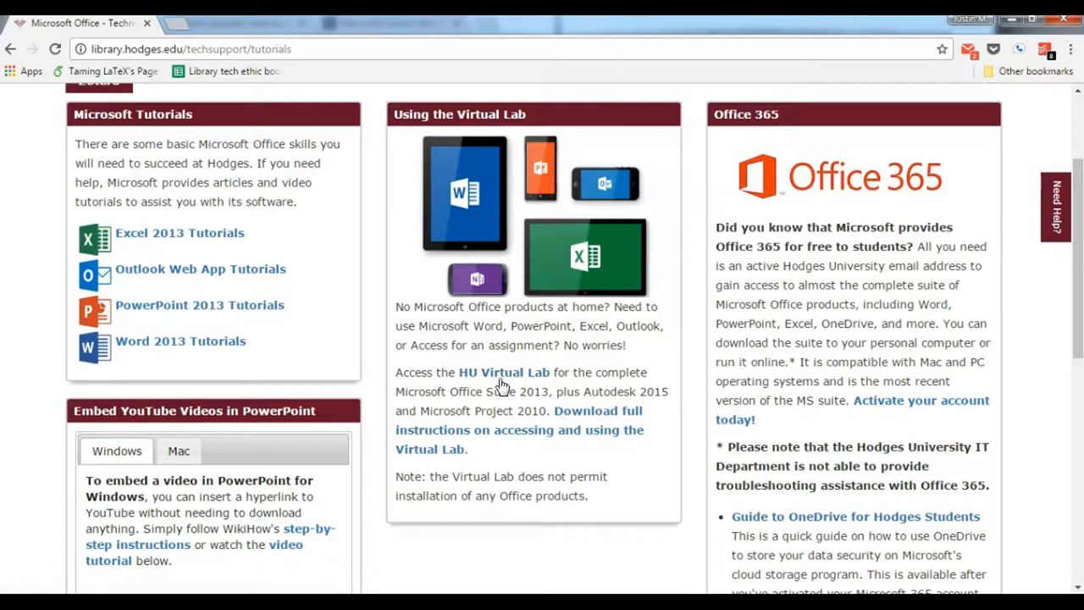
left_click(1056, 206)
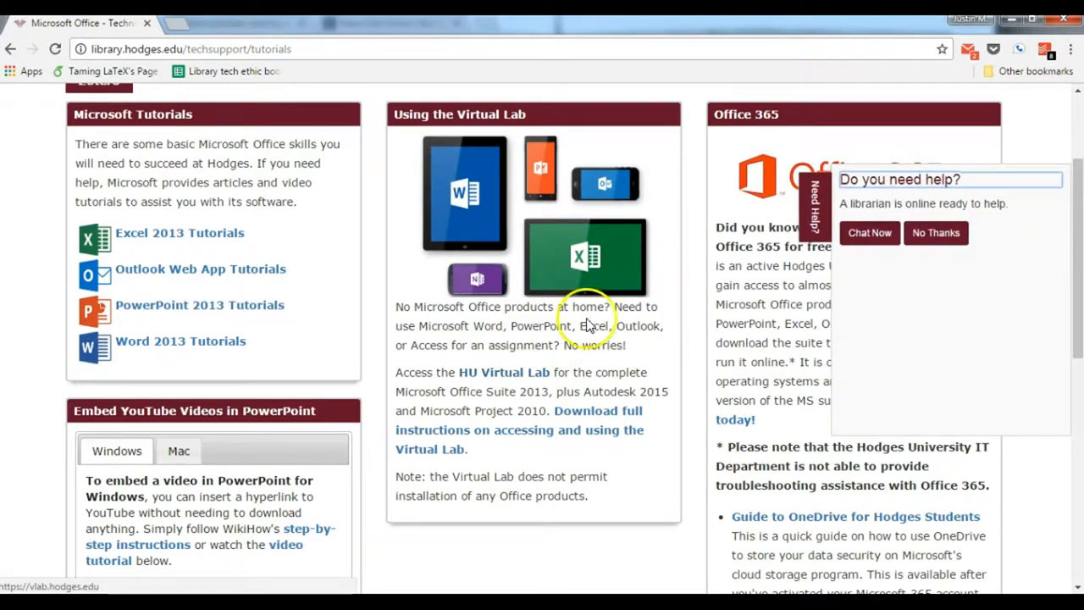
Dismiss the librarian chat offer, scroll further, and go to the Blackboard page
left_click(936, 232)
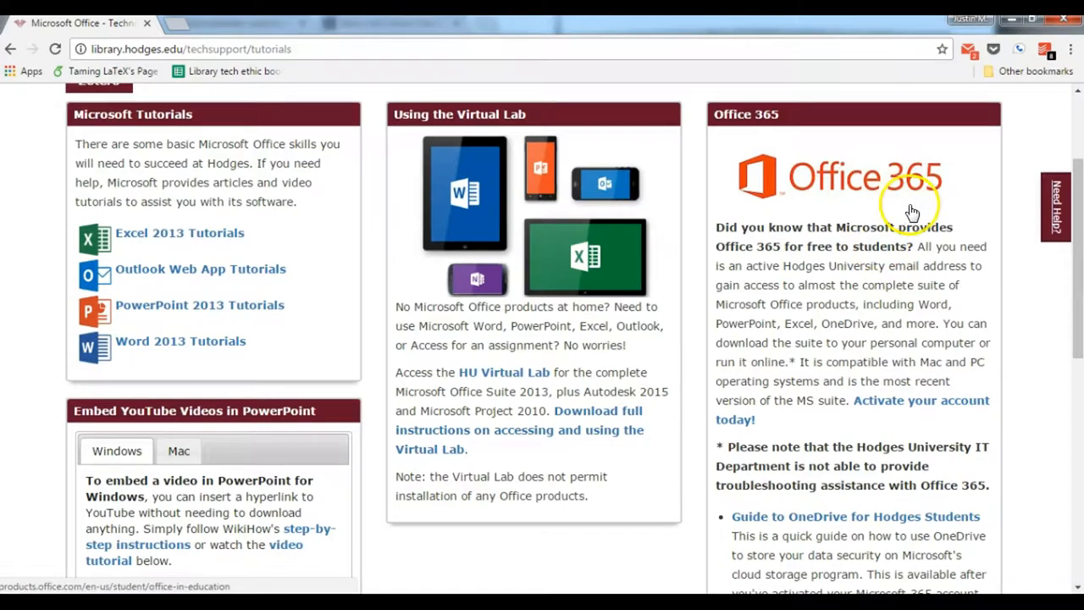
scroll("down", 3)
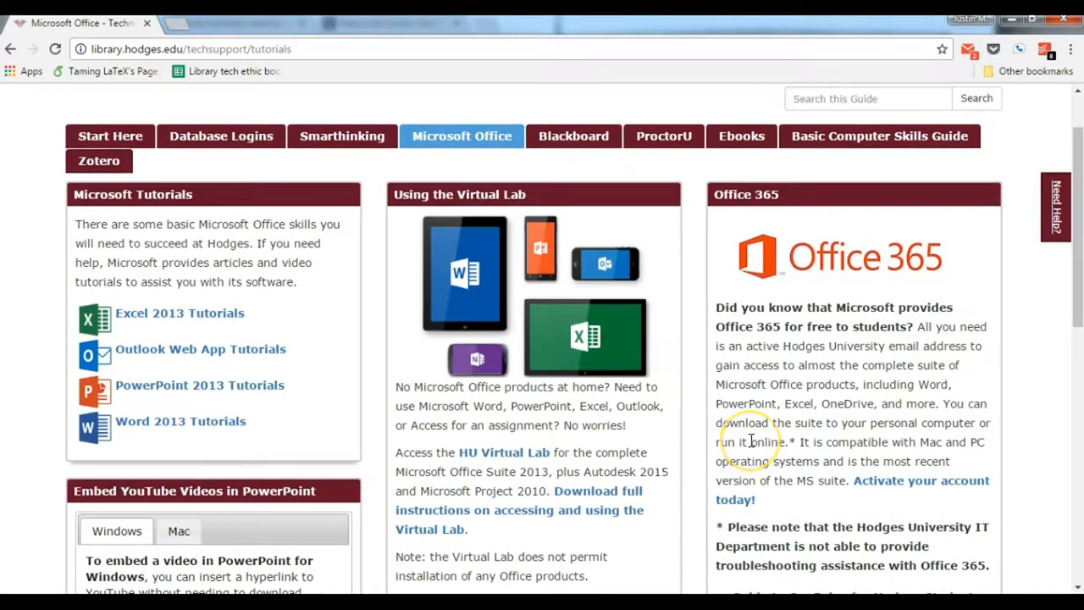
scroll("down", 3)
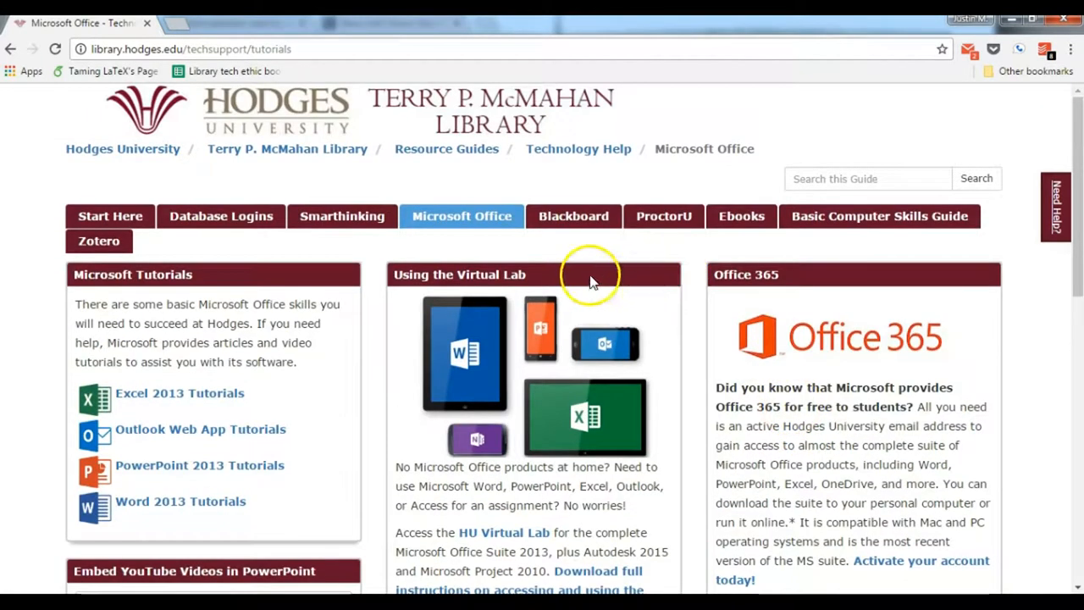
left_click(573, 216)
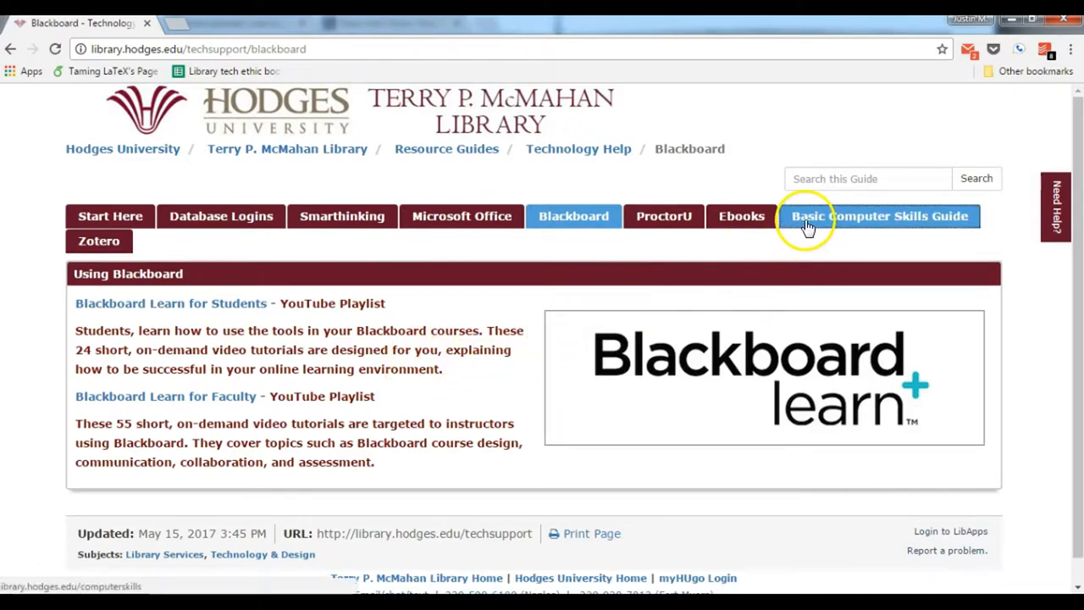
Browse Basic Computer Skills' Start Here, Microsoft Office and Database Logins pages, ending on Tutoring Request
left_click(881, 215)
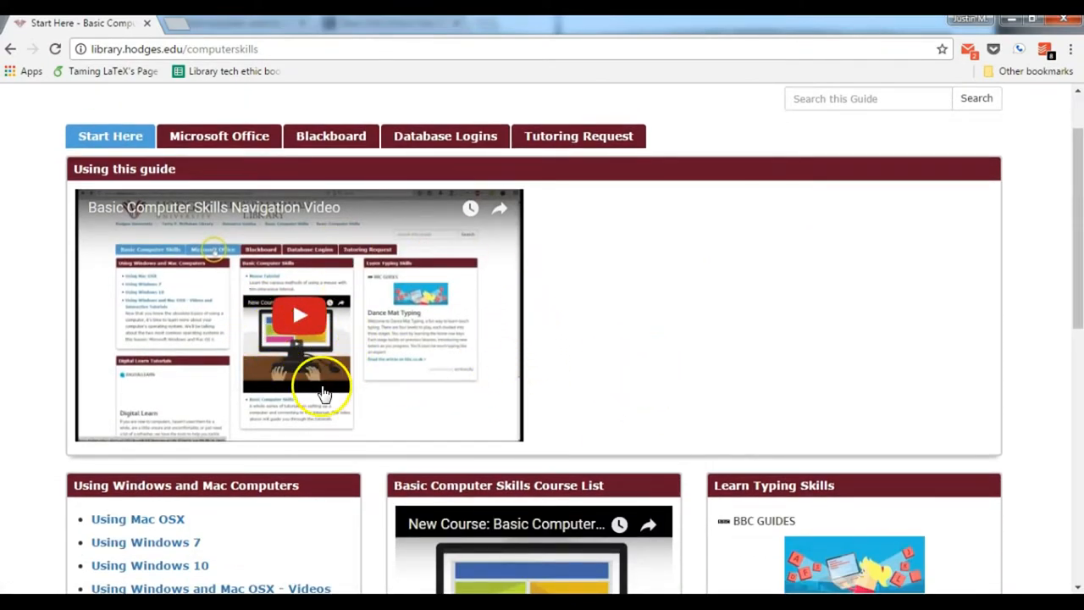
scroll("down", 3)
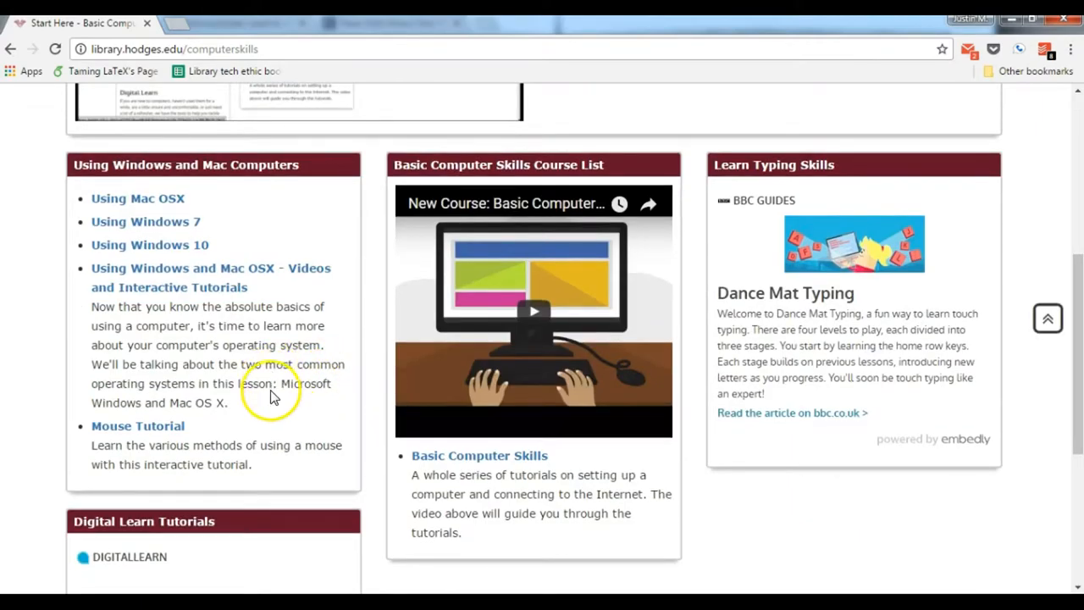
scroll("down", 3)
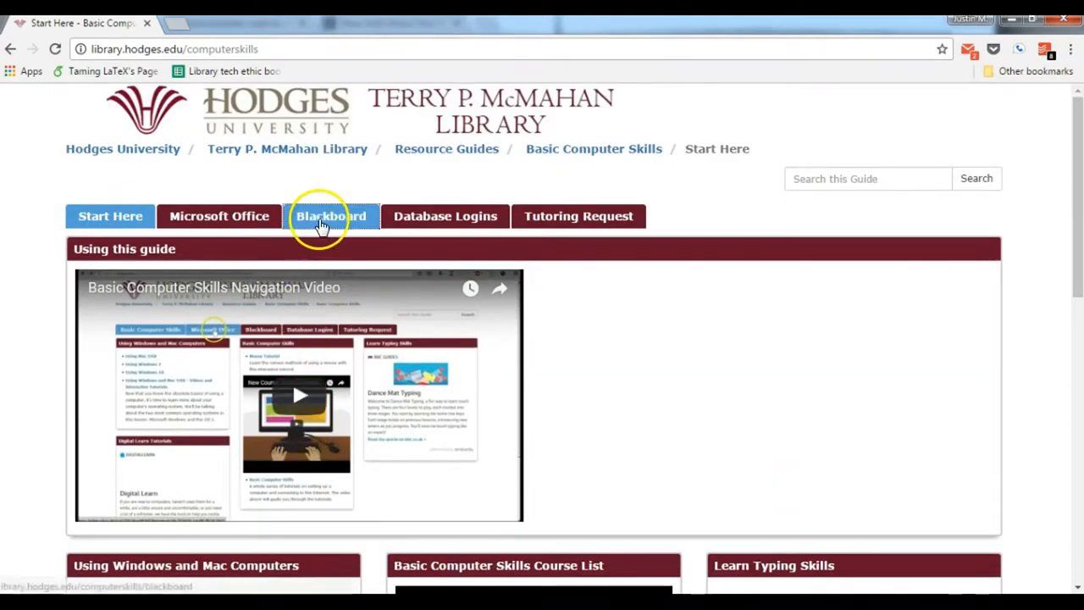
left_click(219, 216)
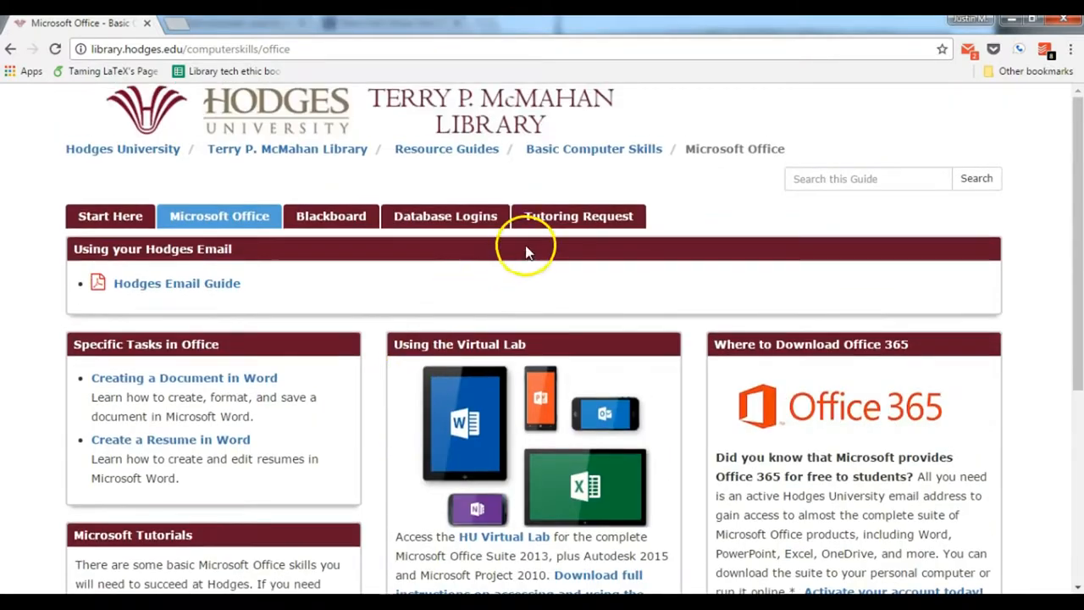
left_click(444, 216)
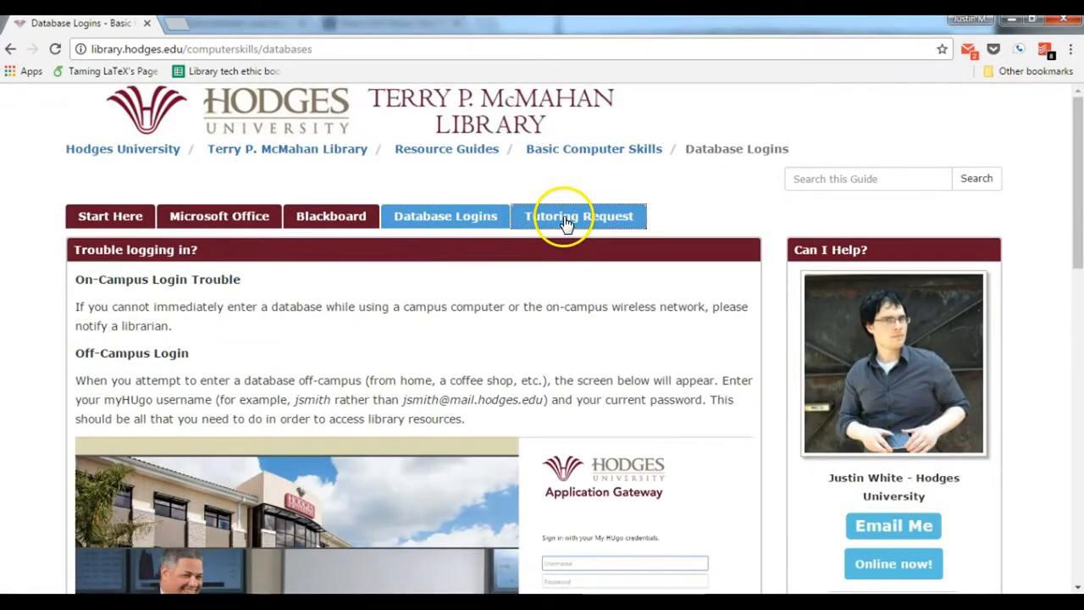
left_click(578, 216)
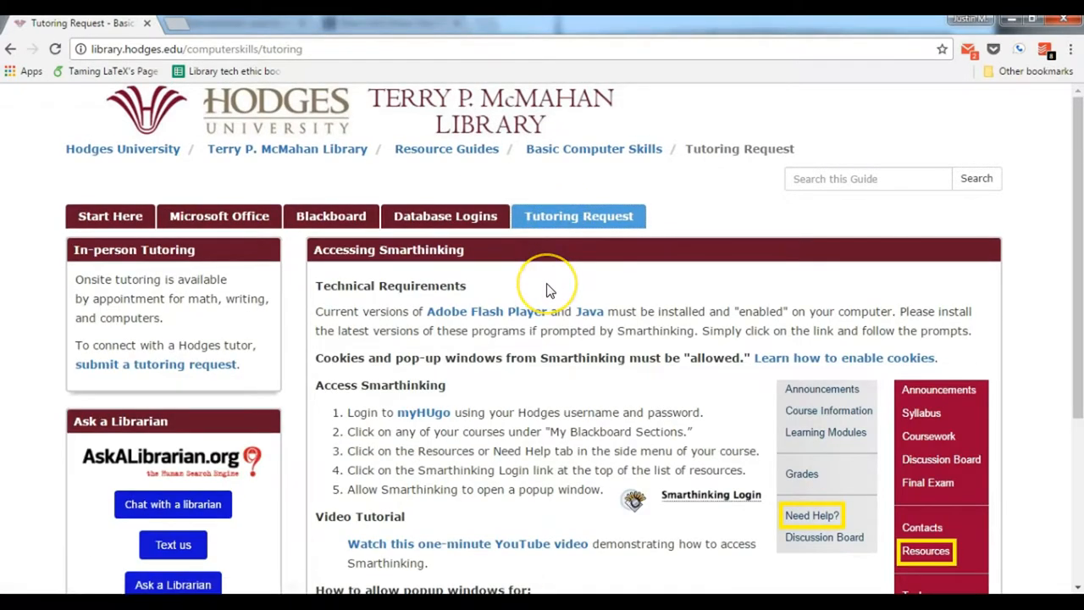
mouse_move(478, 427)
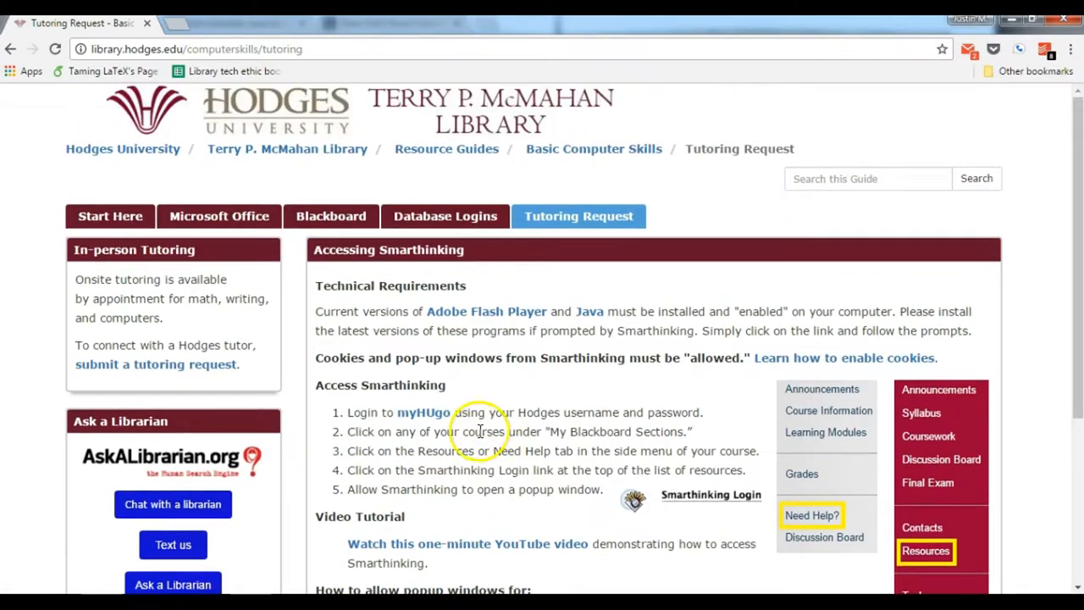
mouse_move(494, 398)
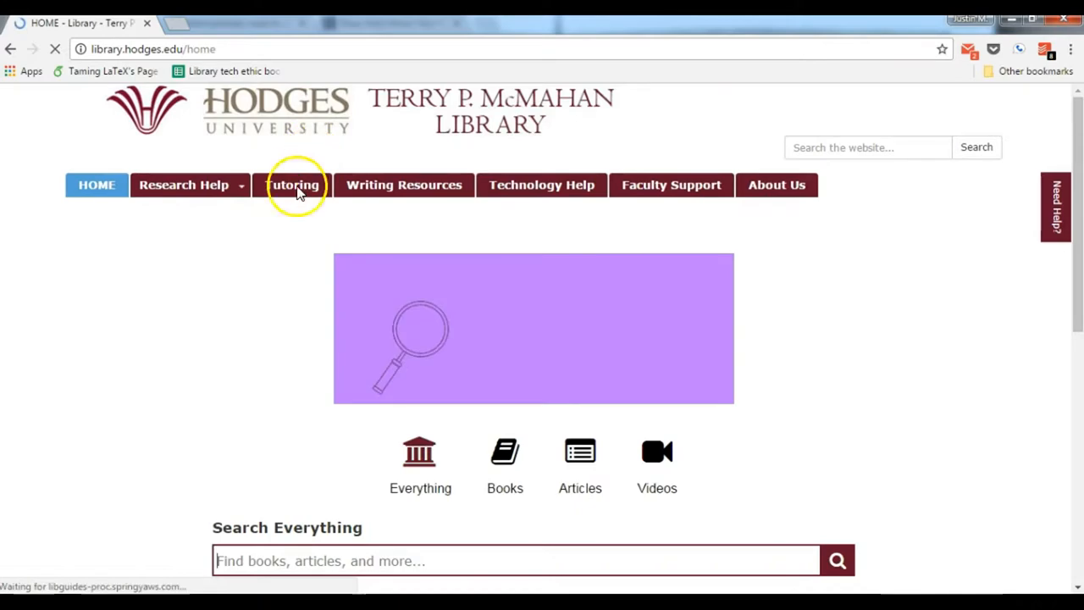
Choose Resource Guides from the Research Help menu and scroll the guide list
left_click(184, 185)
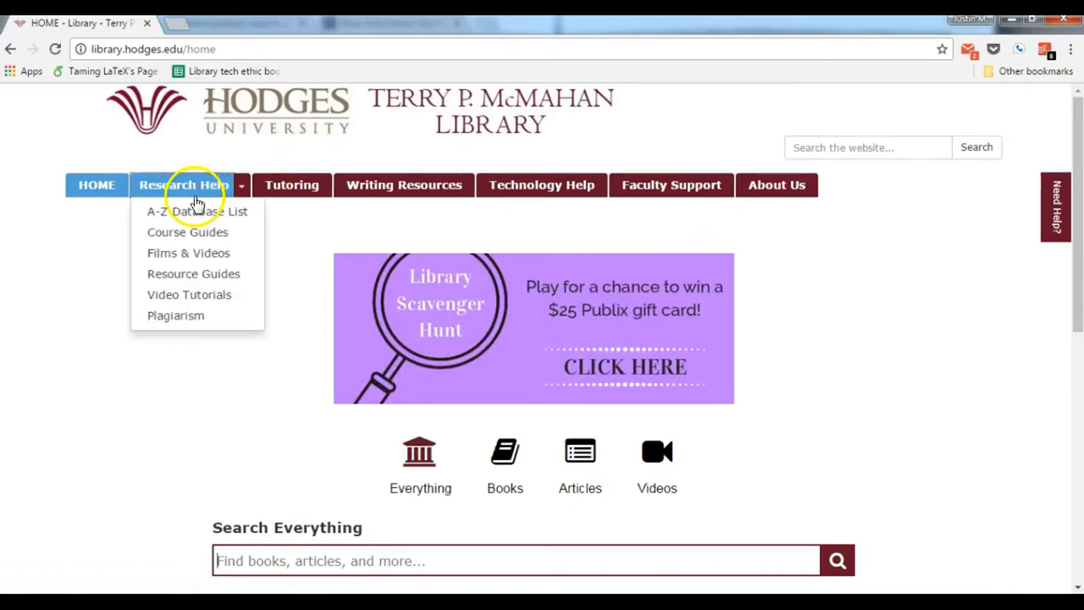
left_click(193, 273)
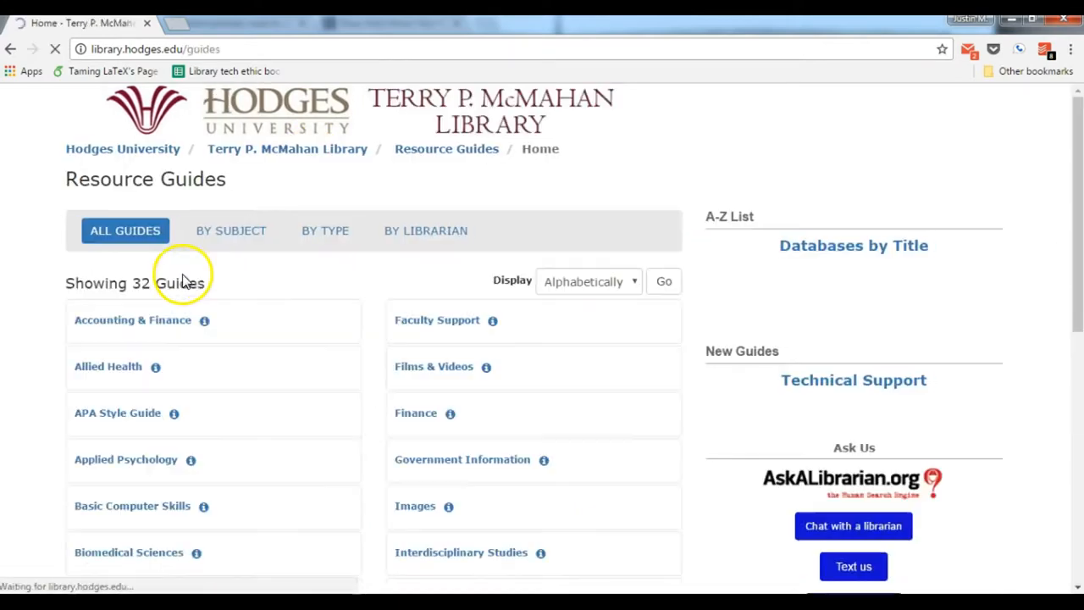
scroll("down", 3)
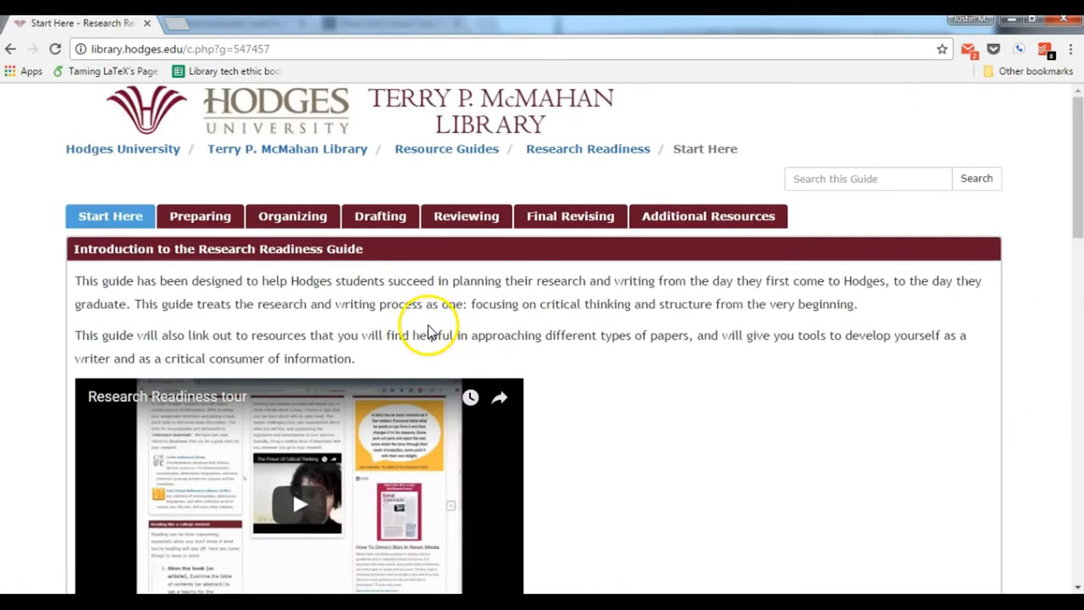
mouse_move(449, 296)
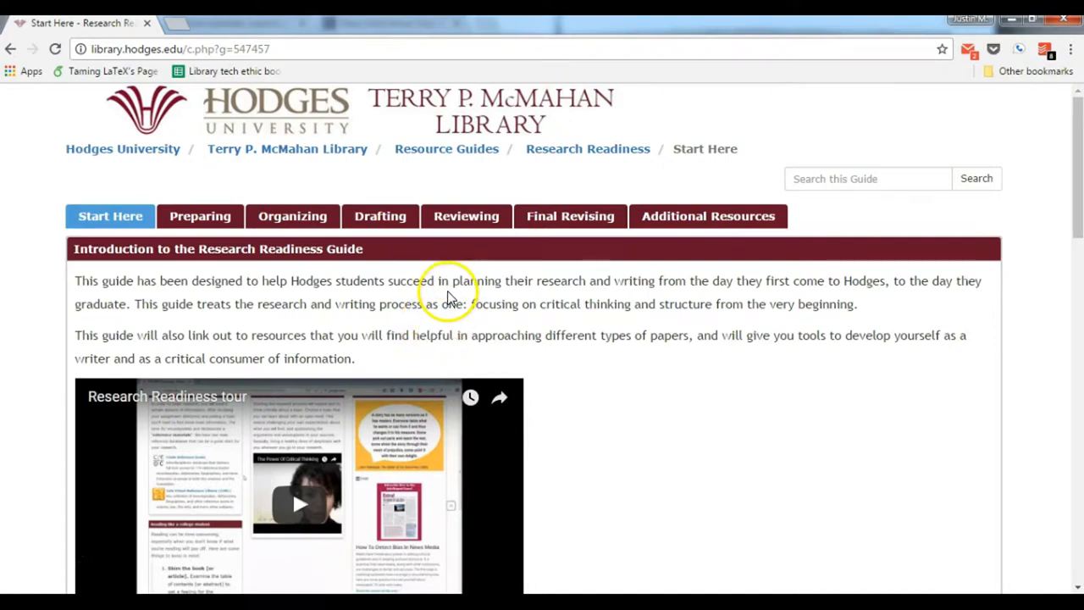
scroll("down", 3)
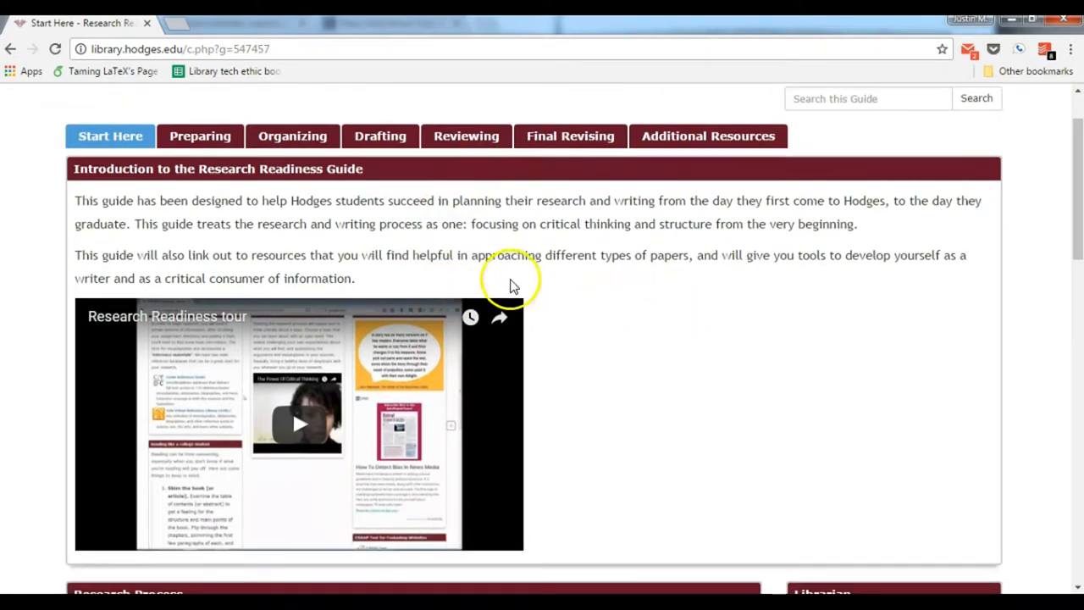
mouse_move(373, 190)
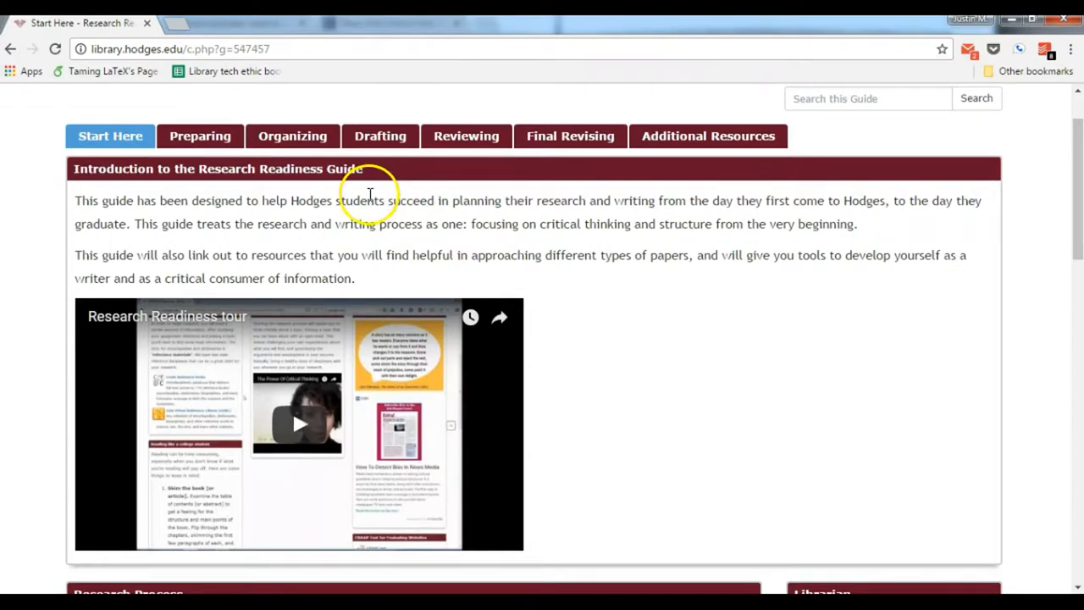
mouse_move(260, 241)
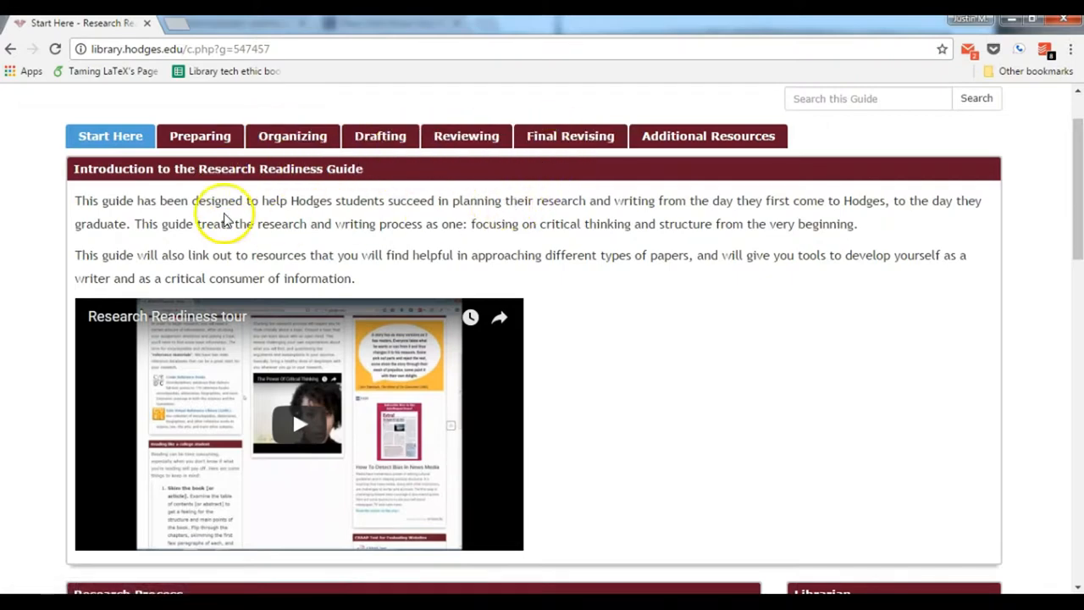
mouse_move(399, 182)
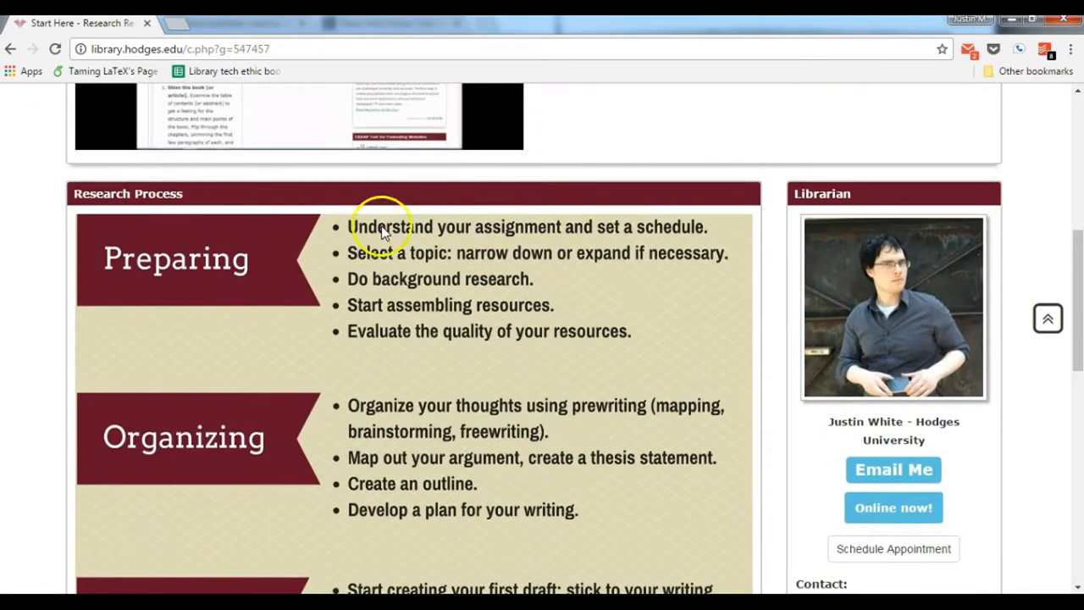
scroll("down", 3)
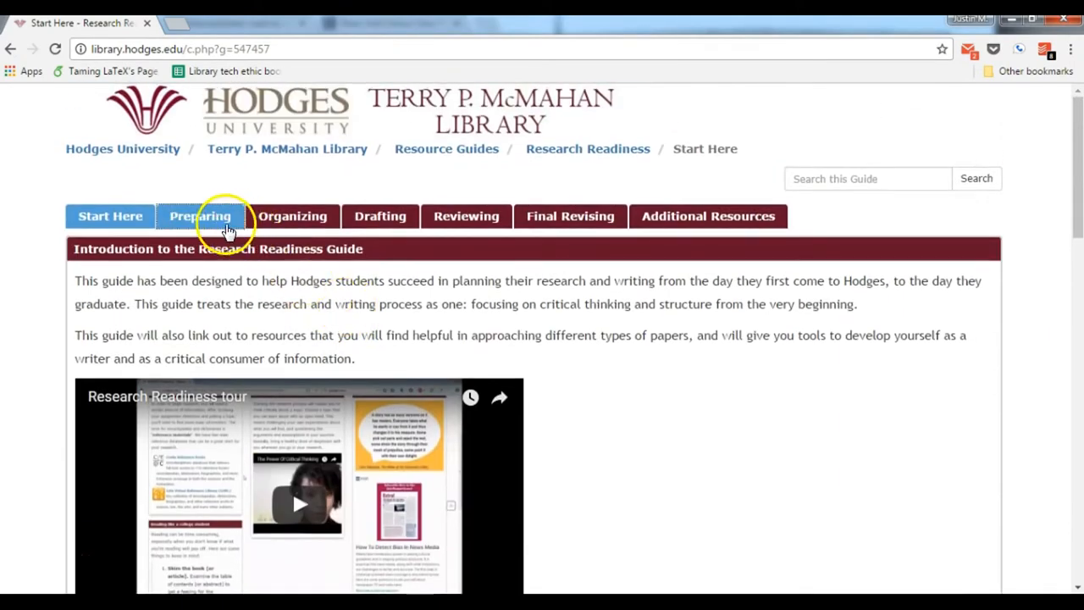
Read through the Research Readiness Preparing page, scrolling down its boxes and back
left_click(199, 216)
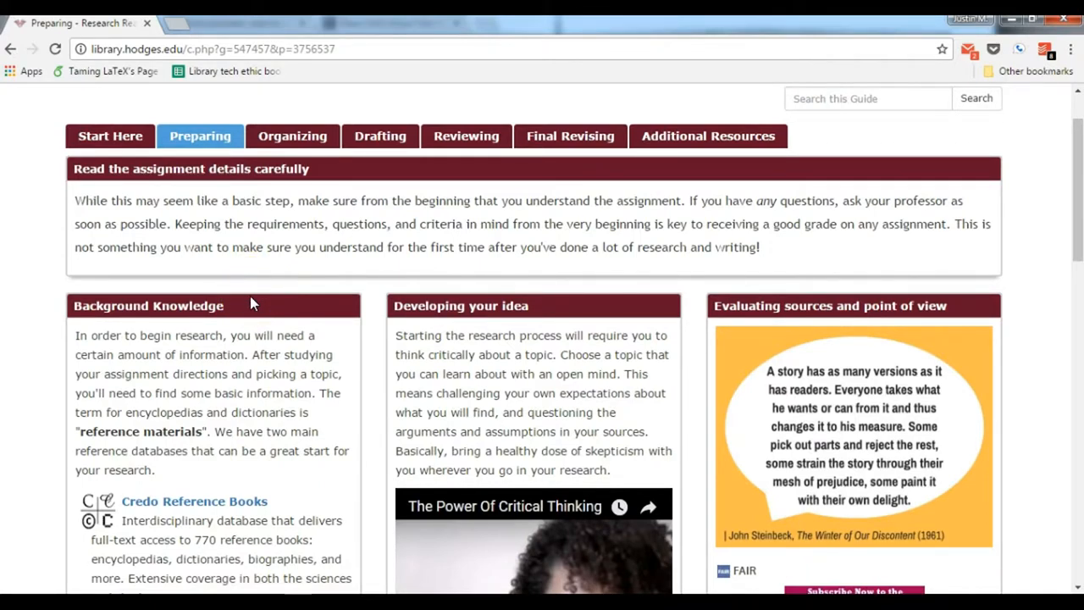
scroll("down", 3)
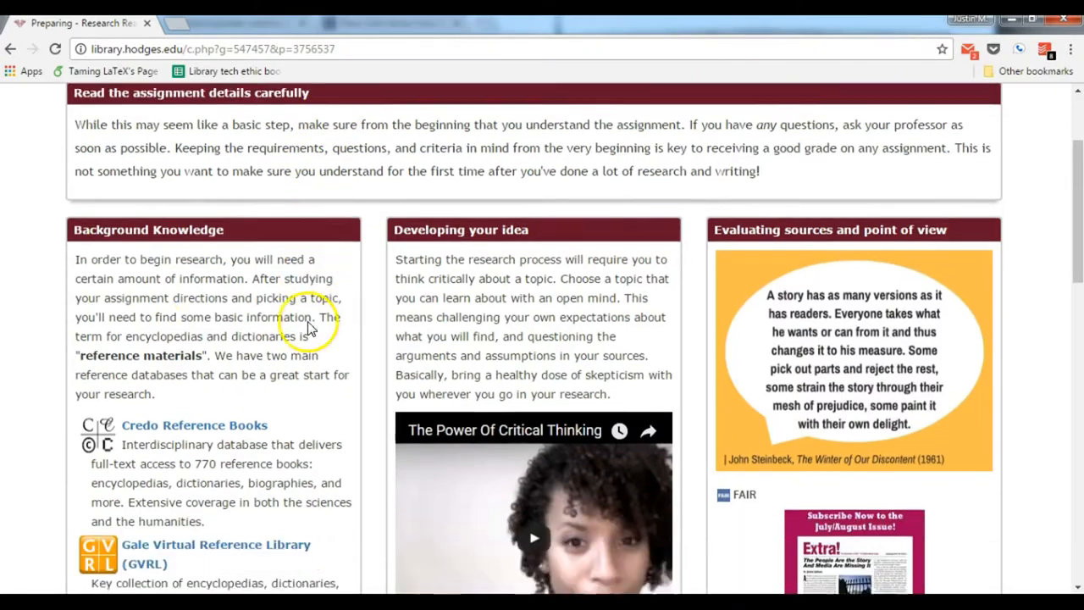
scroll("down", 3)
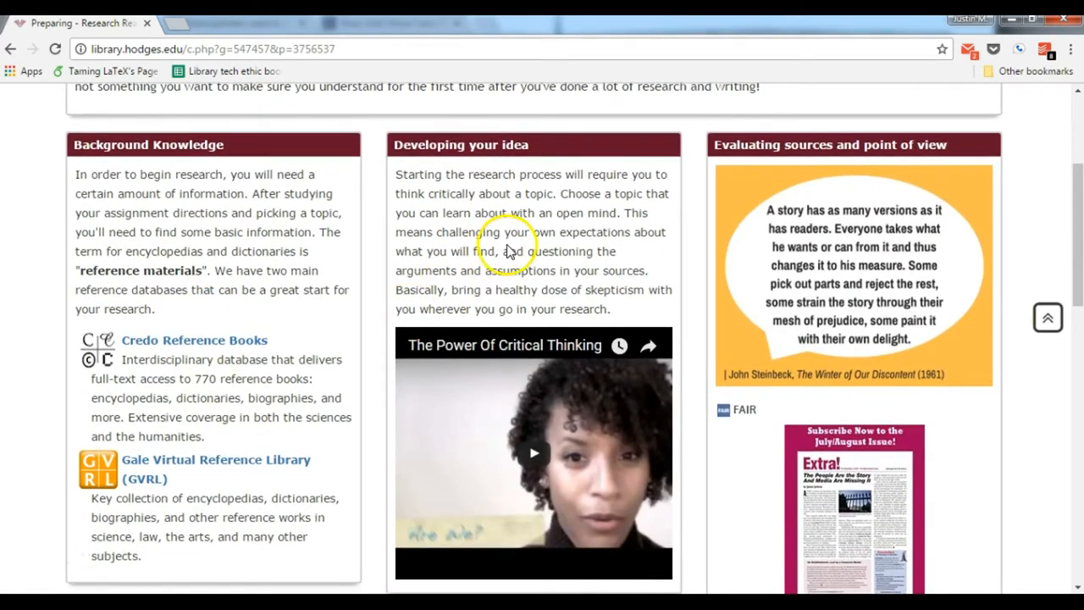
scroll("down", 3)
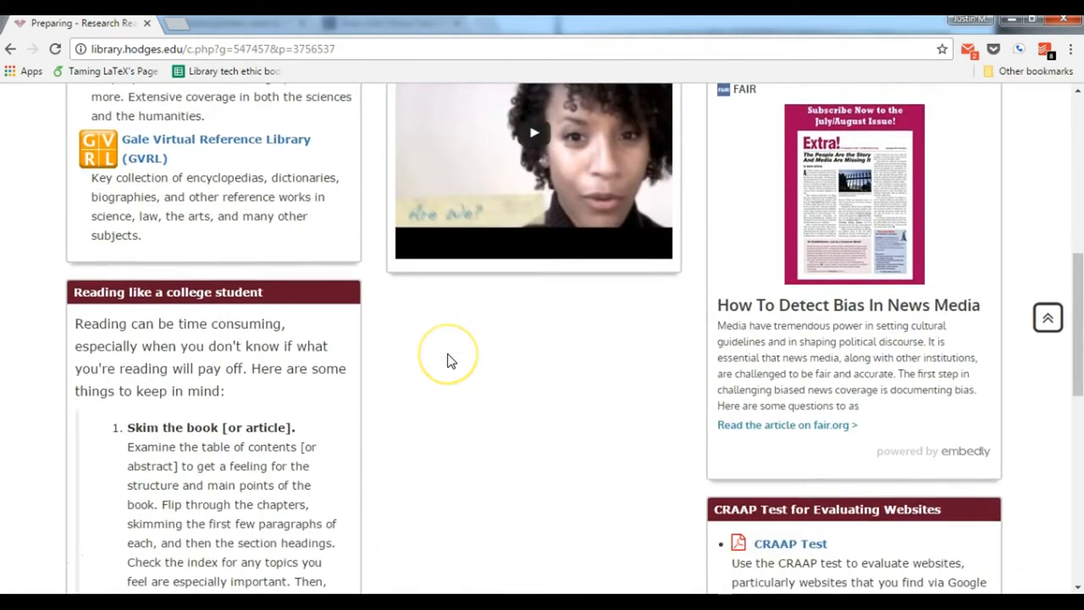
scroll("down", 3)
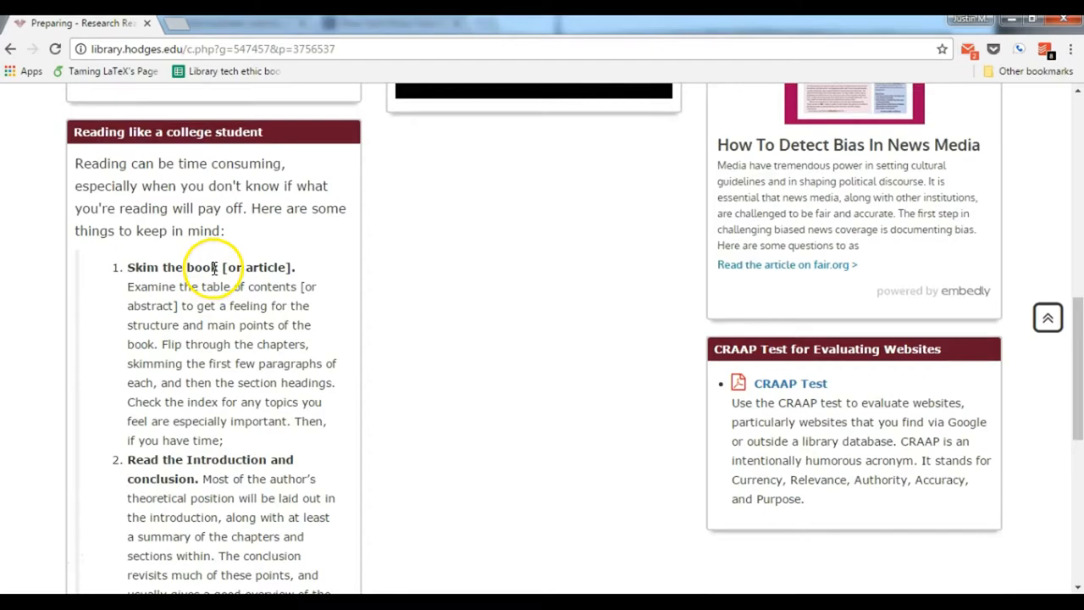
scroll("down", 3)
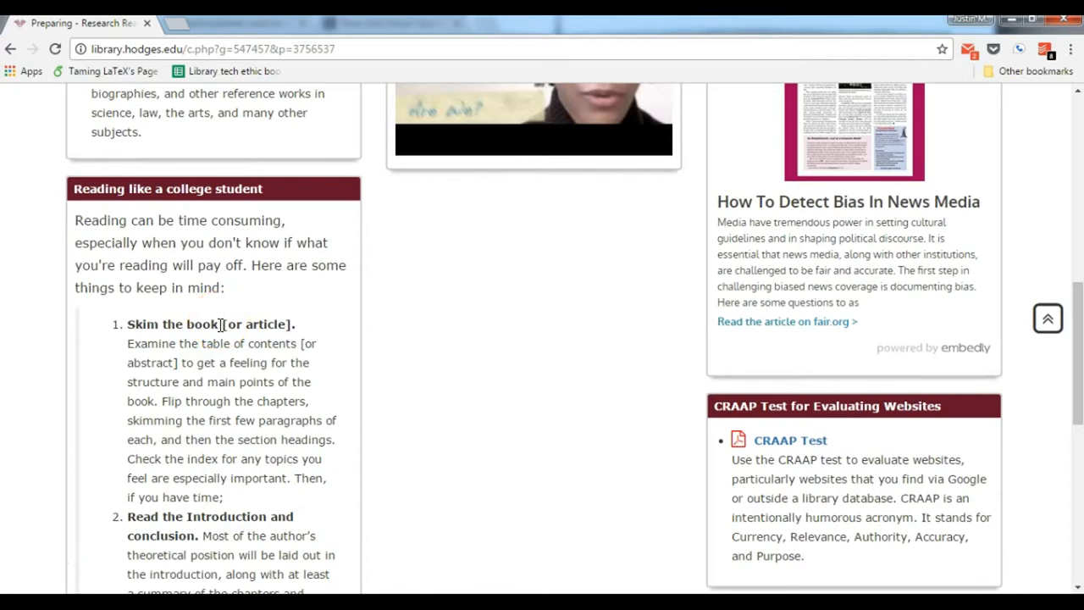
mouse_move(221, 325)
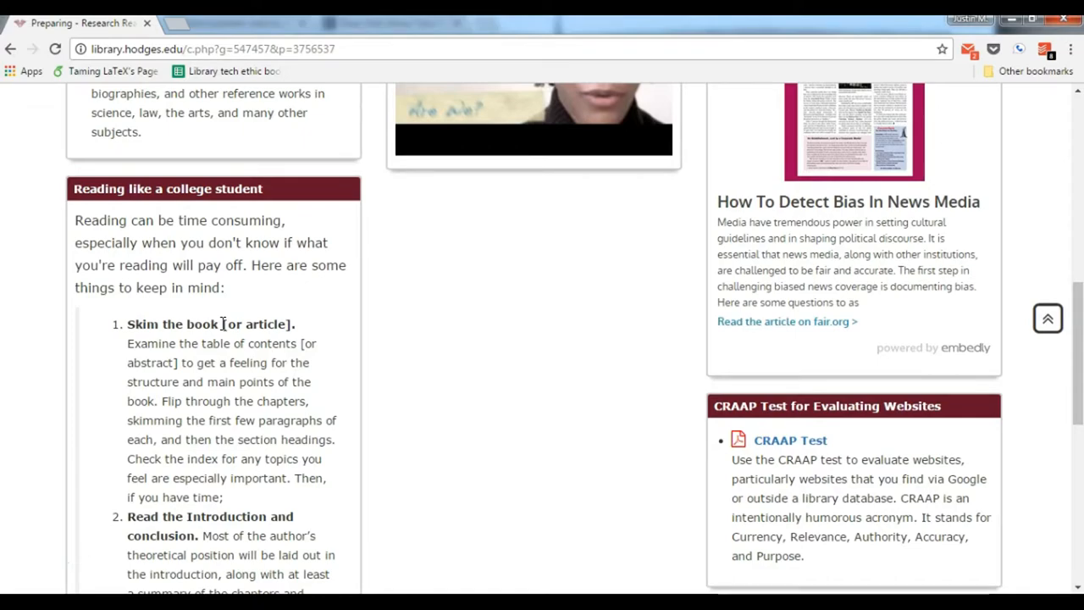
scroll("up", 3)
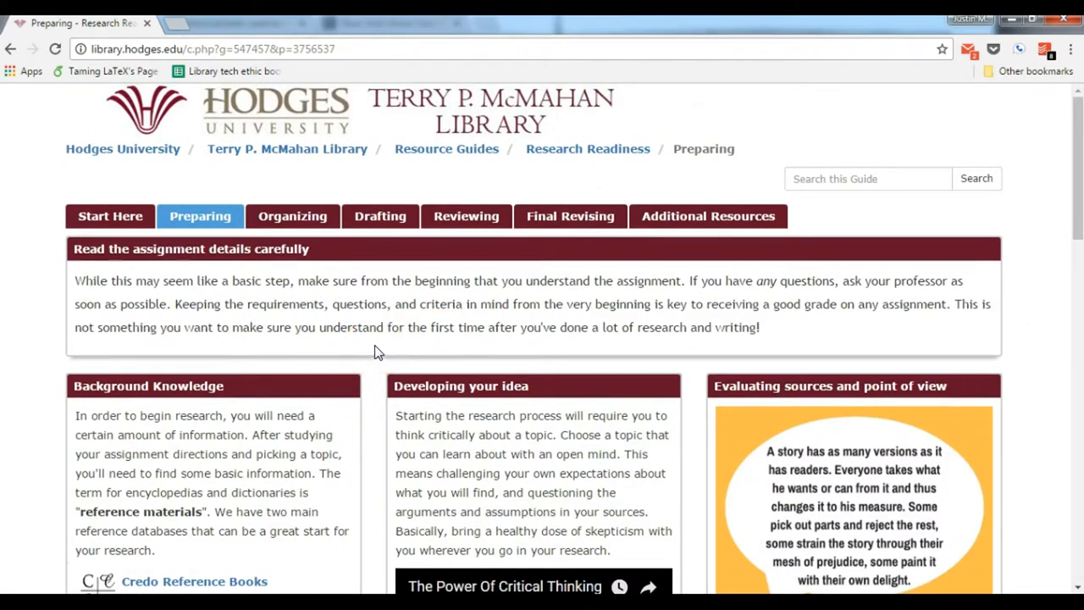
scroll("down", 3)
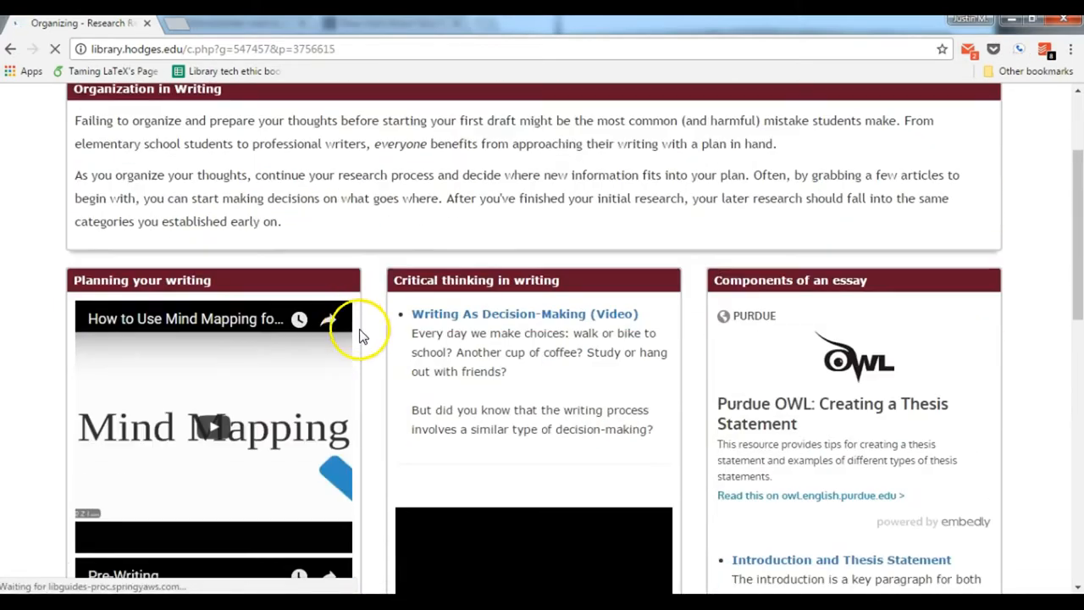
Read the Organizing page's Organization in Writing content, then move to the Drafting section
scroll("down", 3)
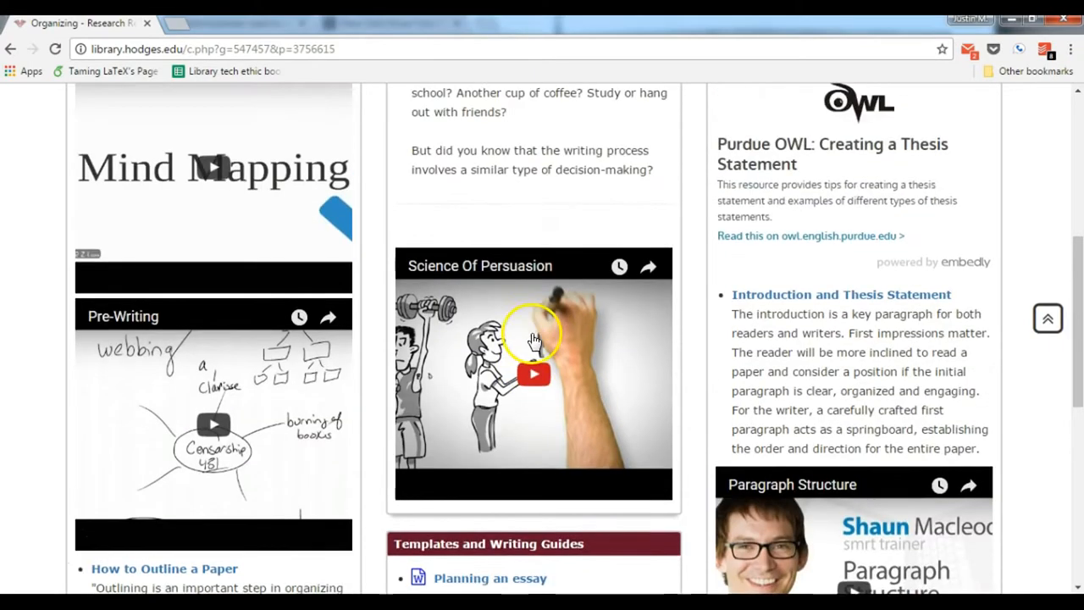
scroll("up", 3)
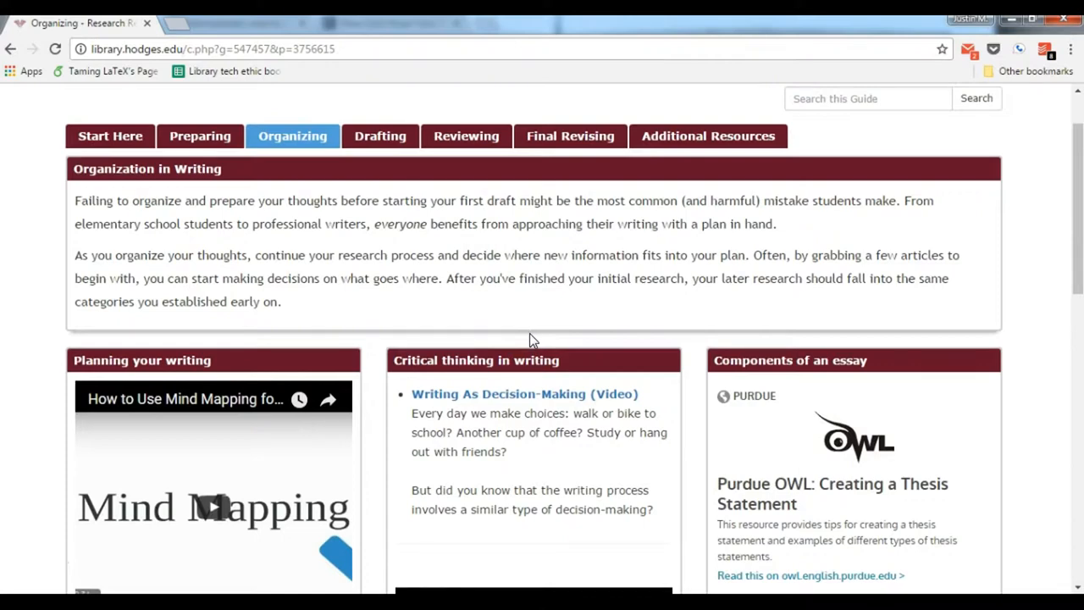
mouse_move(512, 335)
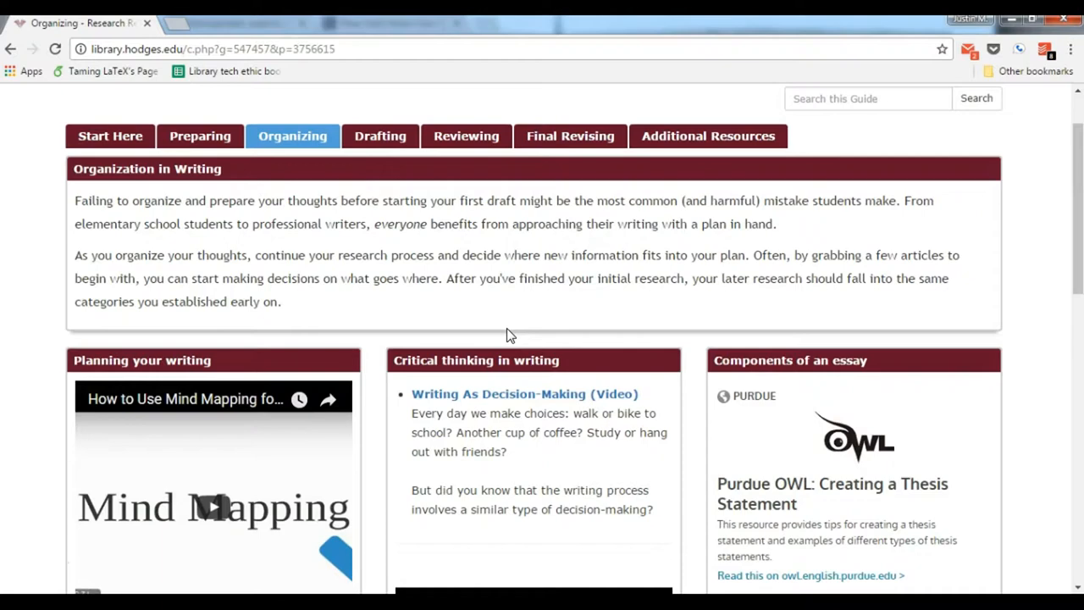
mouse_move(506, 329)
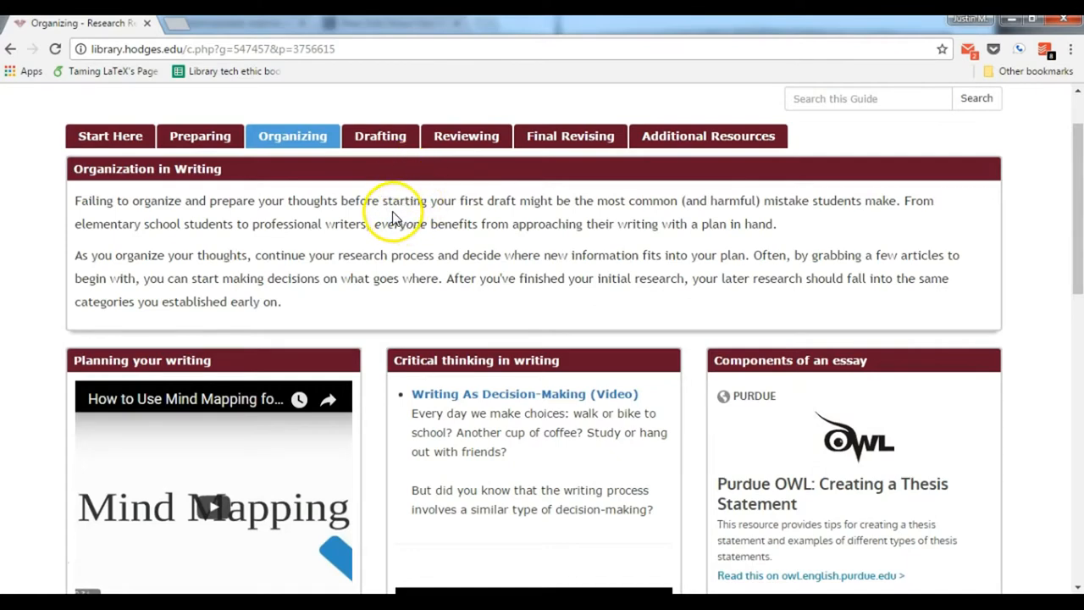
mouse_move(404, 220)
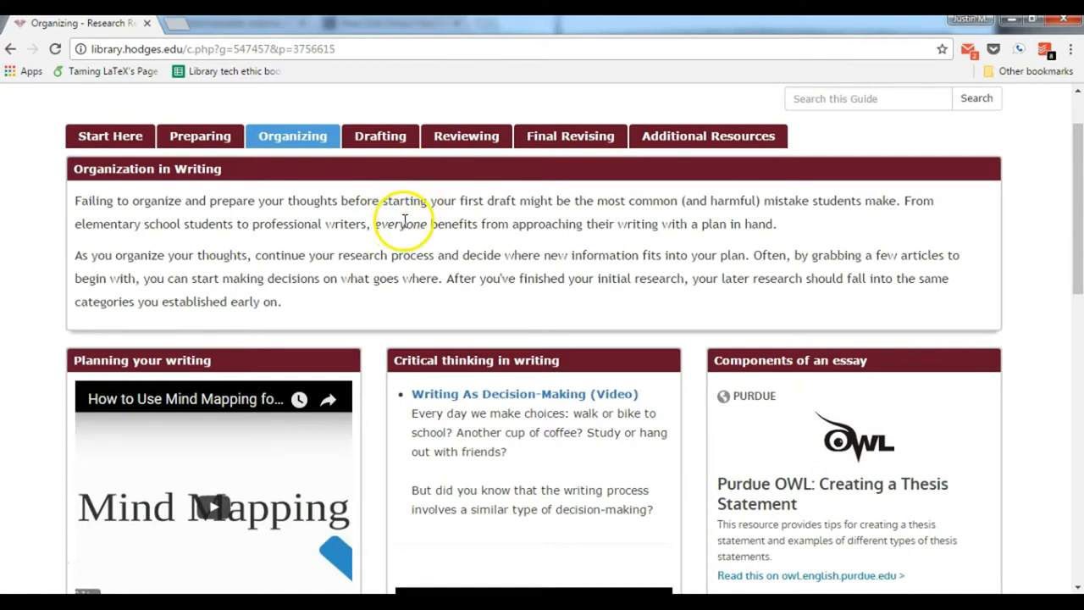
mouse_move(328, 228)
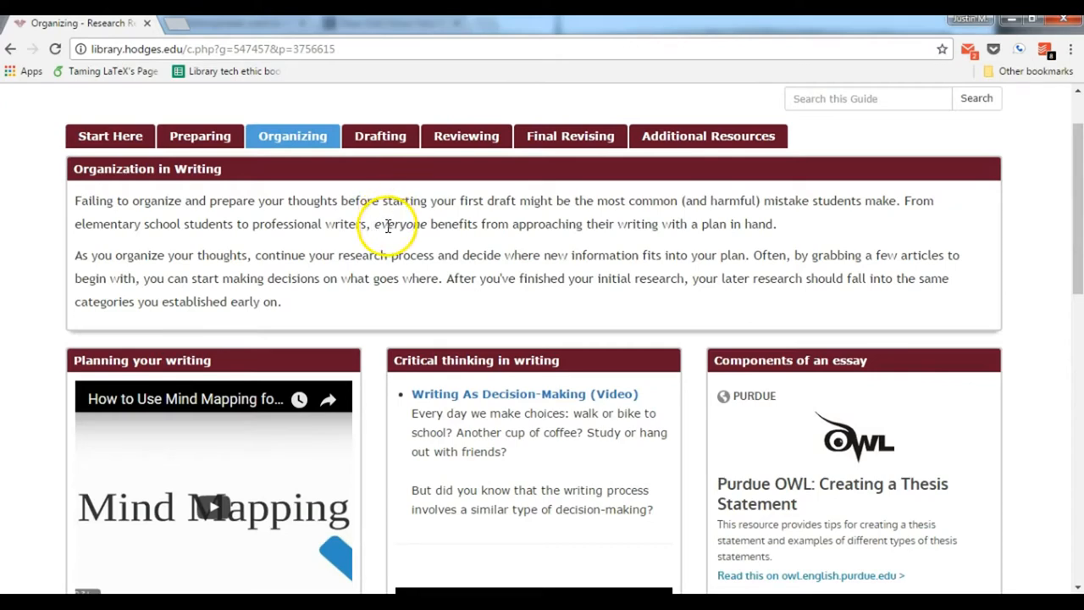
scroll("down", 3)
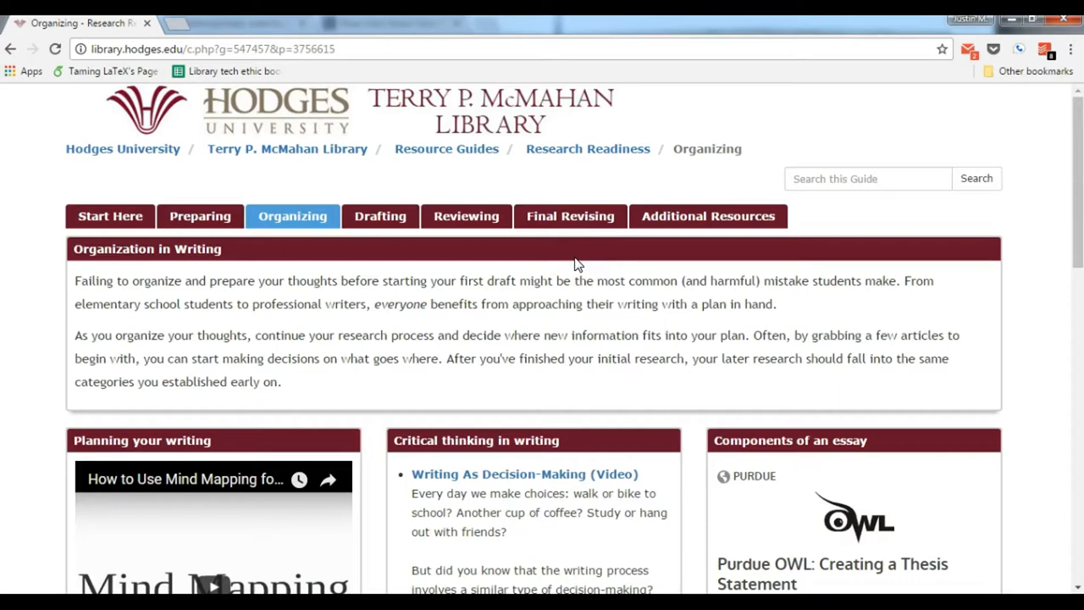
mouse_move(564, 269)
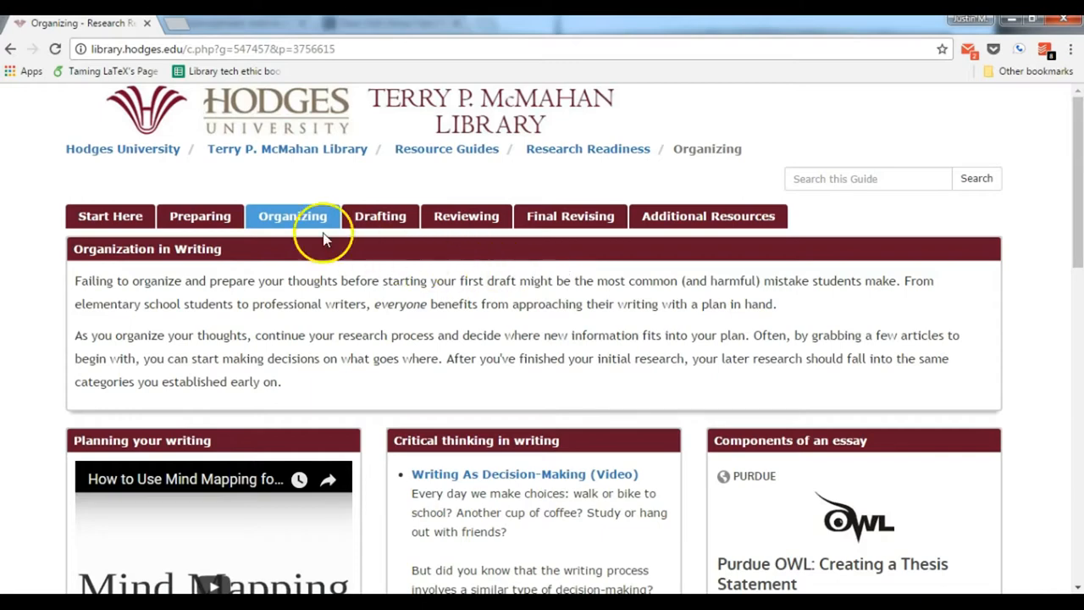
mouse_move(364, 245)
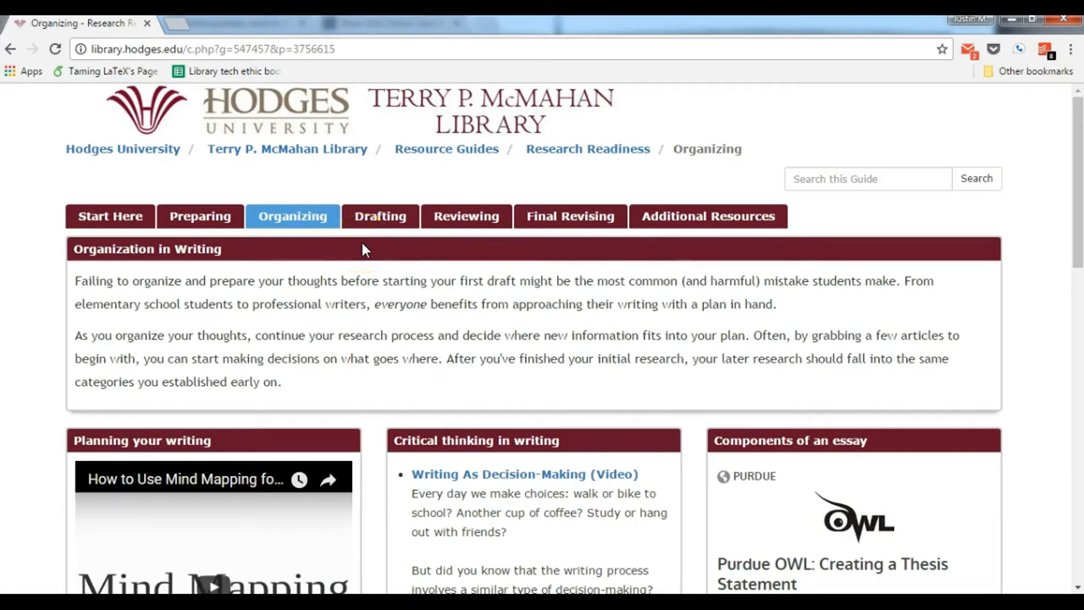
left_click(380, 216)
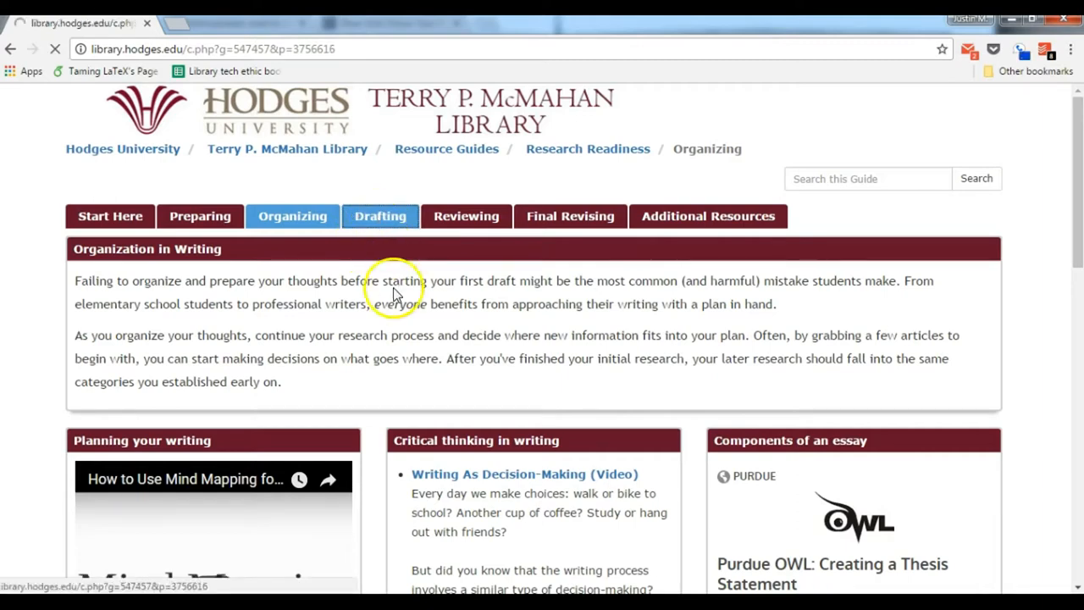
Step through the Drafting, Reviewing and Final Revising sections, then return to the library homepage
left_click(380, 216)
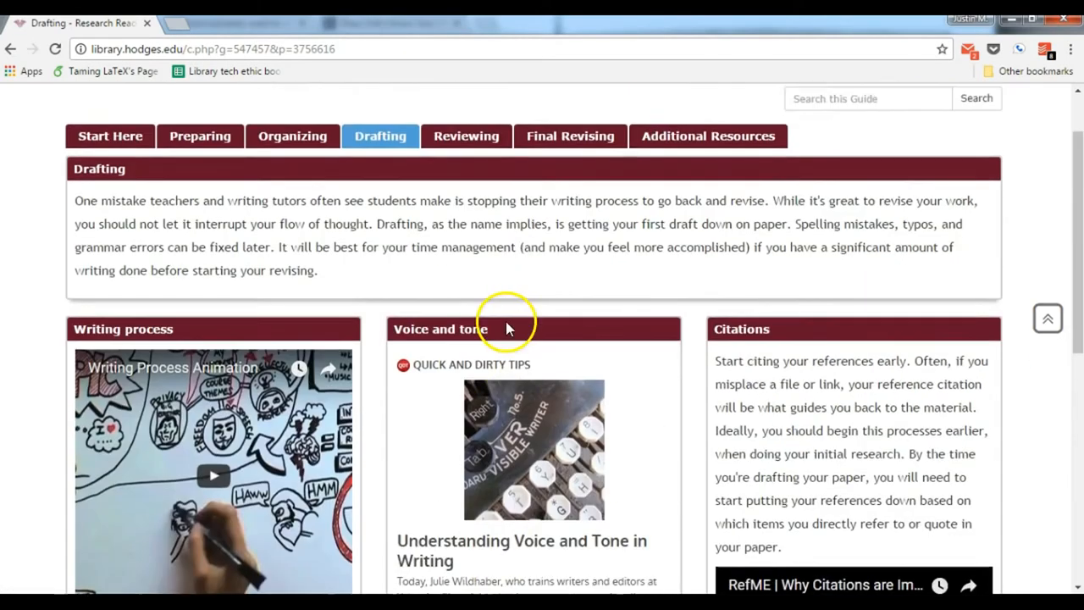
left_click(466, 135)
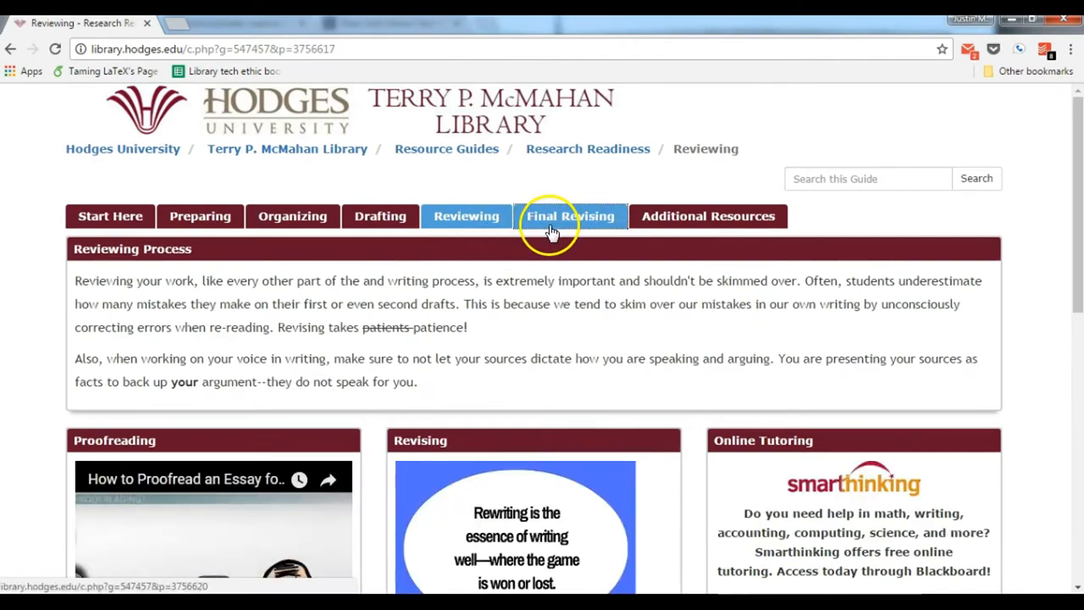
left_click(708, 216)
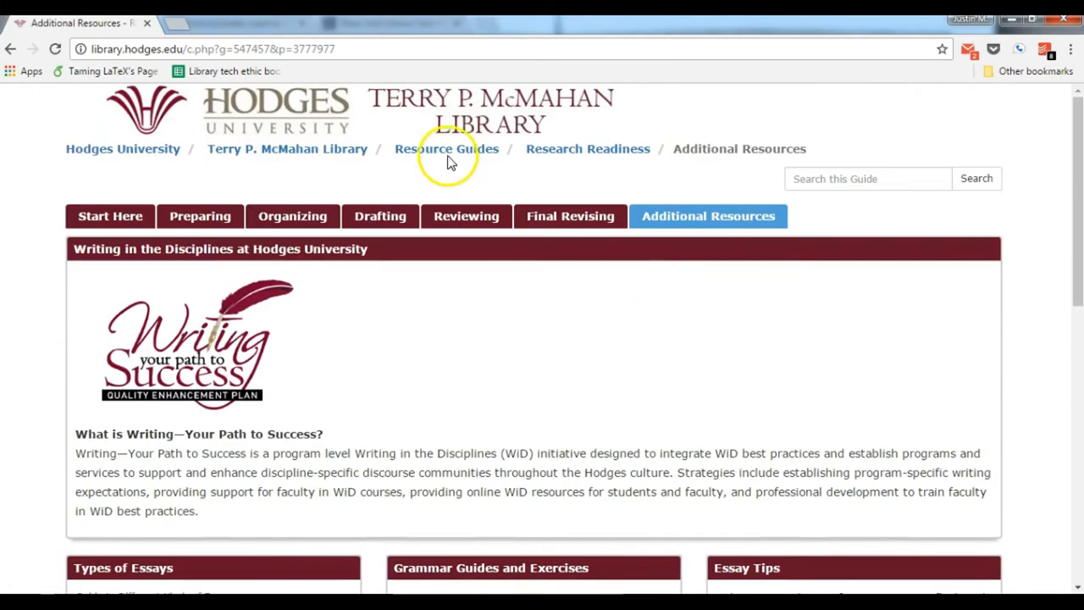
mouse_move(446, 148)
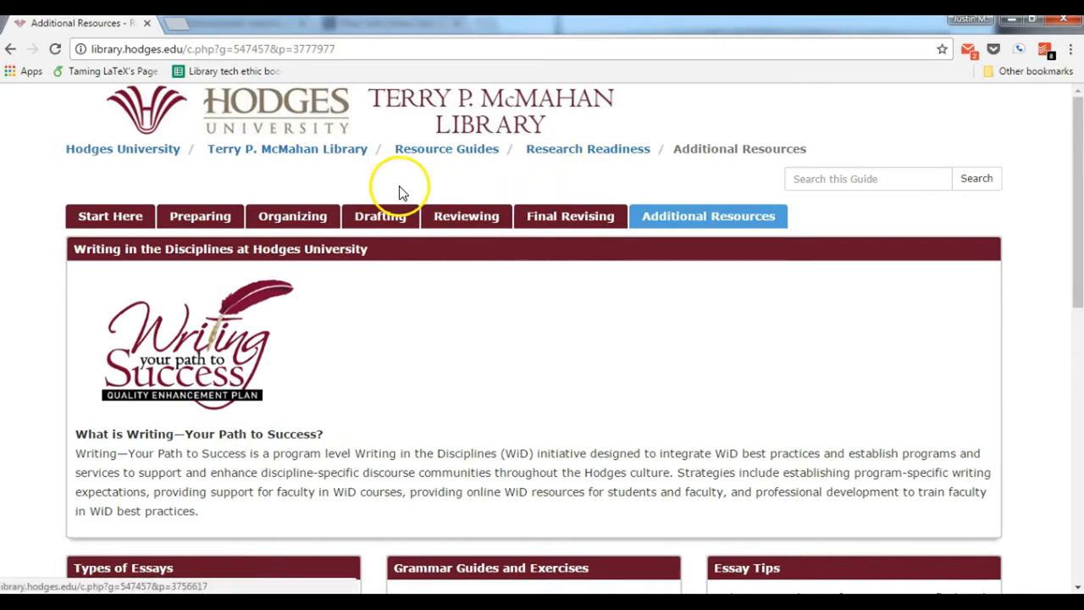
mouse_move(442, 154)
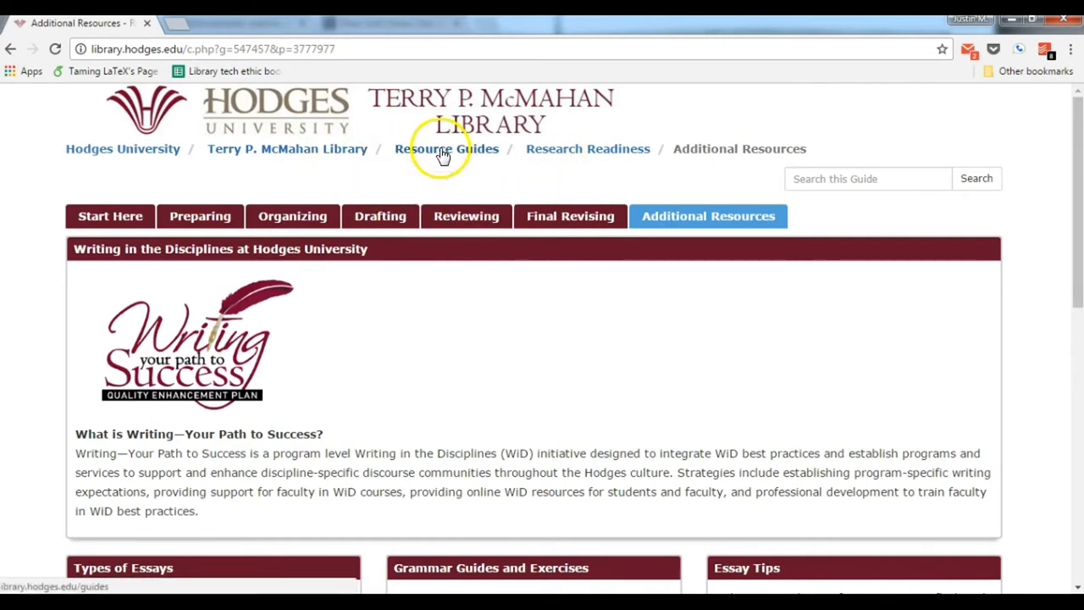
left_click(446, 148)
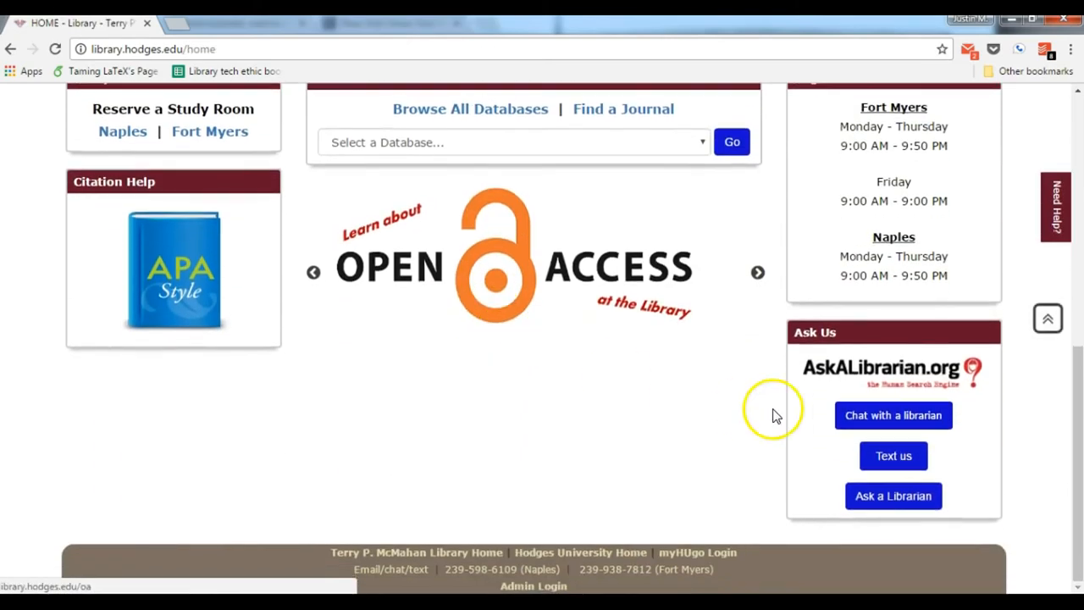
mouse_move(770, 402)
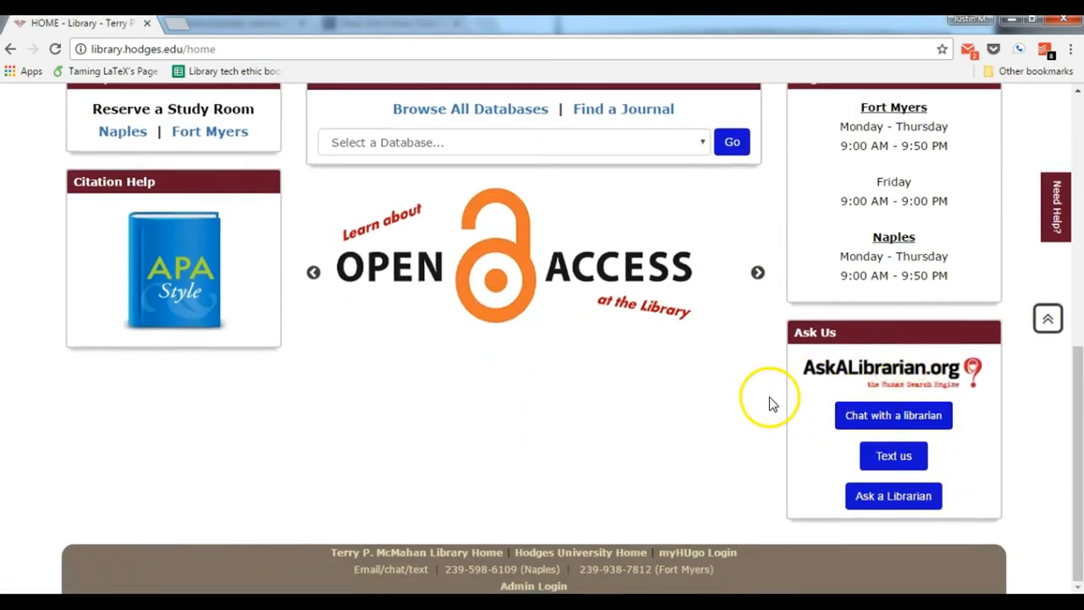
Scroll the library homepage to the databases, Regular Hours and Ask Us chat sections
scroll("up", 3)
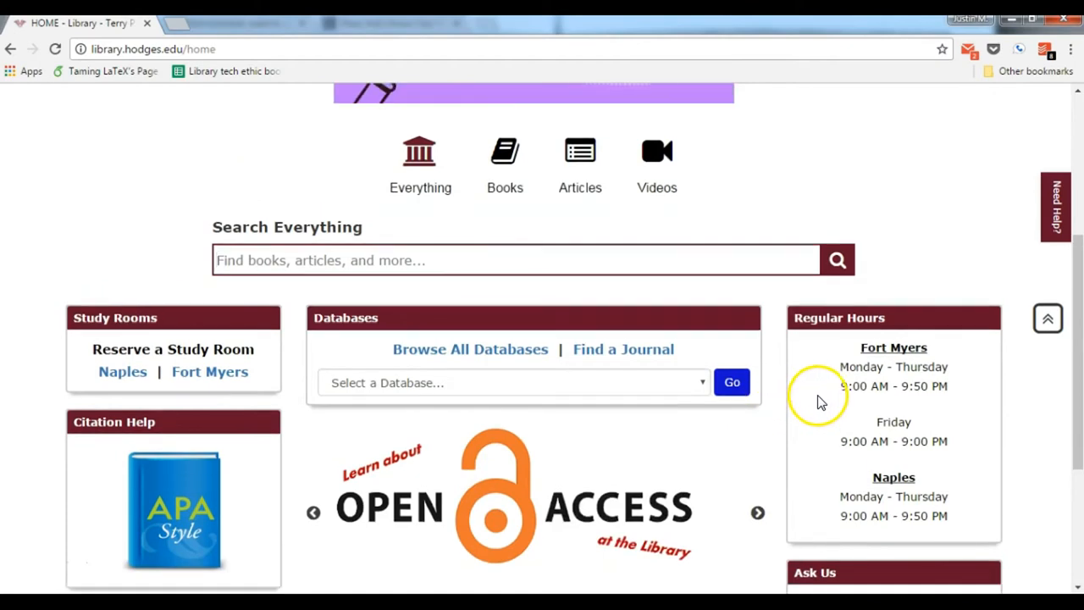
scroll("down", 3)
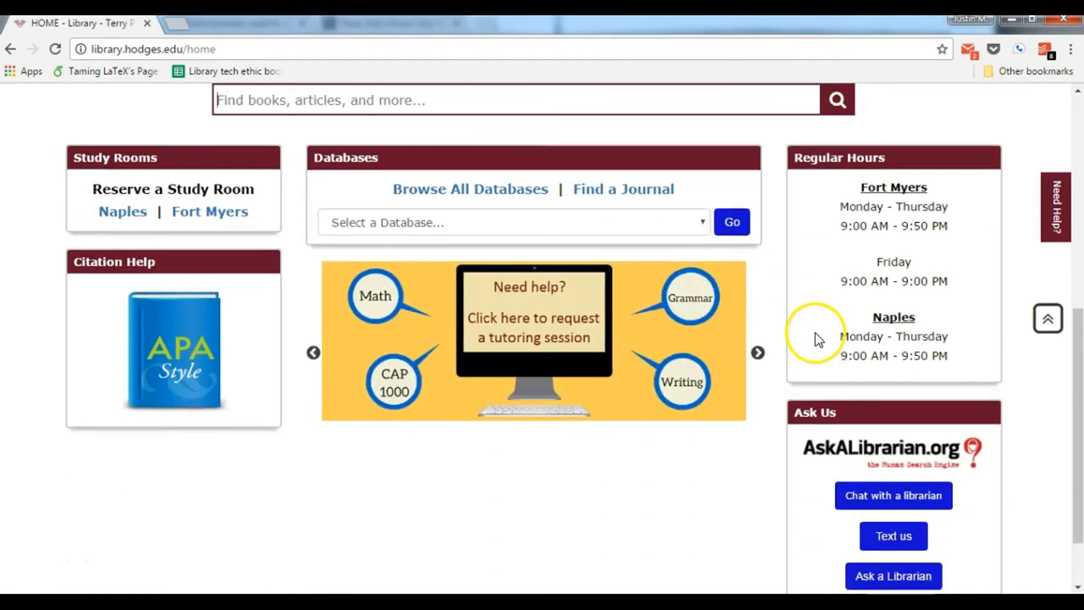
scroll("down", 3)
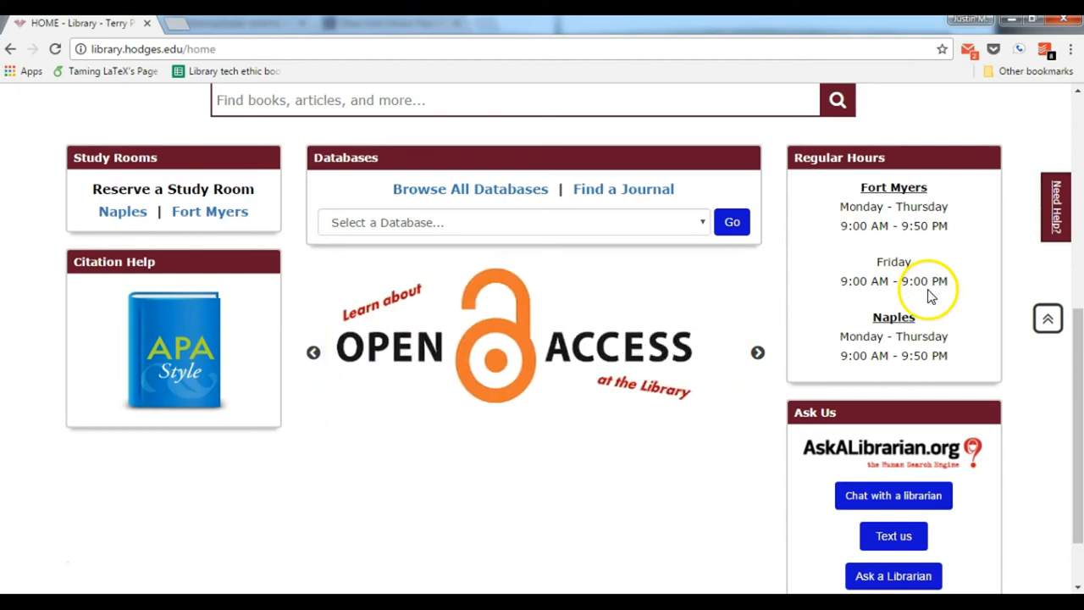
mouse_move(921, 301)
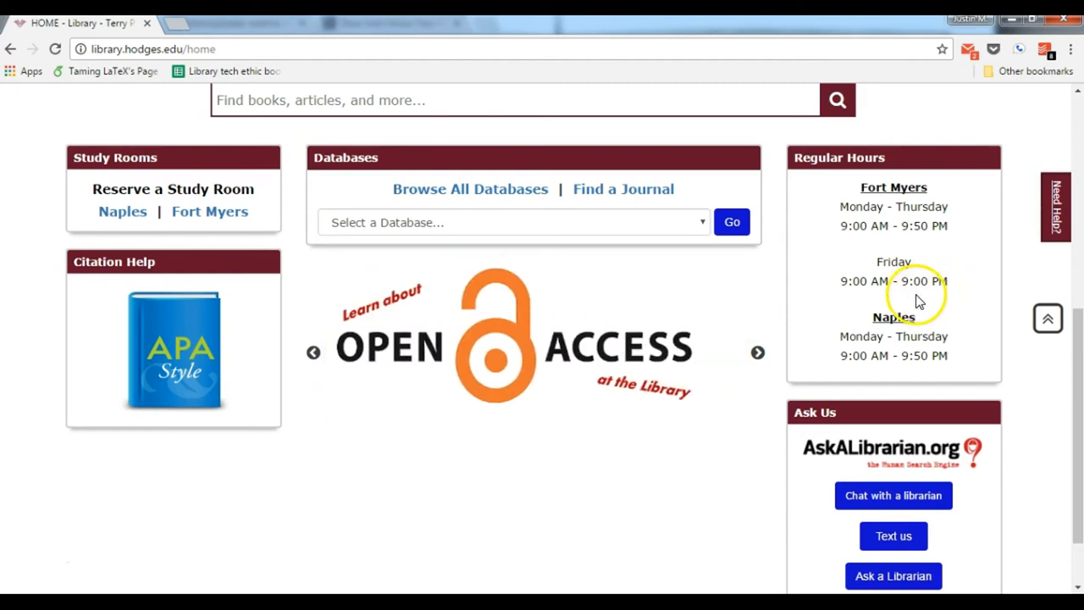